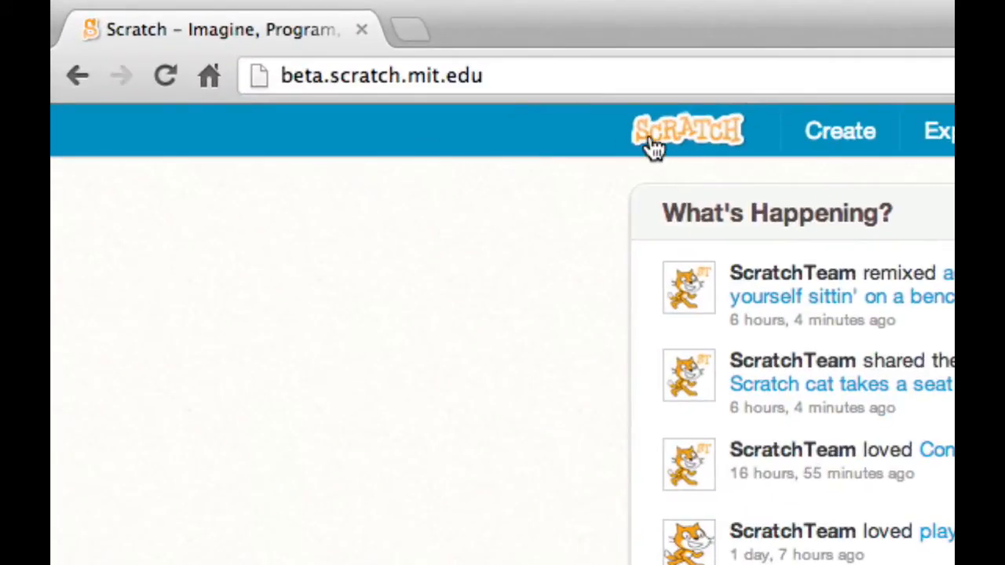
{"action": "mouse_move", "coordinate": [280, 86]}
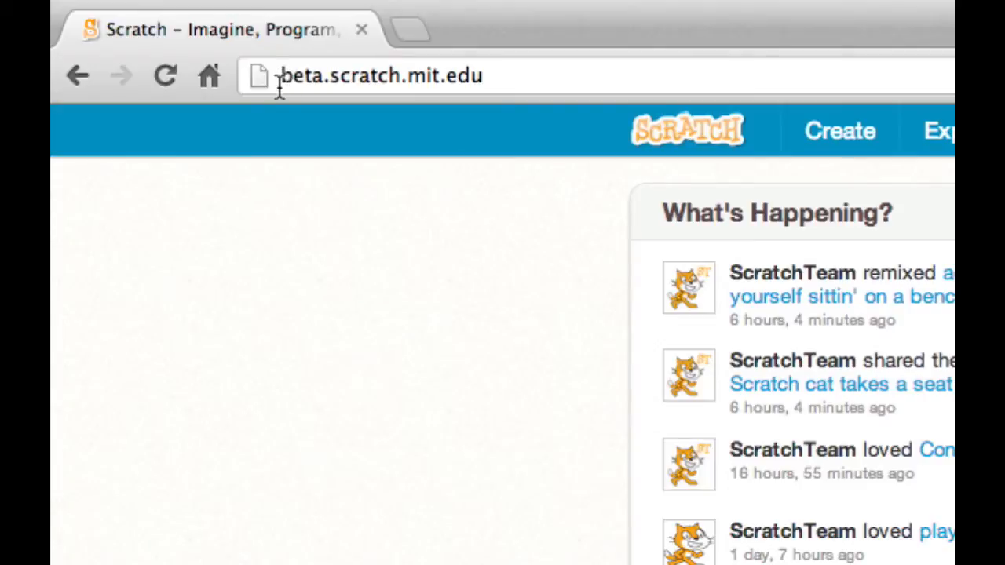
{"action": "mouse_move", "coordinate": [451, 86]}
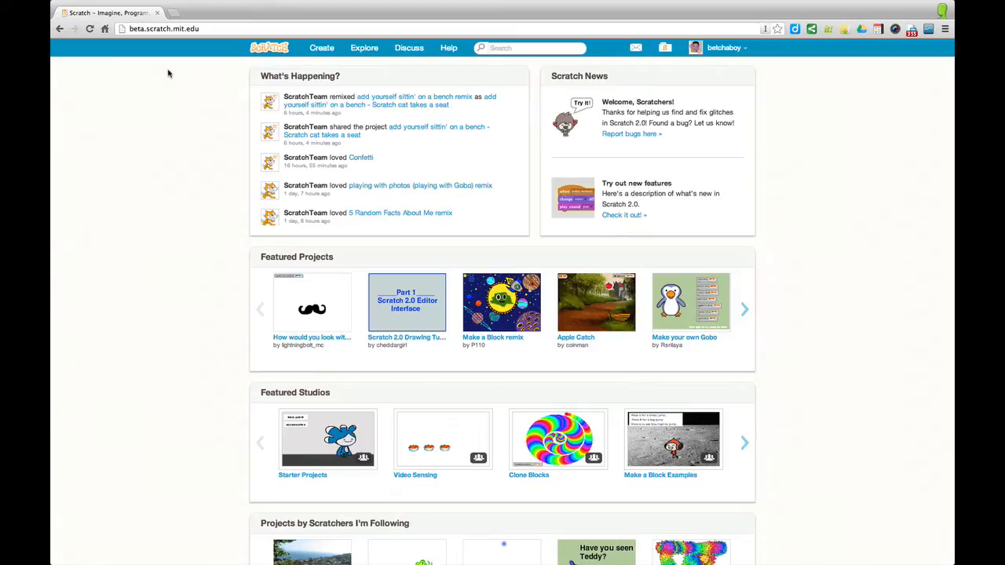
{"action": "mouse_move", "coordinate": [180, 77]}
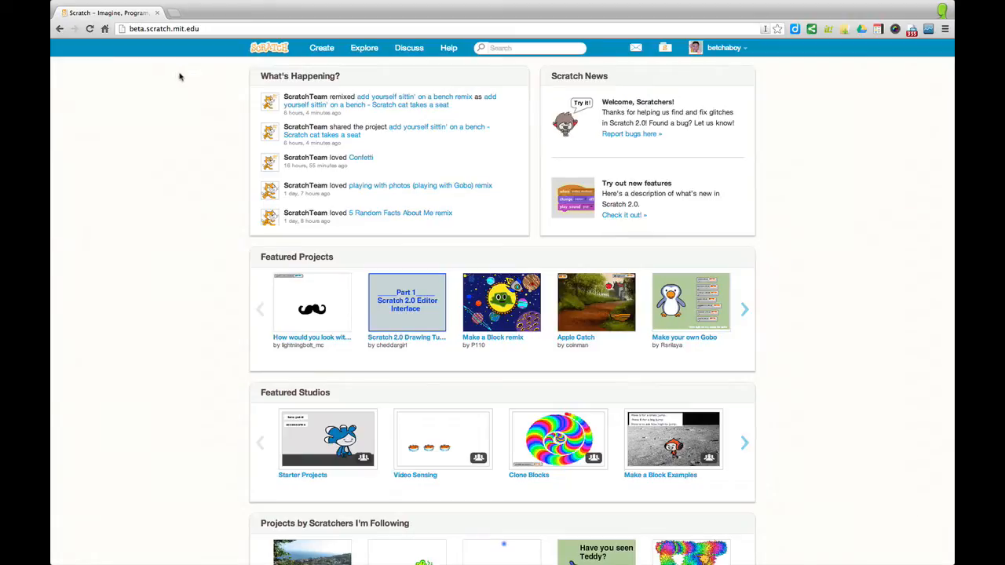
{"action": "mouse_move", "coordinate": [181, 88]}
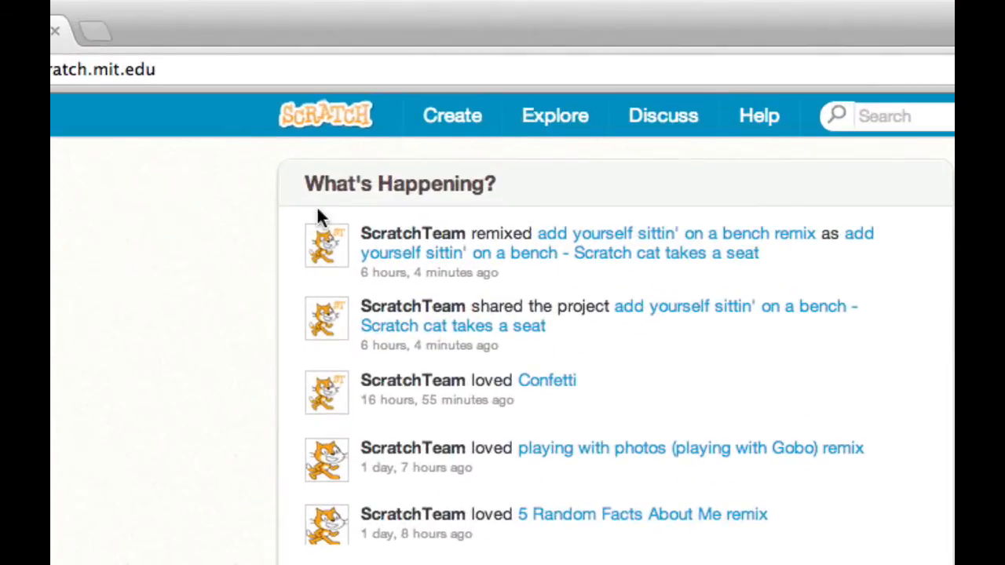
{"action": "mouse_move", "coordinate": [452, 116]}
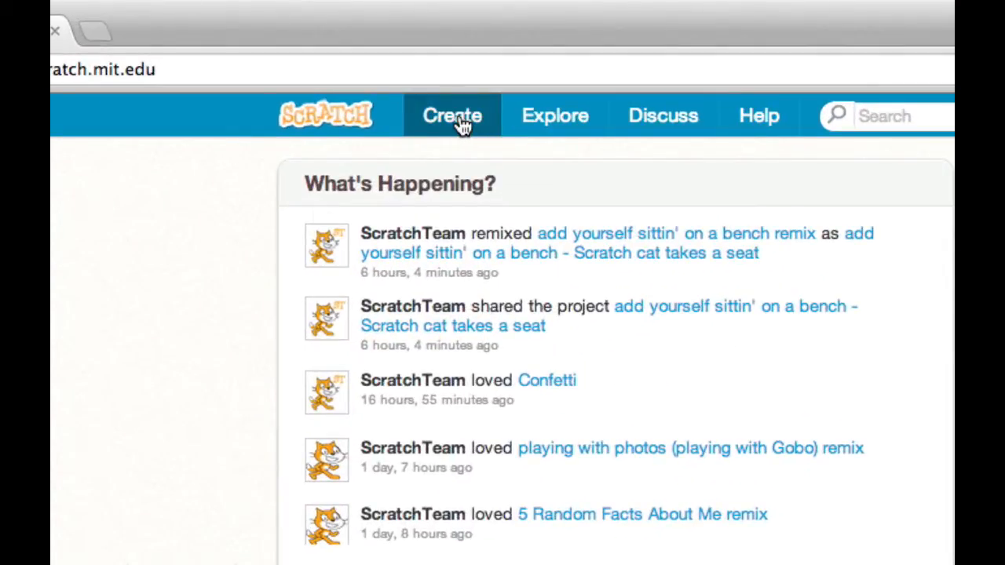
Create a new untitled project and browse the Sound and Pen block categories.
{"action": "left_click", "coordinate": [452, 115]}
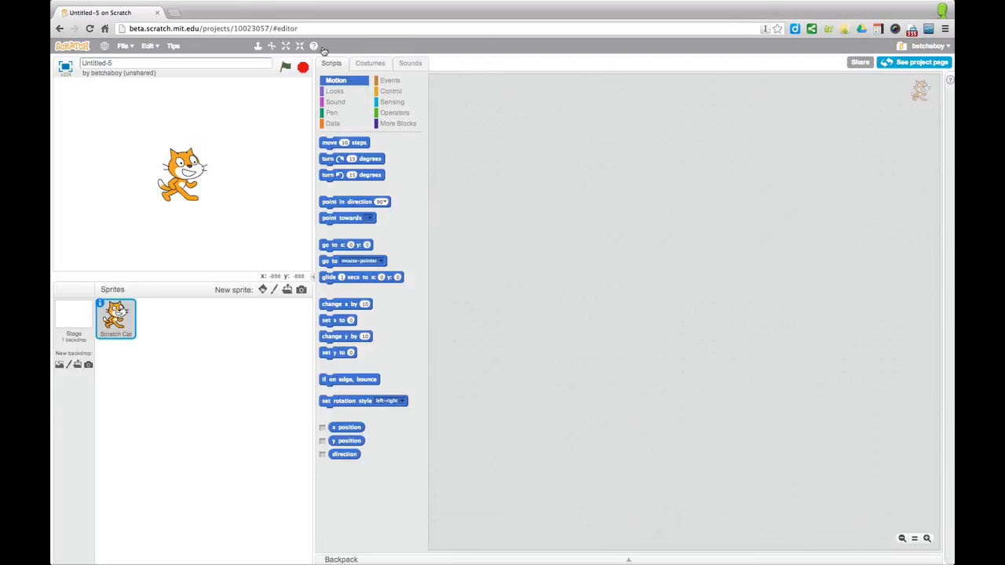
{"action": "mouse_move", "coordinate": [326, 51]}
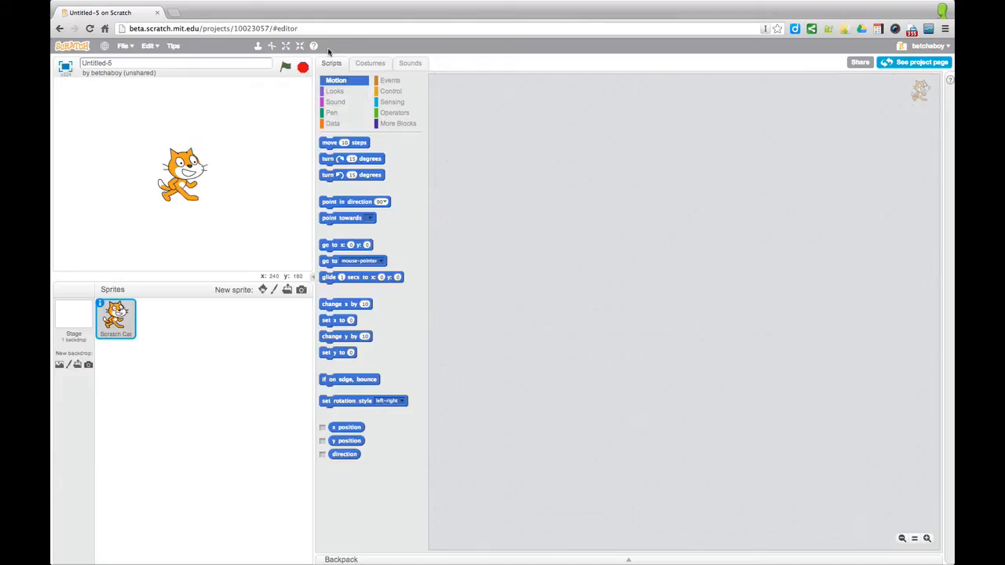
{"action": "mouse_move", "coordinate": [343, 53]}
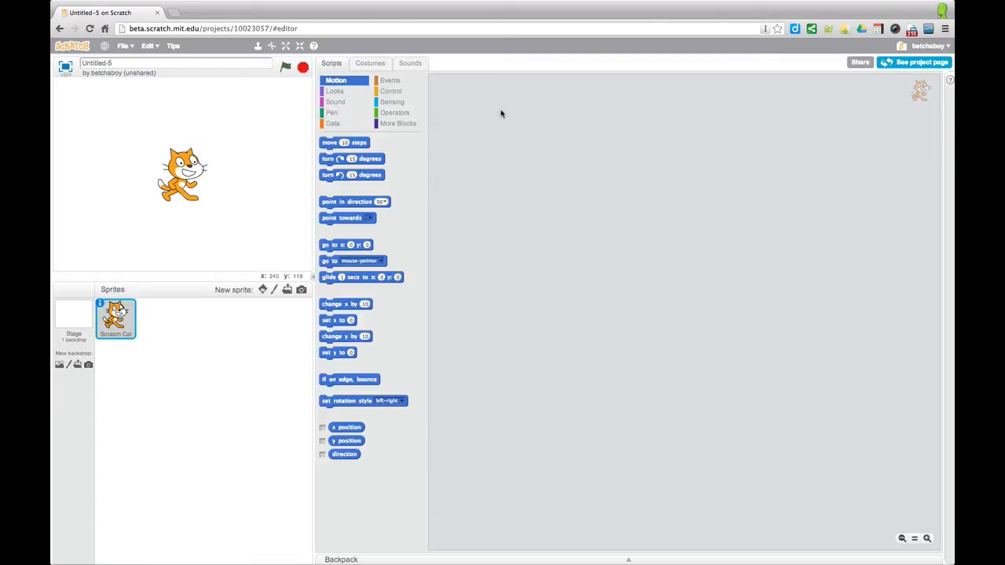
{"action": "mouse_move", "coordinate": [535, 132]}
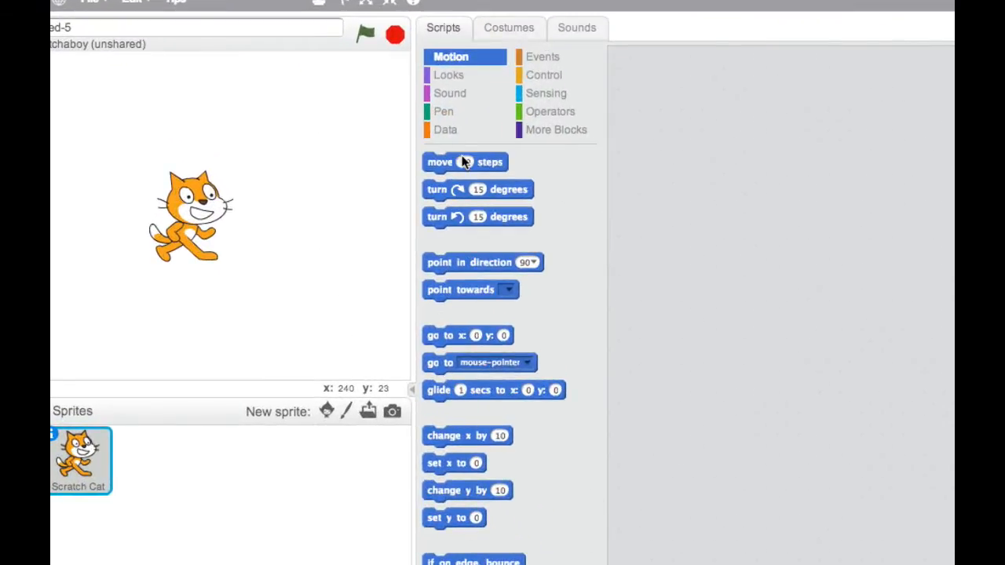
{"action": "left_click", "coordinate": [450, 93]}
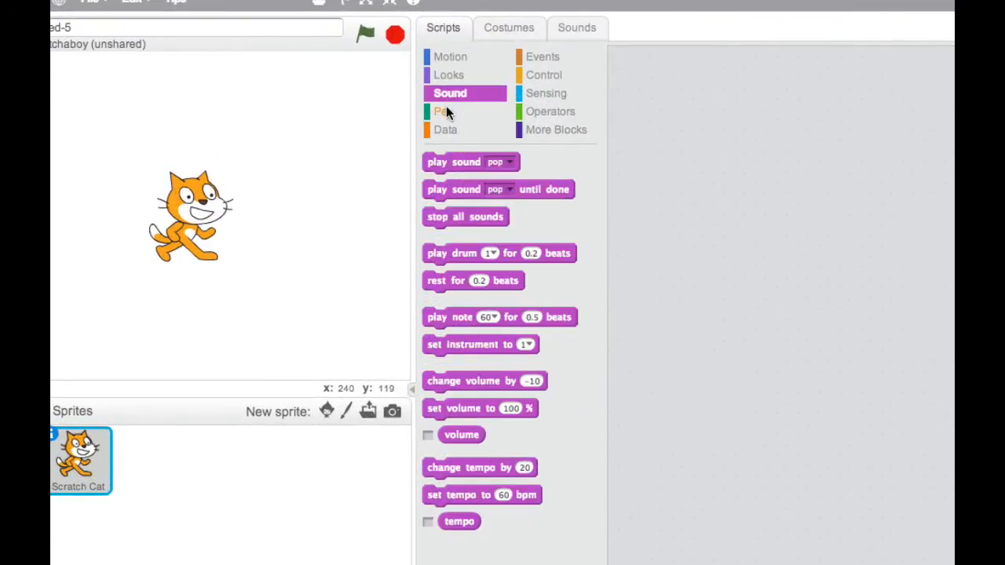
{"action": "left_click", "coordinate": [446, 129]}
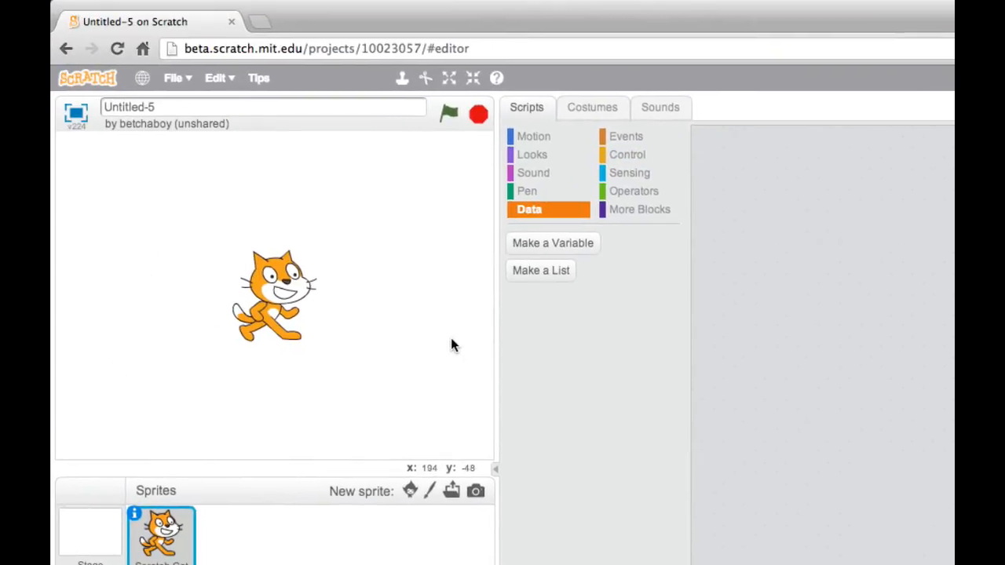
{"action": "mouse_move", "coordinate": [438, 339]}
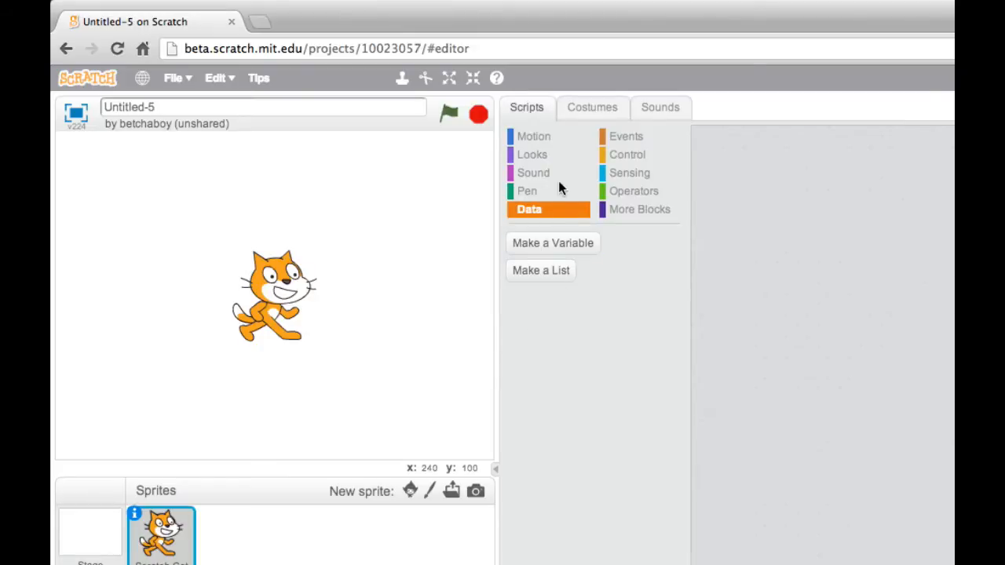
Wrap 'move 10 steps' in a 'repeat 10' loop and add 'wait 1 secs' after it.
{"action": "left_click", "coordinate": [534, 136]}
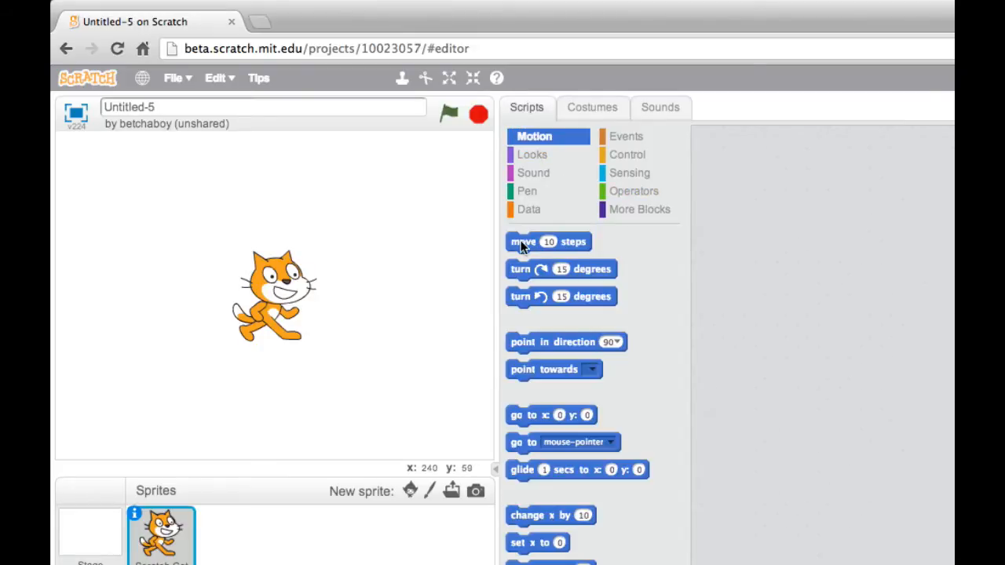
{"action": "left_click", "coordinate": [627, 154]}
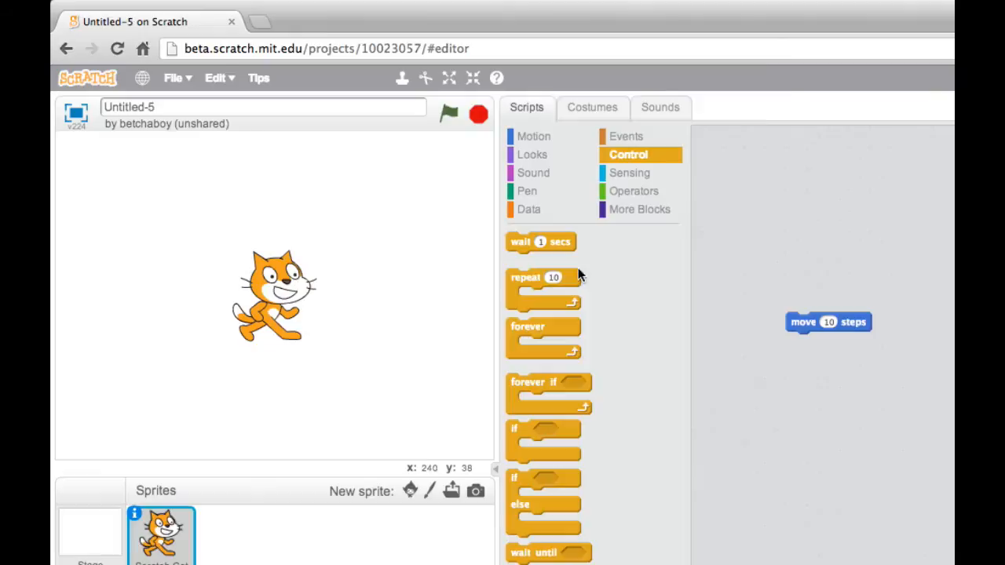
{"action": "mouse_move", "coordinate": [524, 281]}
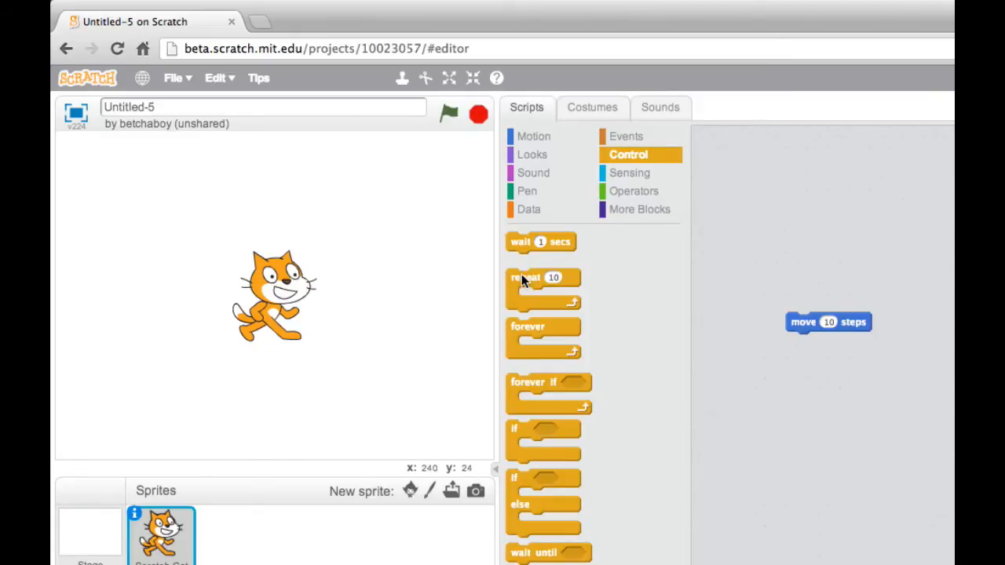
{"action": "left_click_drag", "start_coordinate": [545, 277], "coordinate": [801, 307]}
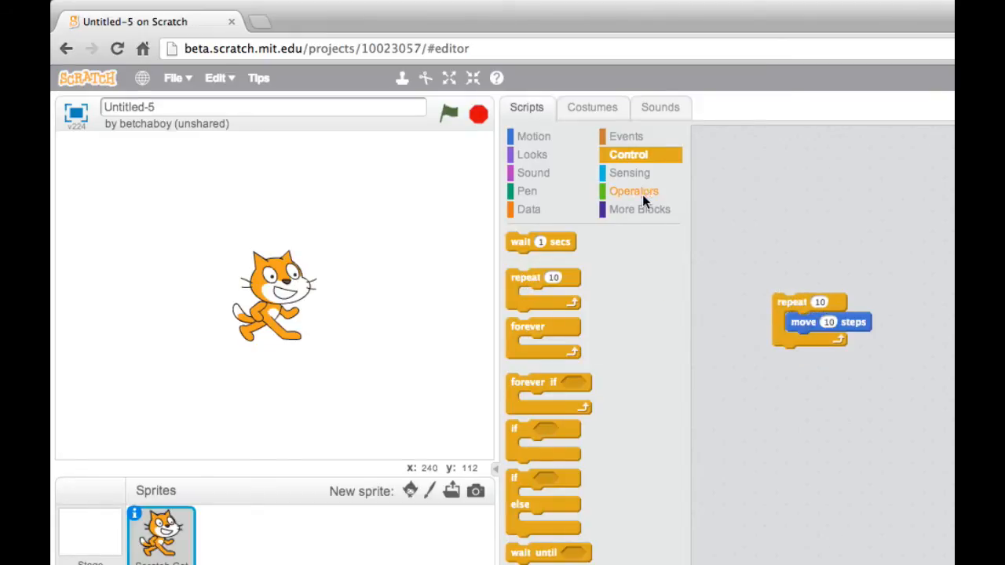
{"action": "left_click_drag", "start_coordinate": [540, 242], "coordinate": [817, 340]}
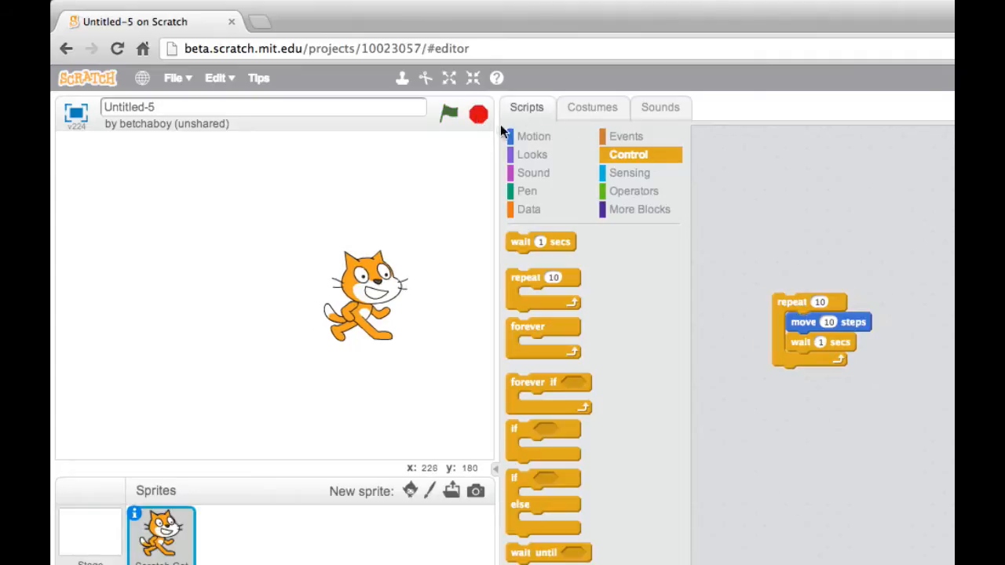
{"action": "mouse_move", "coordinate": [935, 210]}
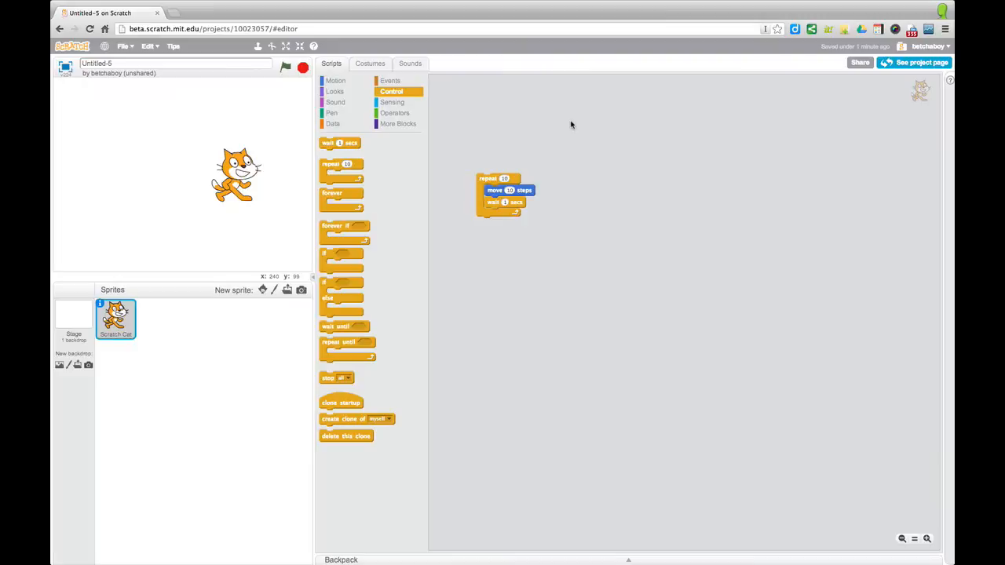
{"action": "mouse_move", "coordinate": [560, 122]}
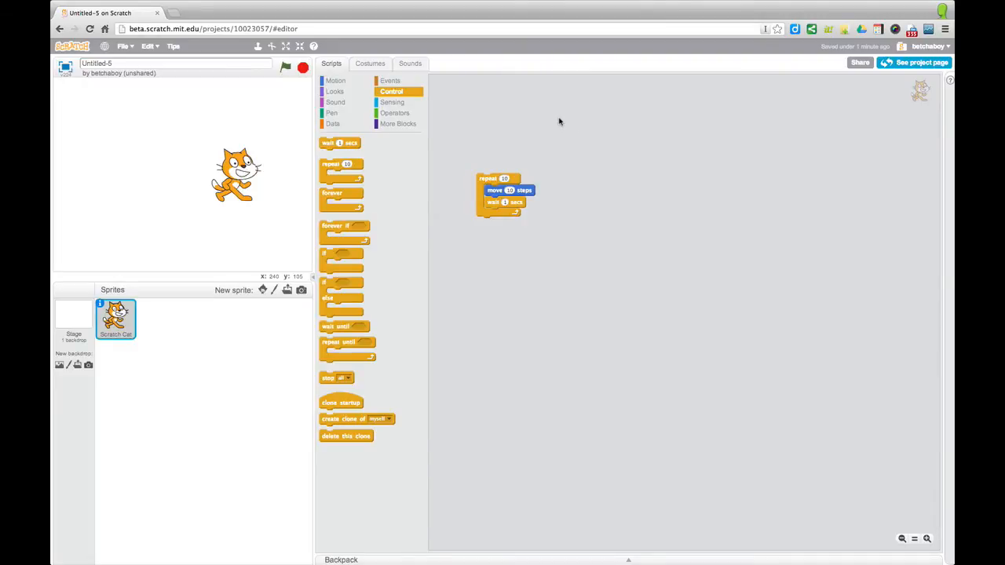
Delete the repeat loop script, then browse More Blocks, Motion, Looks, Pen and Data categories.
{"action": "left_click_drag", "start_coordinate": [502, 190], "coordinate": [495, 198]}
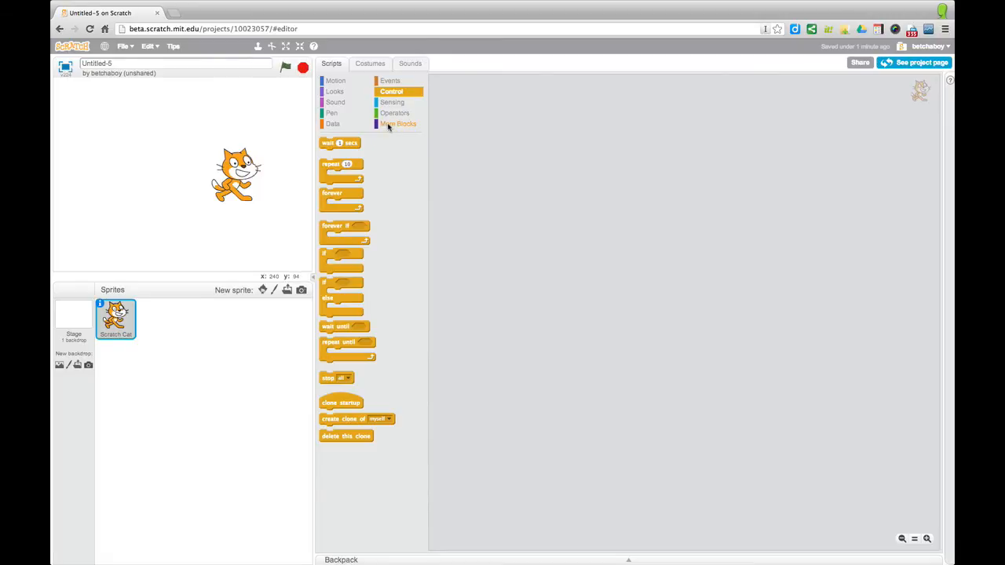
{"action": "left_click", "coordinate": [398, 124]}
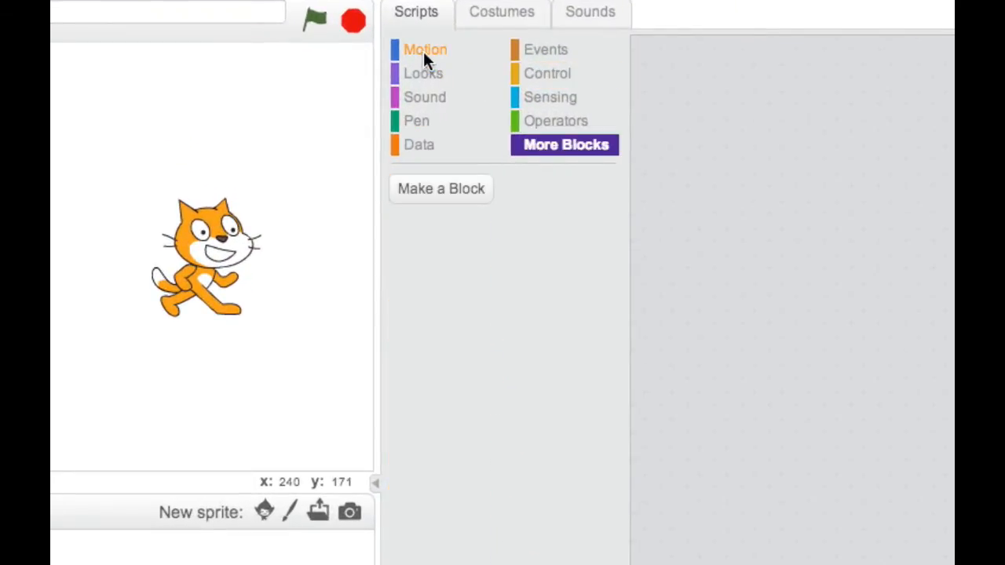
{"action": "left_click", "coordinate": [426, 50]}
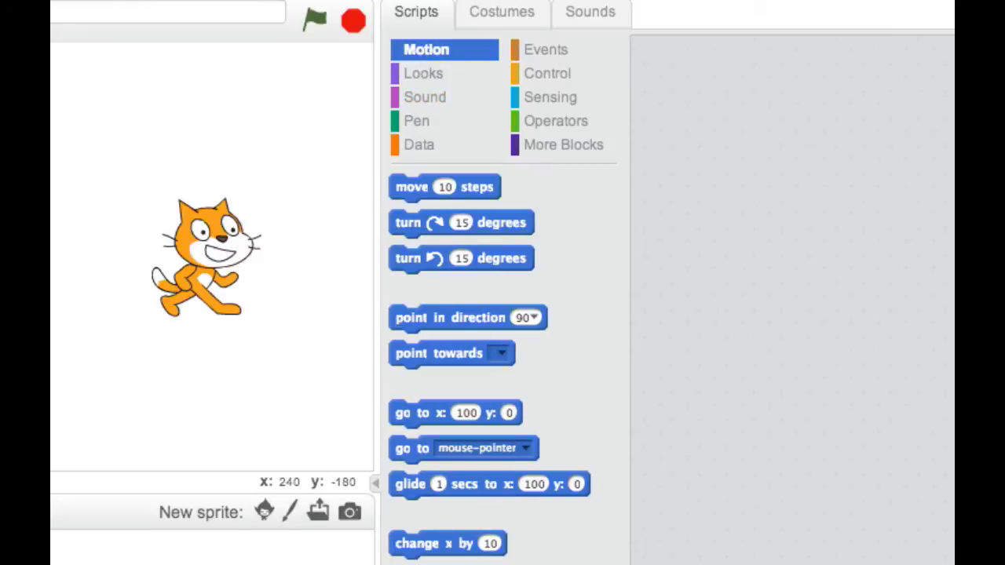
{"action": "left_click", "coordinate": [423, 73]}
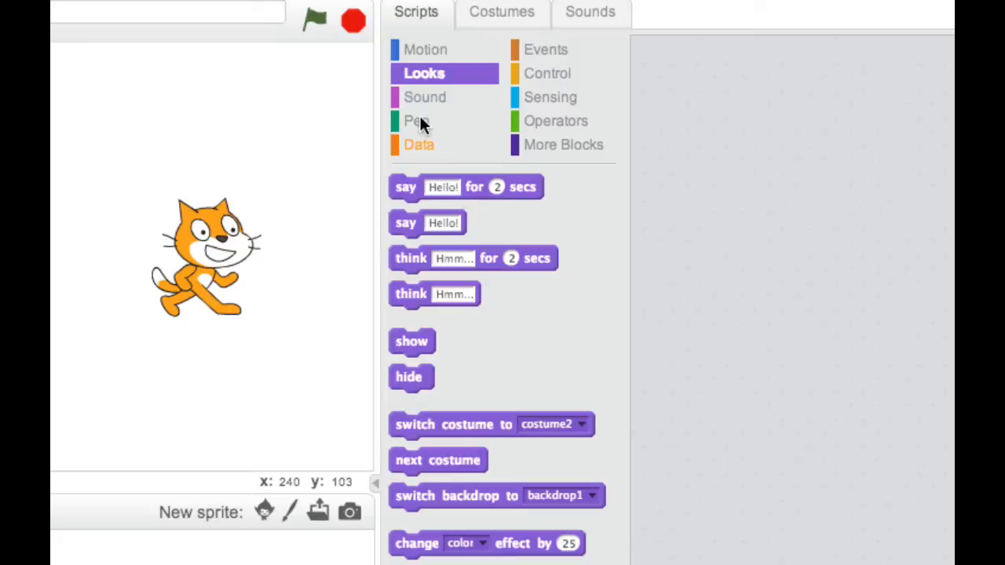
{"action": "left_click", "coordinate": [417, 120]}
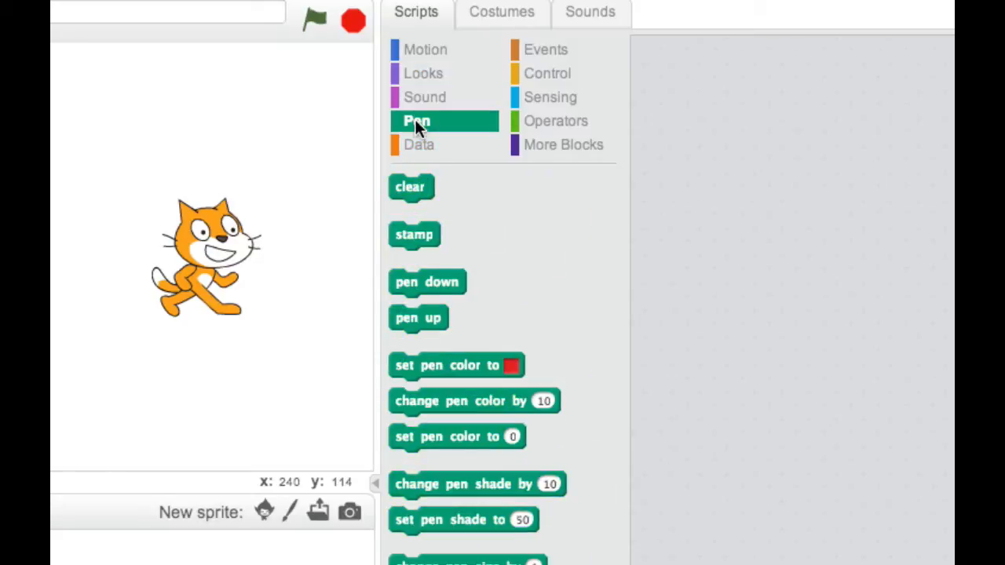
{"action": "left_click", "coordinate": [419, 144]}
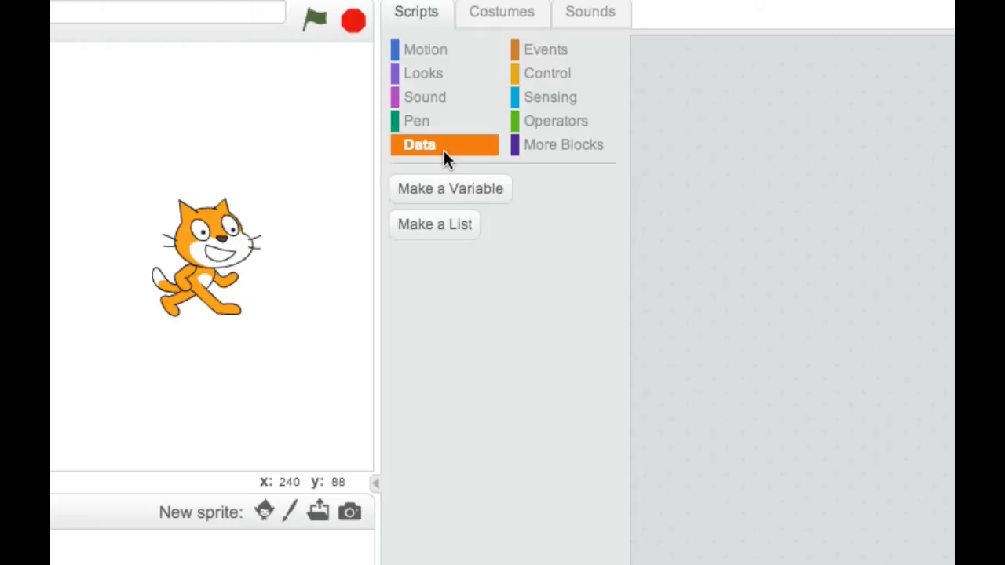
{"action": "mouse_move", "coordinate": [546, 73]}
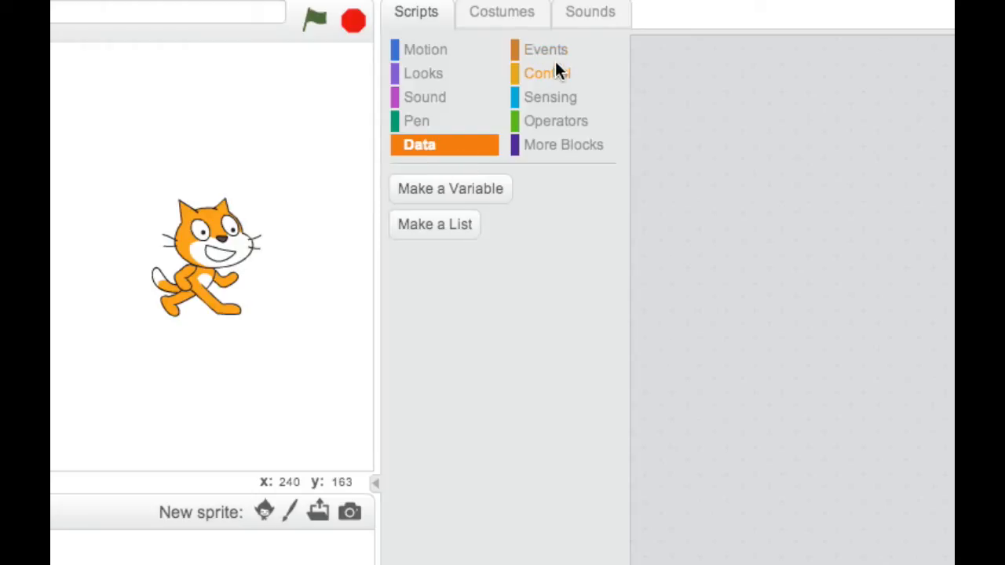
View the Events blocks, then settle on the Control blocks (wait, repeat, forever).
{"action": "left_click", "coordinate": [545, 73]}
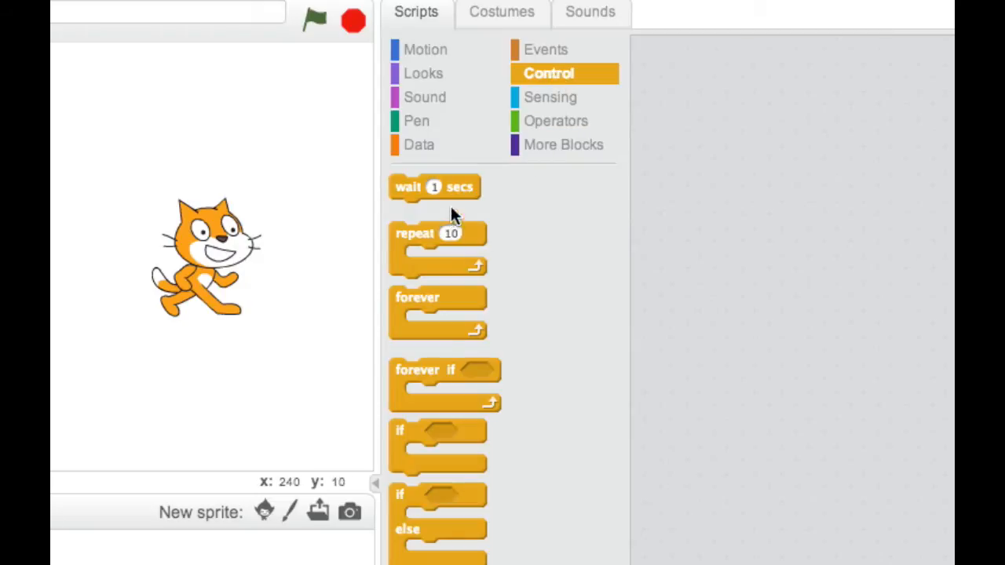
{"action": "mouse_move", "coordinate": [530, 55]}
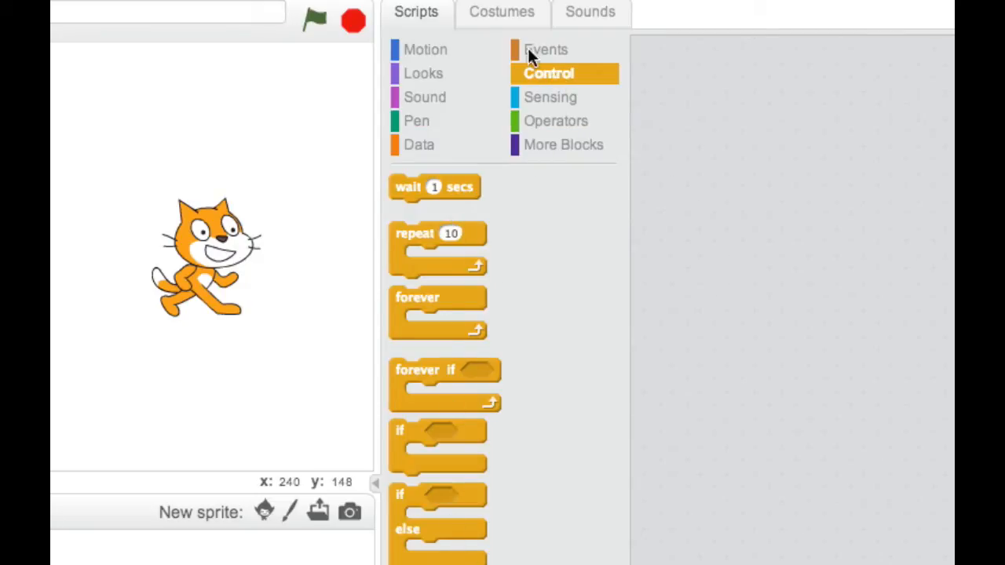
{"action": "left_click", "coordinate": [545, 49]}
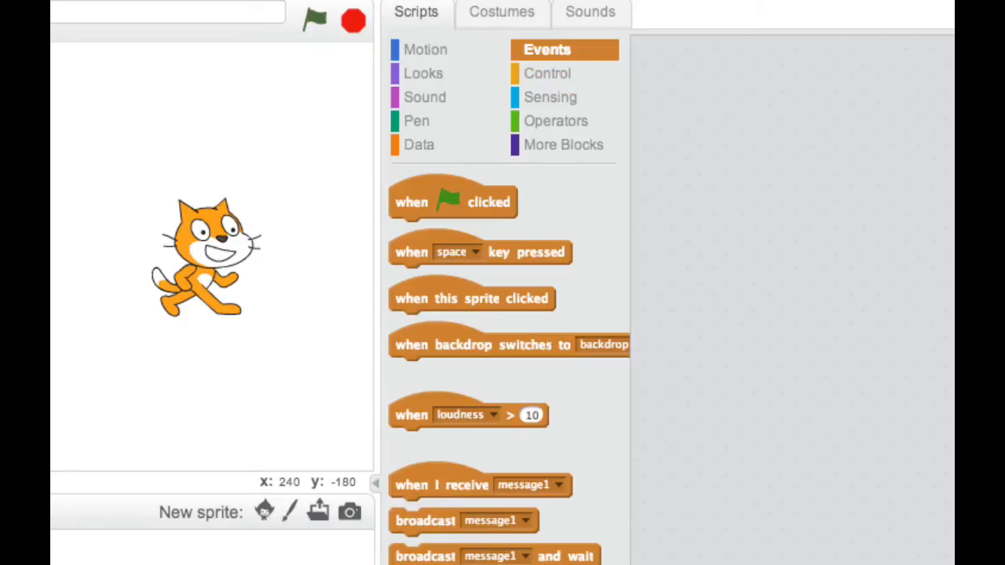
{"action": "mouse_move", "coordinate": [442, 207]}
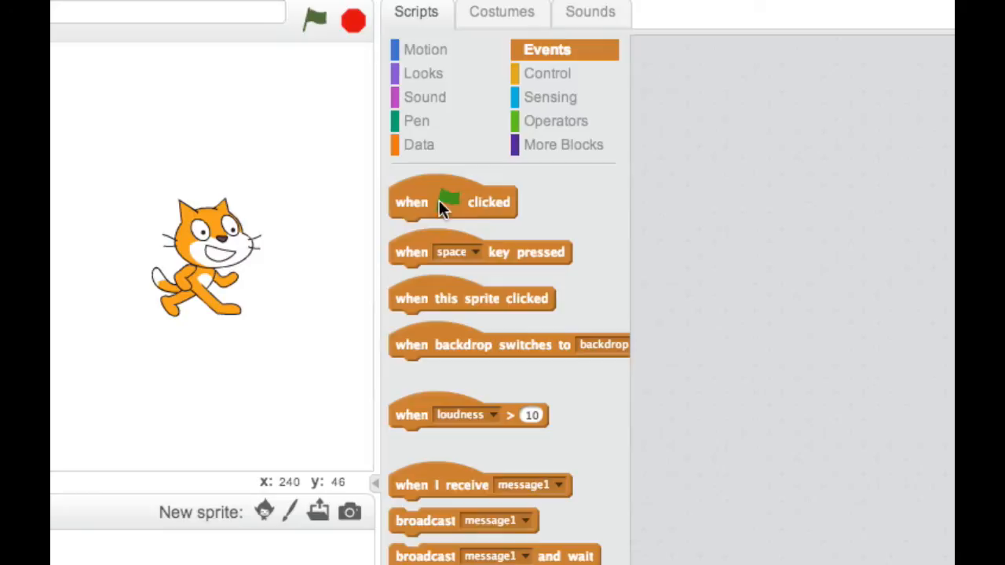
{"action": "mouse_move", "coordinate": [550, 240]}
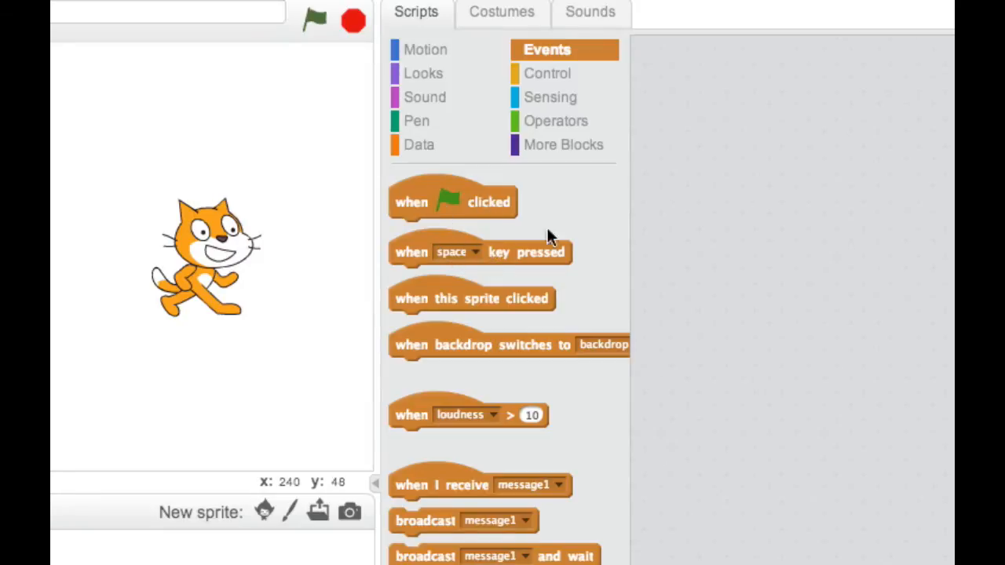
{"action": "mouse_move", "coordinate": [506, 216]}
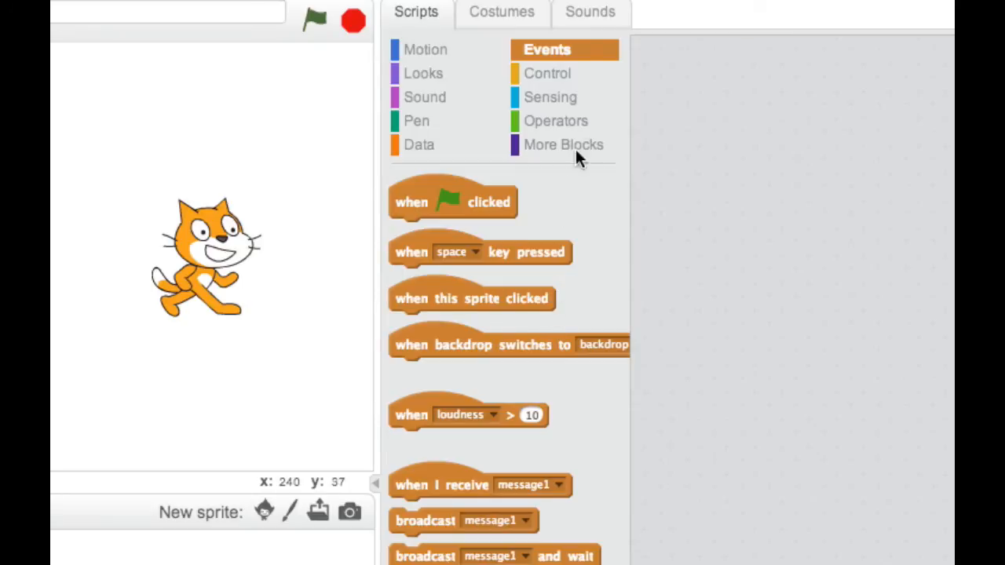
{"action": "mouse_move", "coordinate": [585, 59]}
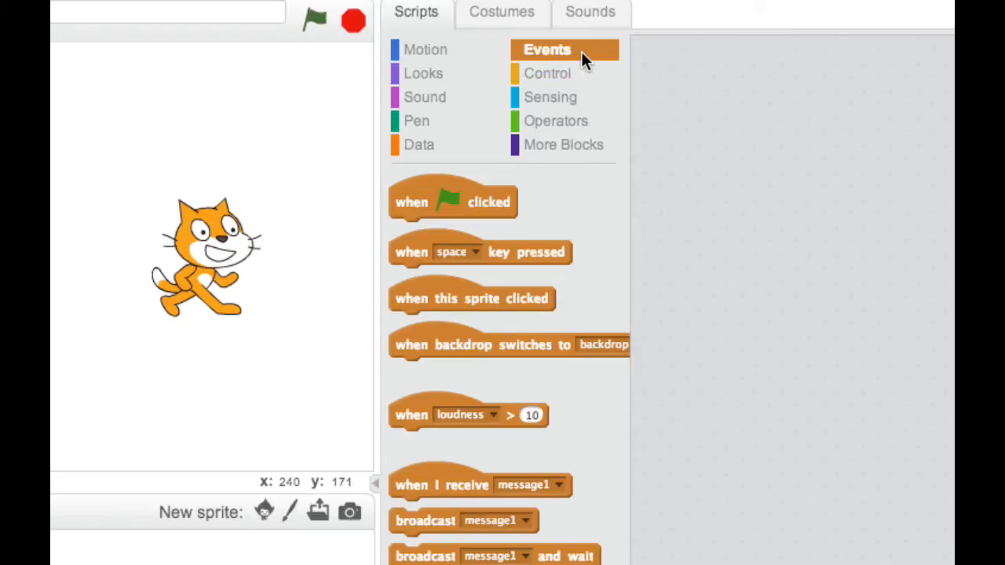
{"action": "left_click", "coordinate": [547, 73]}
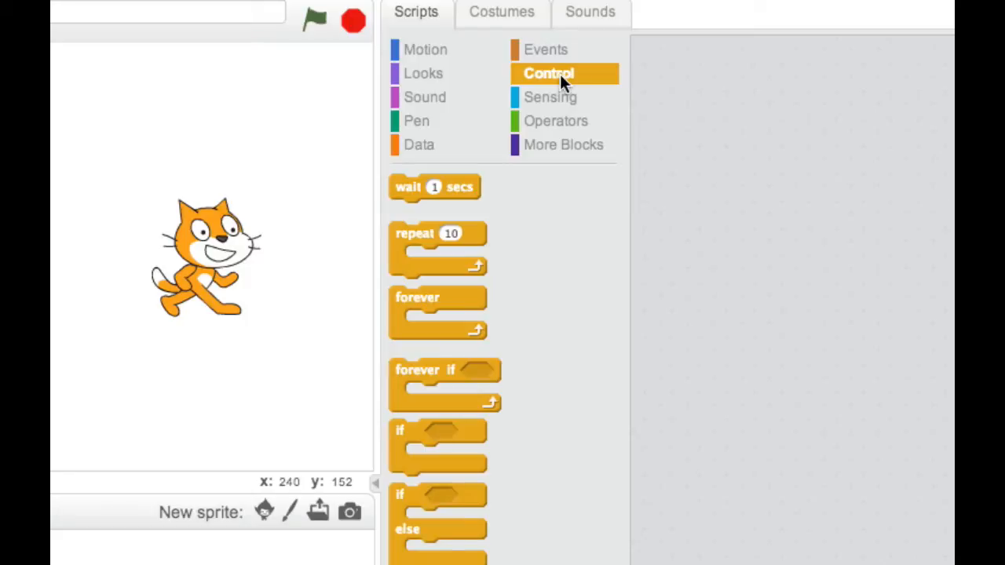
{"action": "mouse_move", "coordinate": [556, 121]}
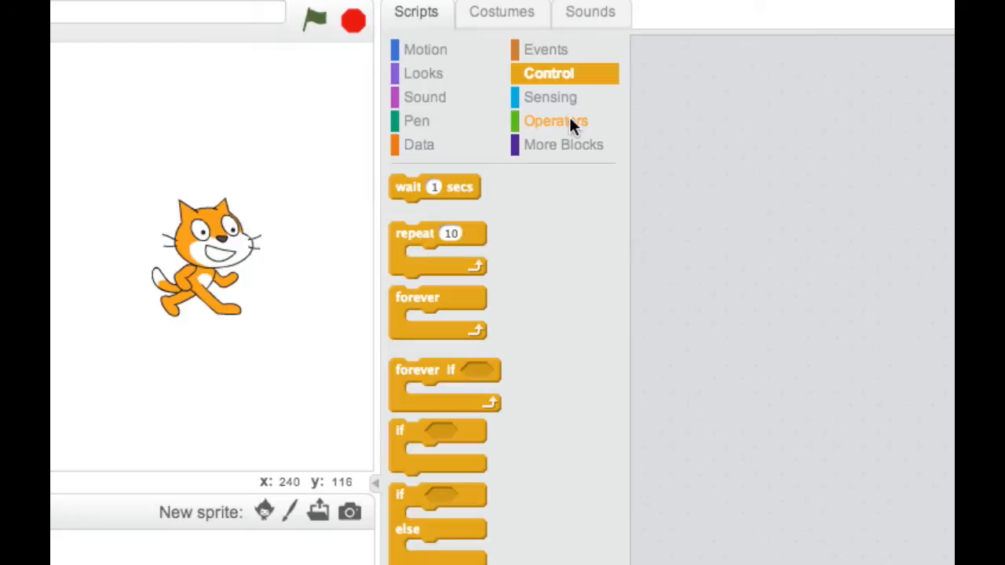
Scroll through the clone blocks in Control and check the cat sprite's right-click actions.
{"action": "scroll", "scroll_direction": "down", "scroll_amount": 3}
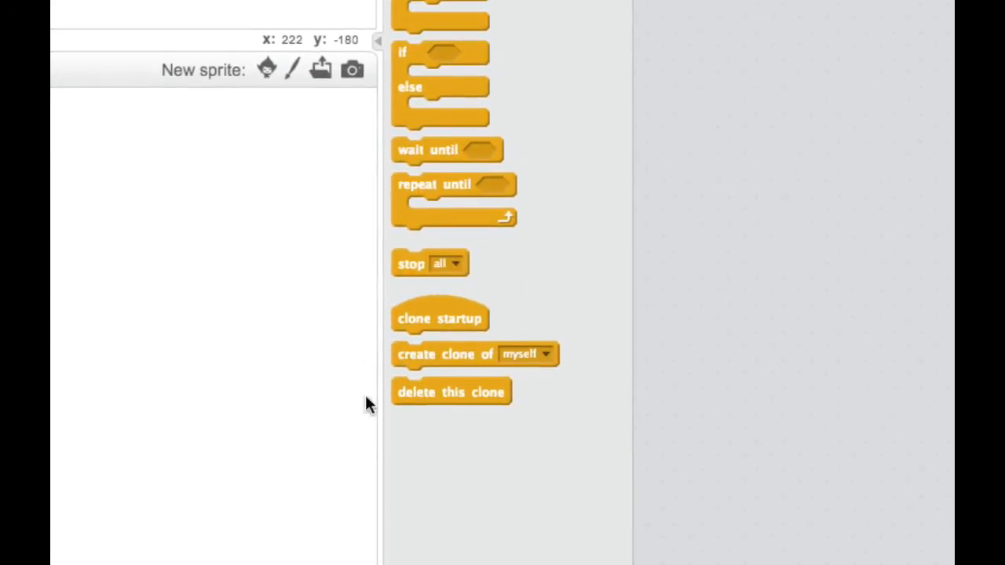
{"action": "mouse_move", "coordinate": [463, 373]}
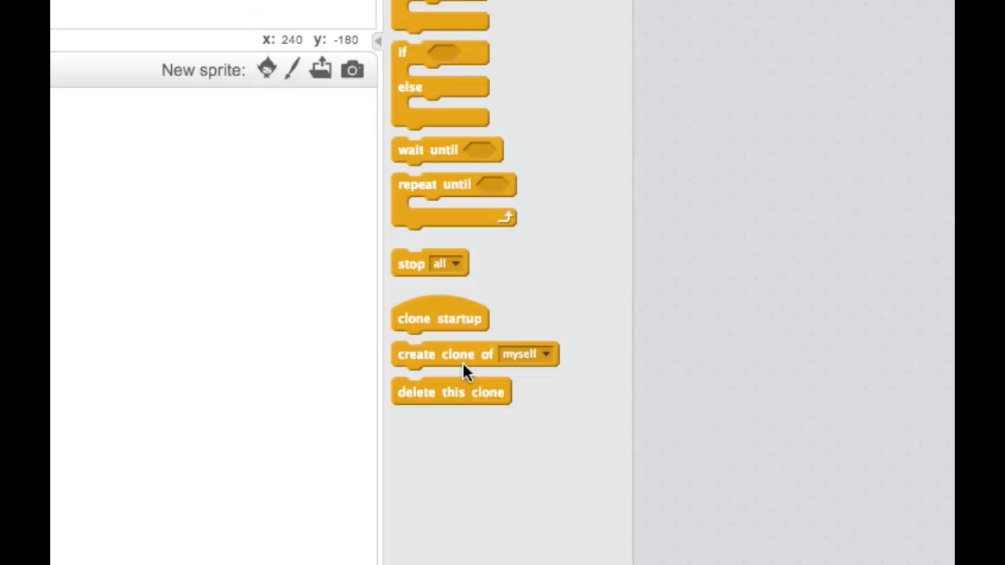
{"action": "right_click", "coordinate": [338, 78]}
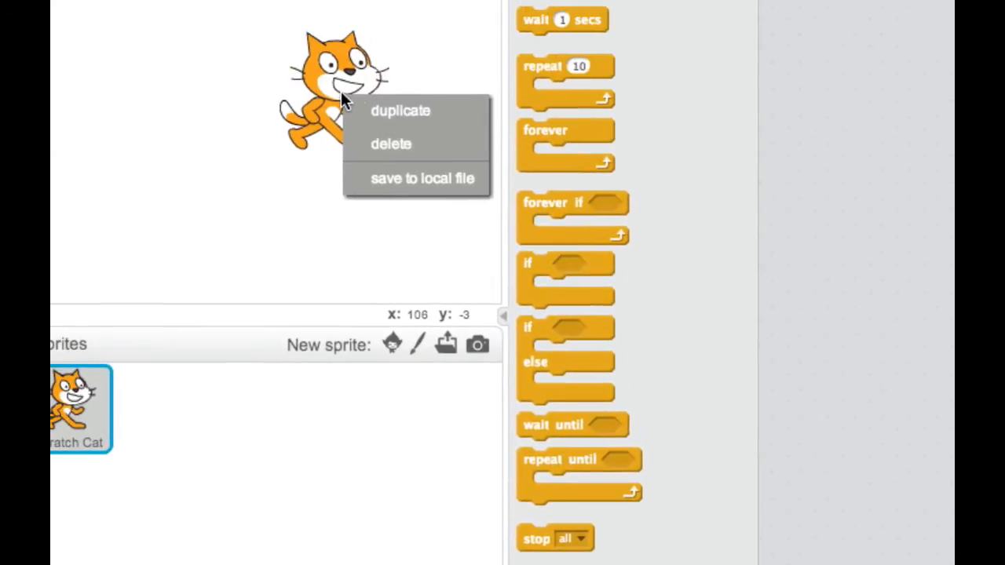
{"action": "mouse_move", "coordinate": [342, 228]}
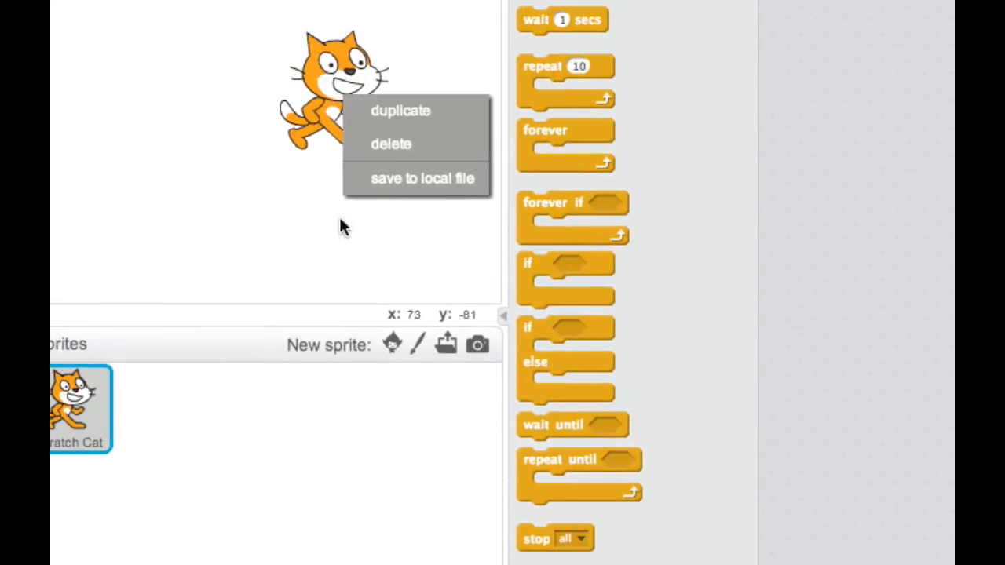
{"action": "scroll", "scroll_direction": "down", "scroll_amount": 3}
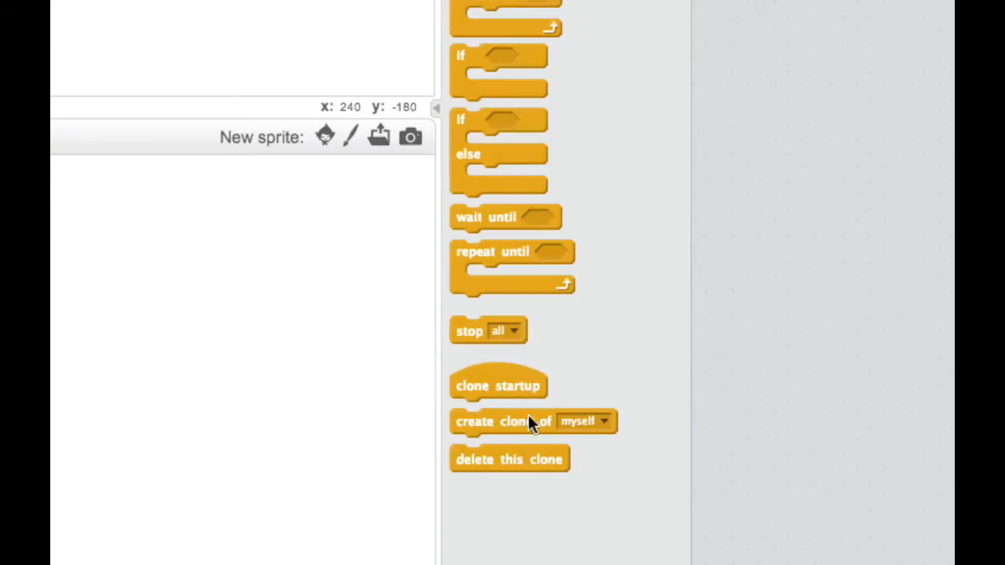
{"action": "mouse_move", "coordinate": [566, 450]}
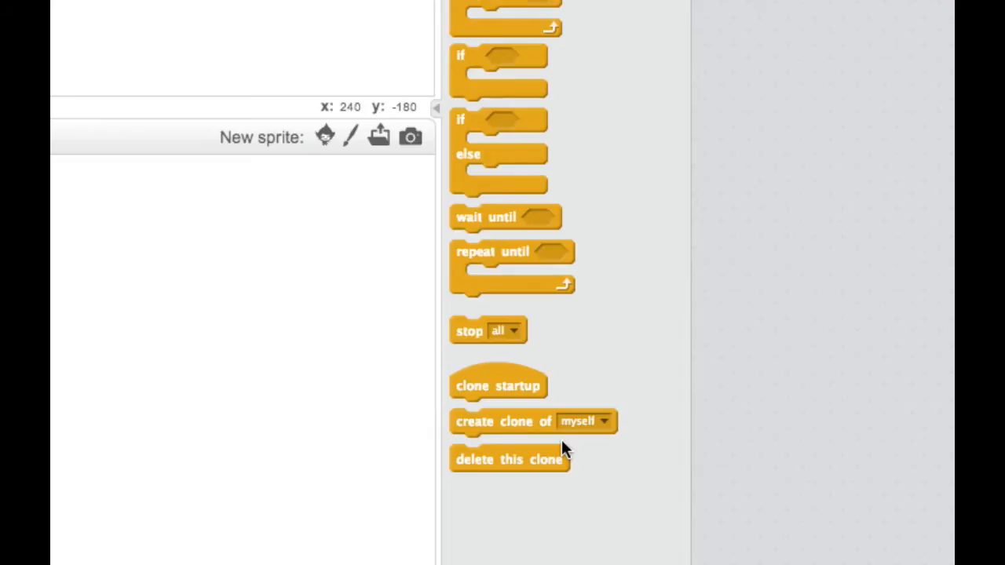
{"action": "mouse_move", "coordinate": [587, 450]}
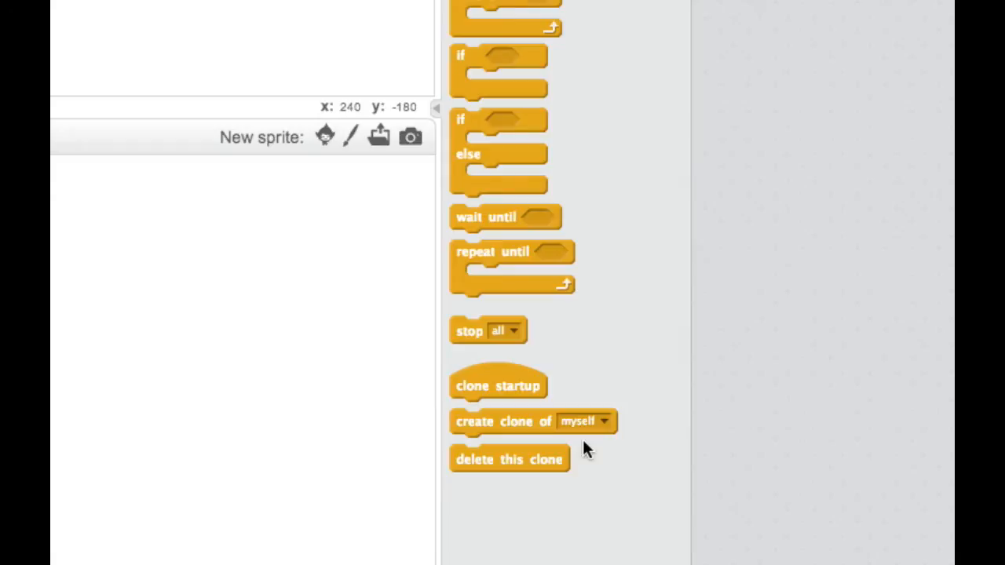
{"action": "scroll", "scroll_direction": "up", "scroll_amount": 3}
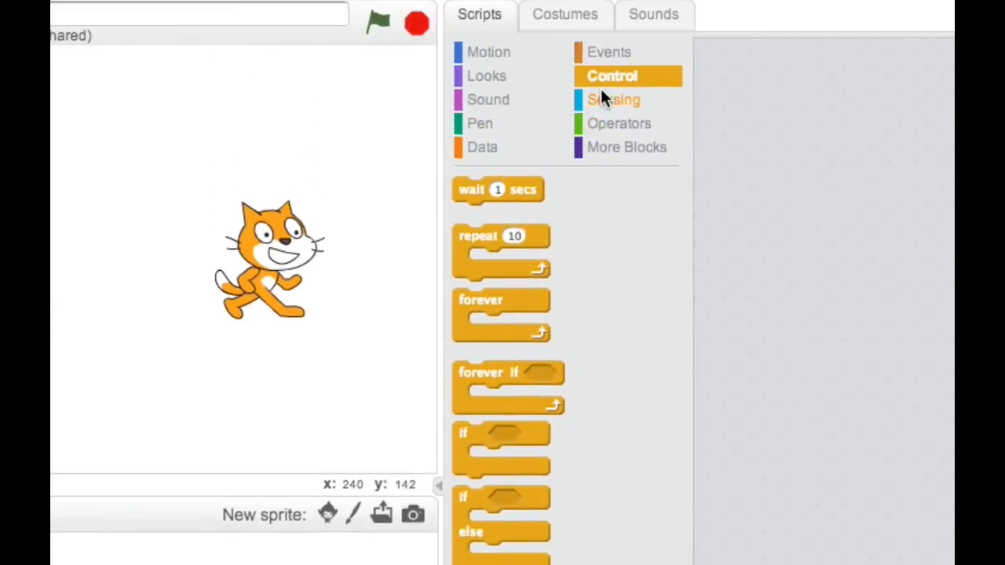
Browse the Sensing blocks, then show the Operators category.
{"action": "left_click", "coordinate": [613, 99]}
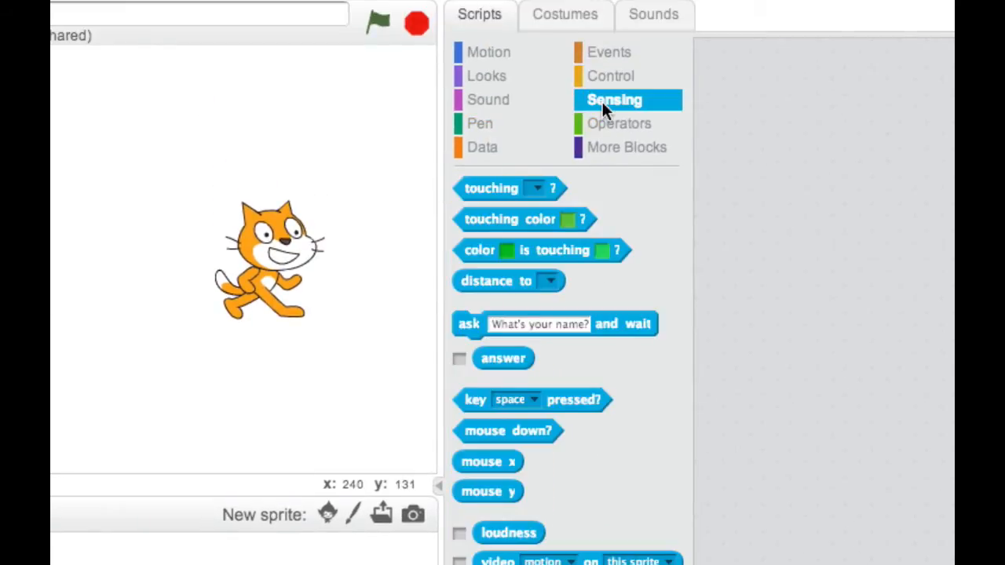
{"action": "scroll", "scroll_direction": "down", "scroll_amount": 3}
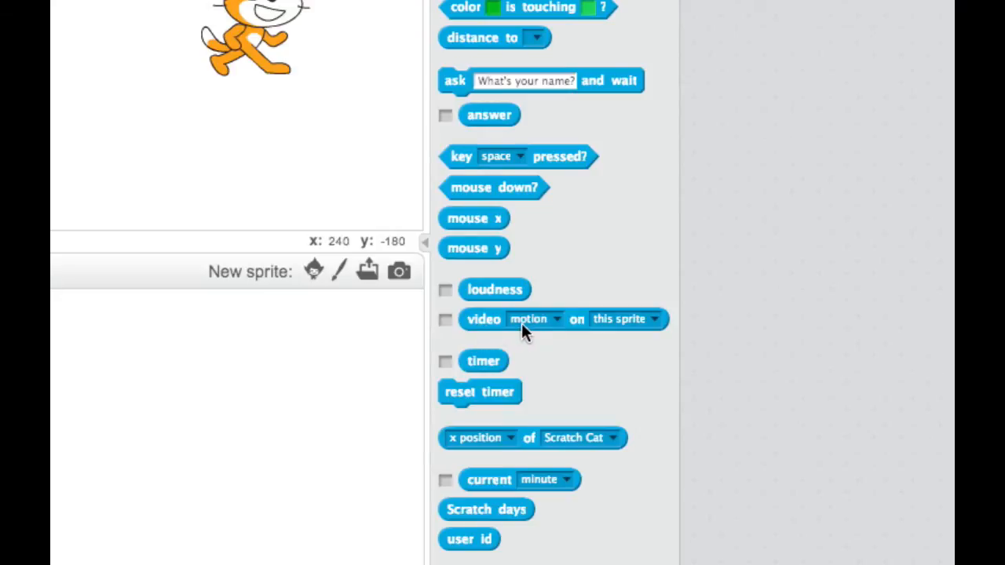
{"action": "mouse_move", "coordinate": [585, 334]}
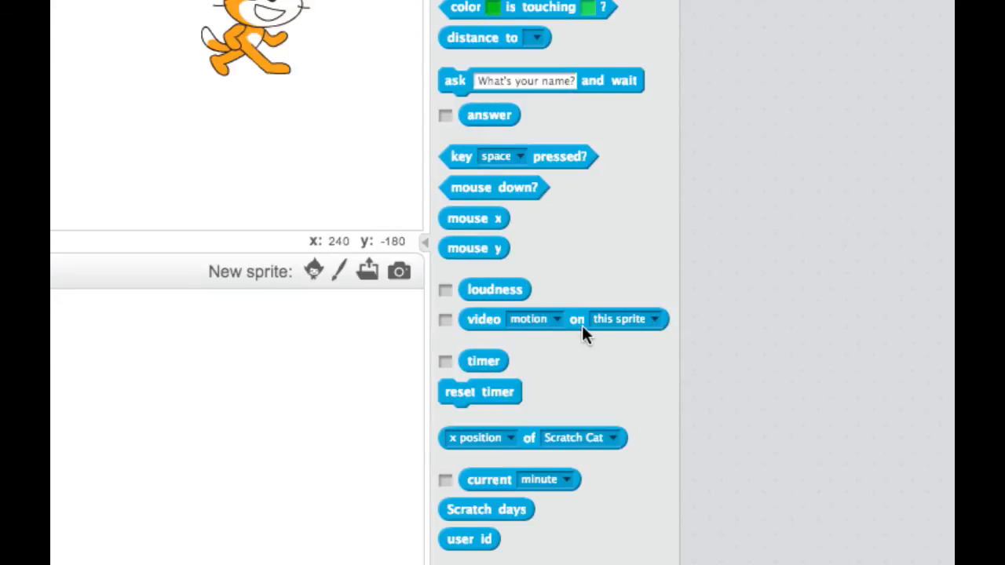
{"action": "mouse_move", "coordinate": [487, 328]}
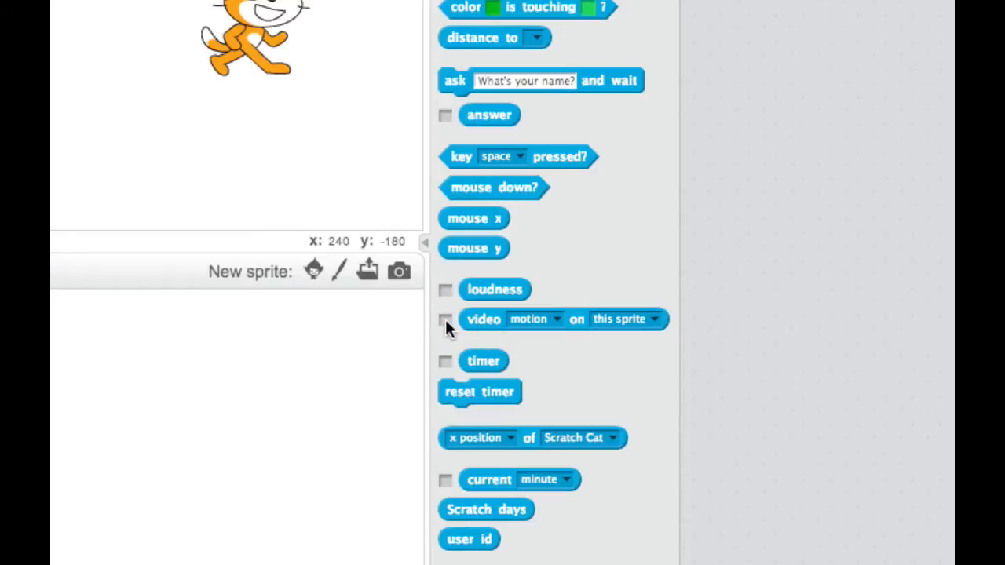
{"action": "mouse_move", "coordinate": [376, 198]}
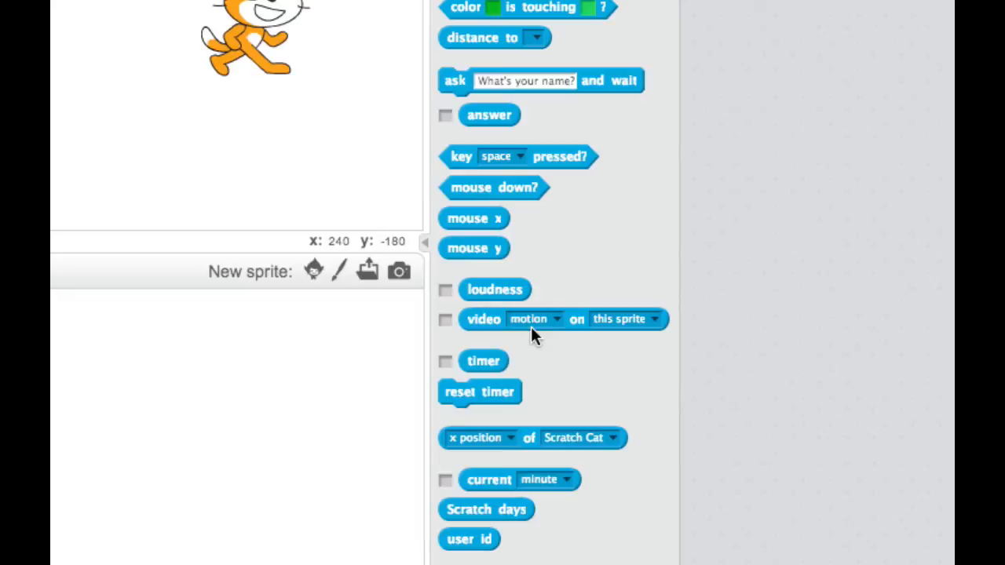
{"action": "mouse_move", "coordinate": [333, 231]}
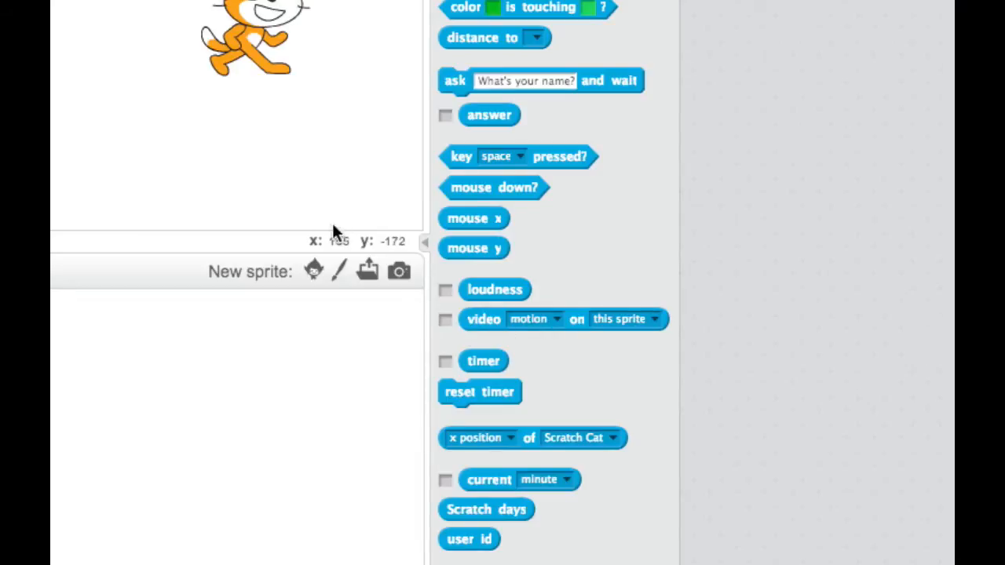
{"action": "mouse_move", "coordinate": [336, 236]}
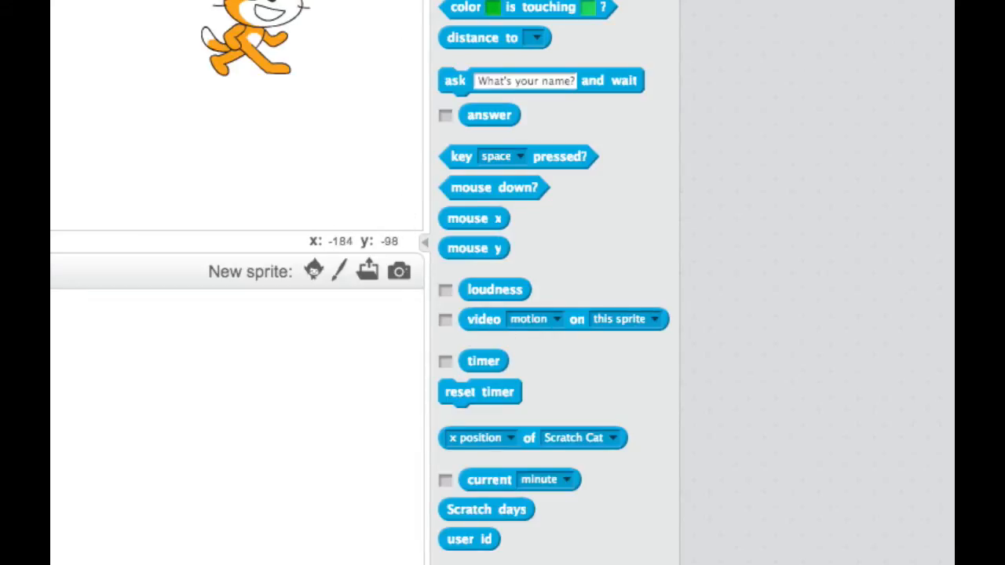
{"action": "mouse_move", "coordinate": [339, 236]}
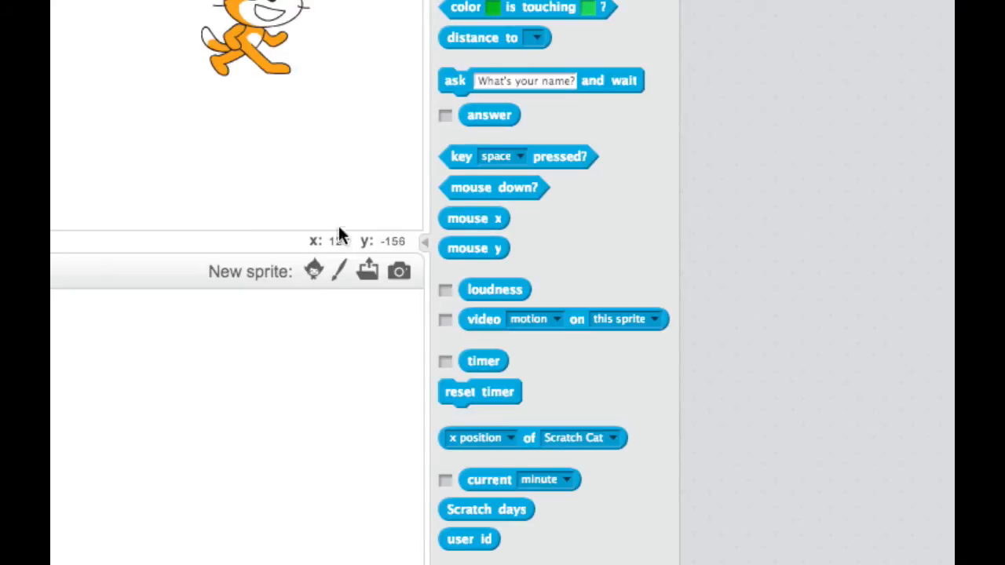
{"action": "mouse_move", "coordinate": [494, 328]}
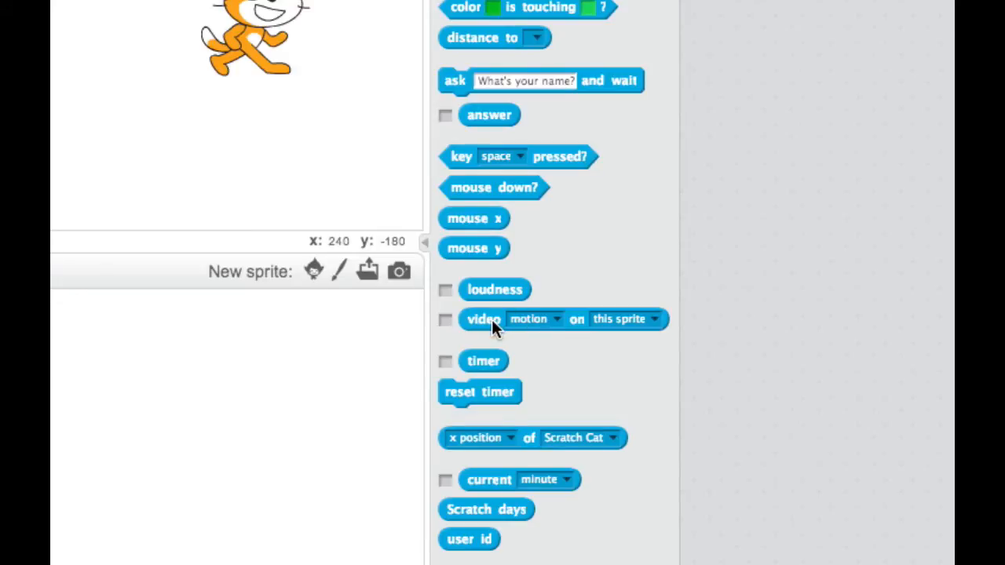
{"action": "mouse_move", "coordinate": [542, 320]}
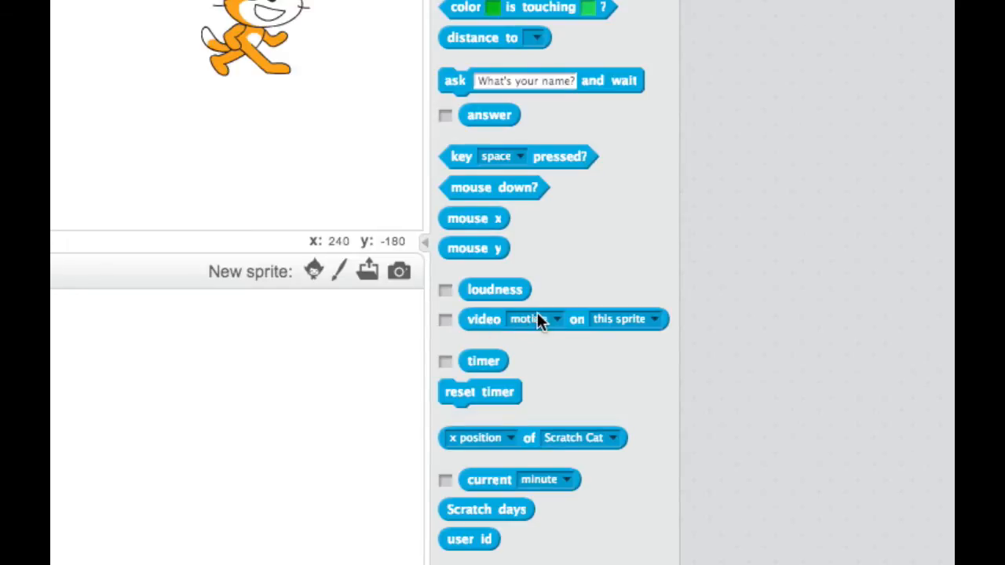
{"action": "mouse_move", "coordinate": [548, 328]}
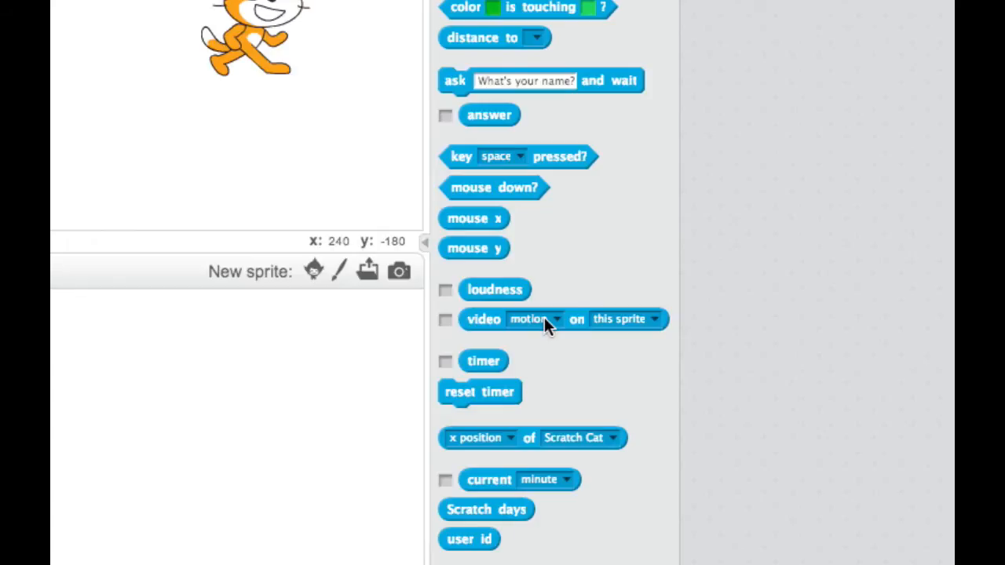
{"action": "mouse_move", "coordinate": [573, 334]}
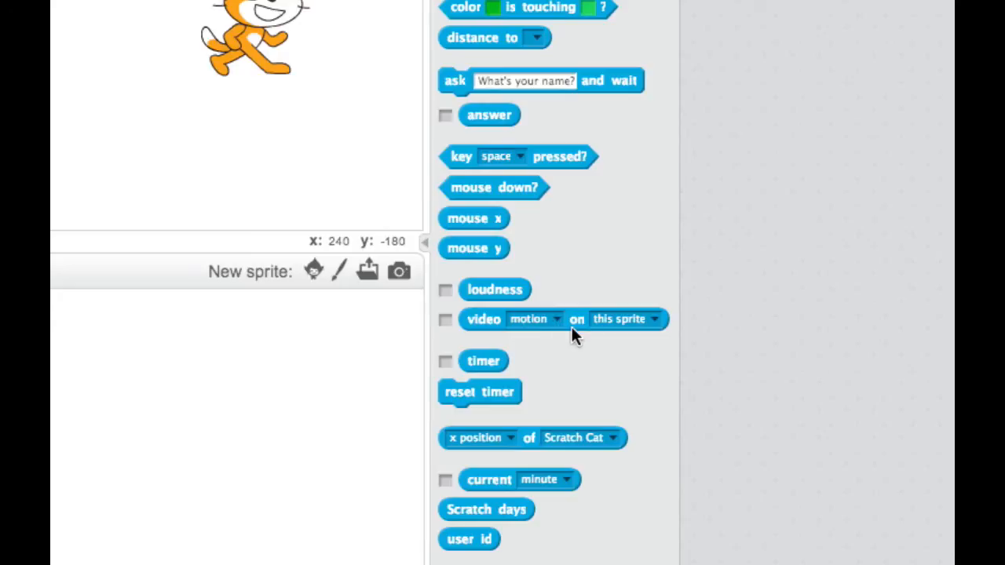
{"action": "left_click", "coordinate": [614, 138]}
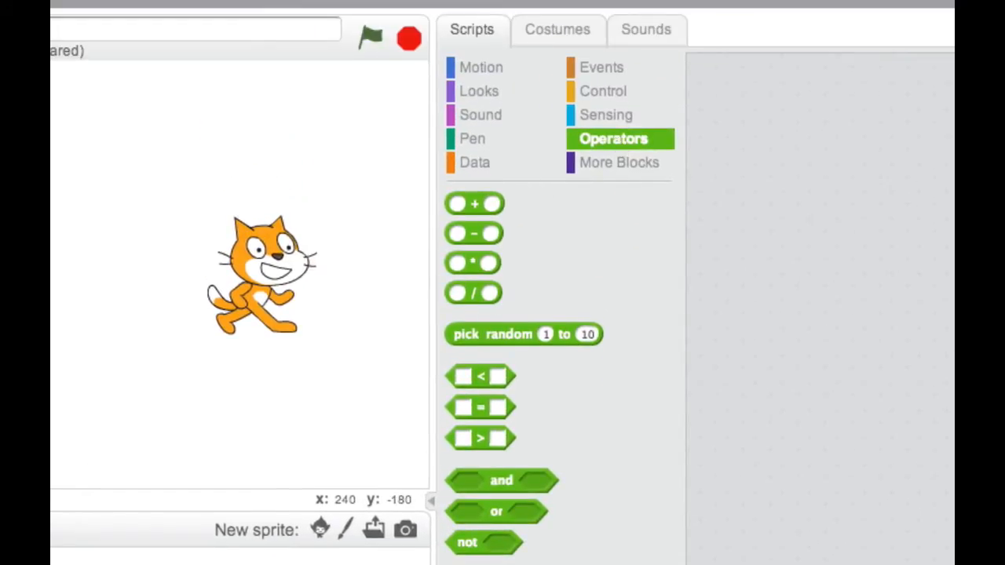
{"action": "left_click", "coordinate": [619, 163]}
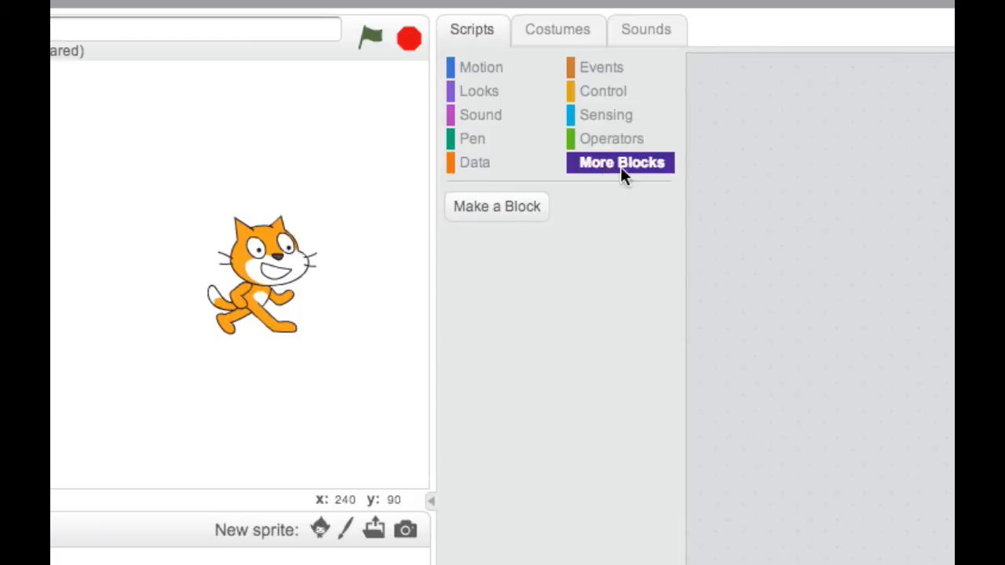
{"action": "mouse_move", "coordinate": [583, 182]}
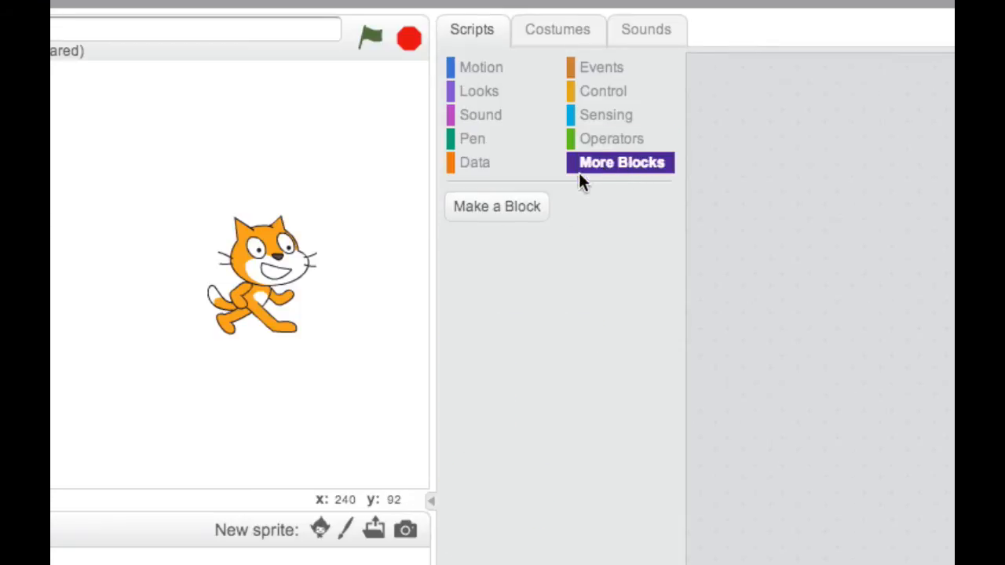
{"action": "mouse_move", "coordinate": [656, 186]}
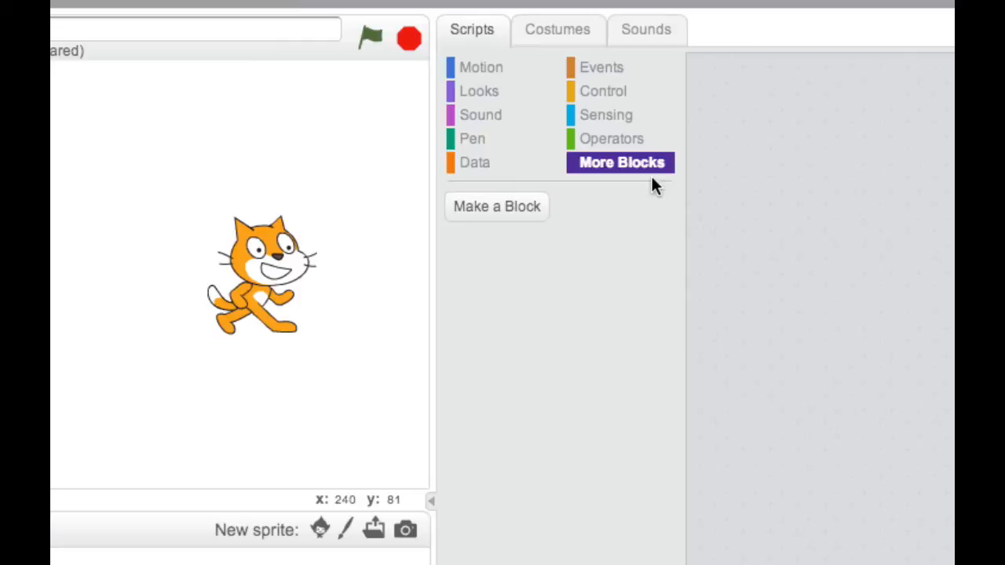
{"action": "mouse_move", "coordinate": [634, 206]}
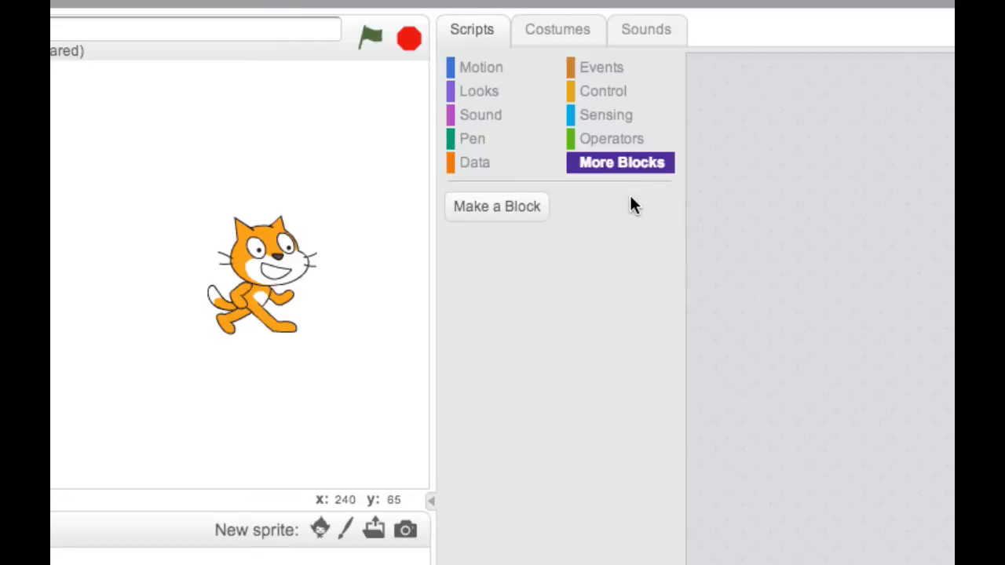
{"action": "mouse_move", "coordinate": [562, 206]}
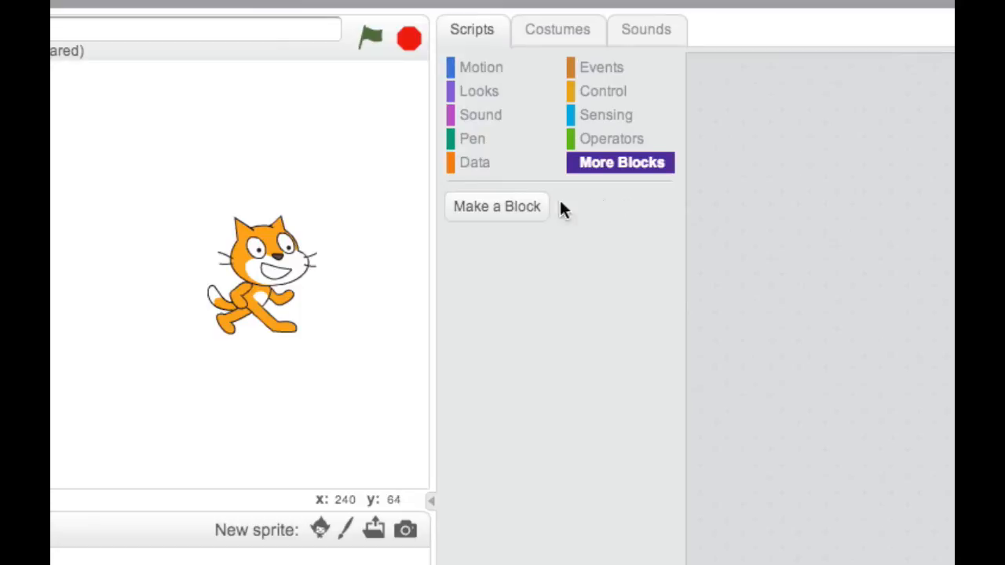
Make a new custom block named jump and position its define script in the scripts area.
{"action": "left_click", "coordinate": [496, 205]}
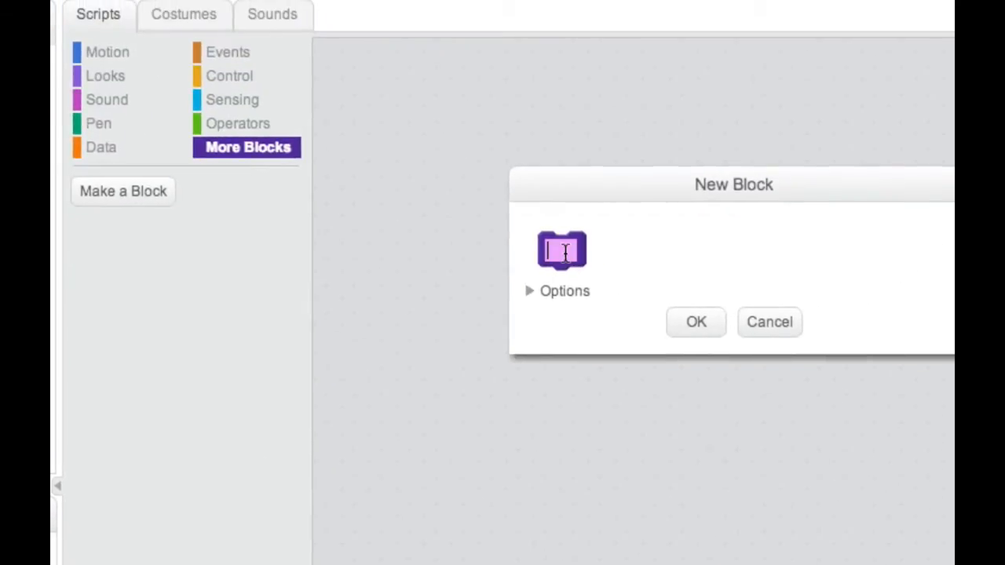
{"action": "type", "text": "jum"}
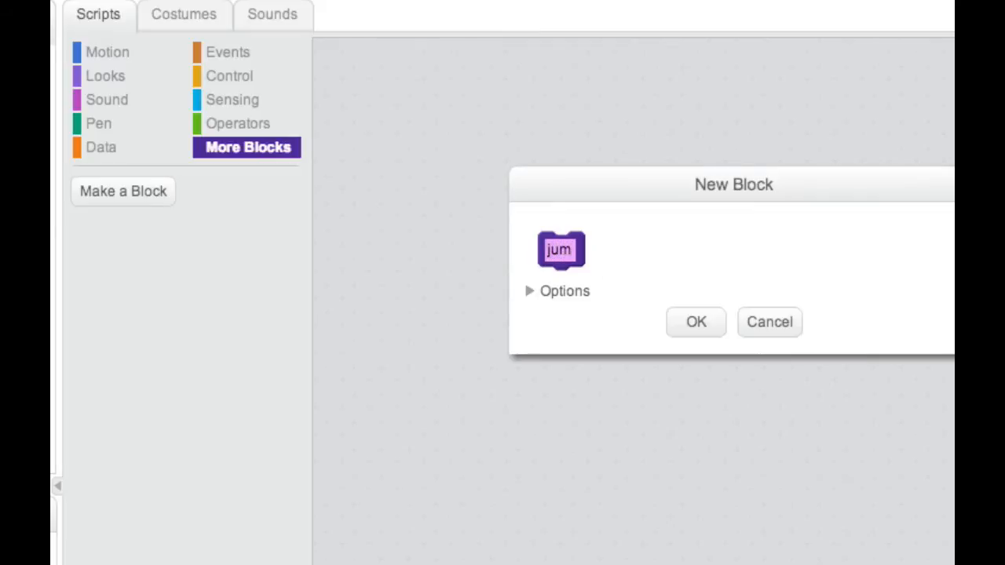
{"action": "left_click", "coordinate": [695, 322]}
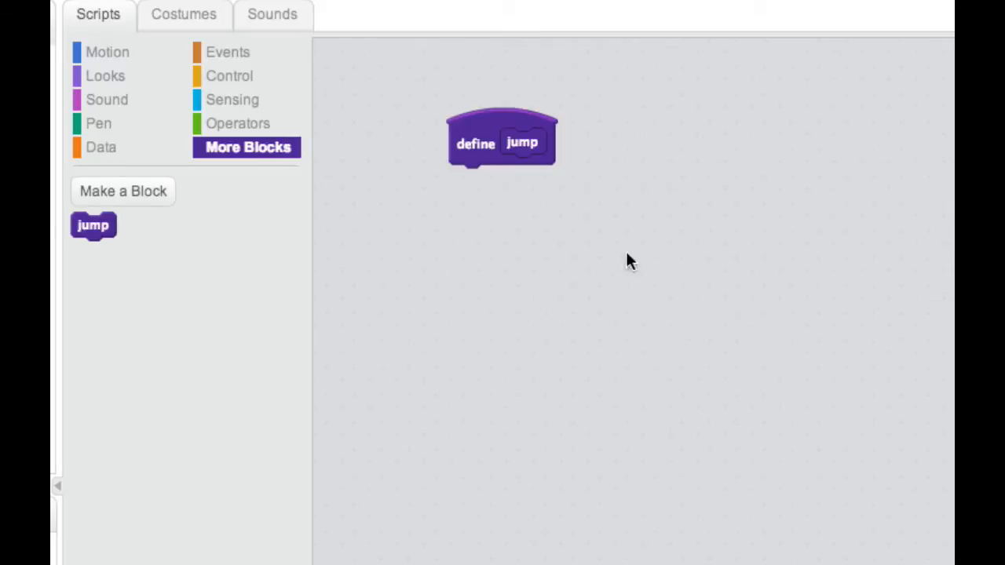
{"action": "left_click_drag", "start_coordinate": [503, 142], "coordinate": [730, 193]}
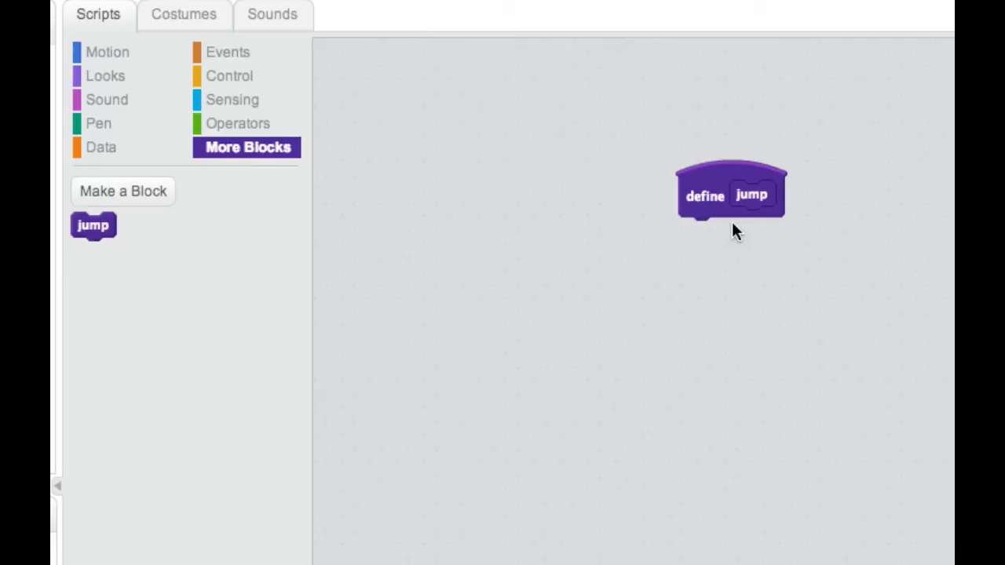
{"action": "mouse_move", "coordinate": [92, 225]}
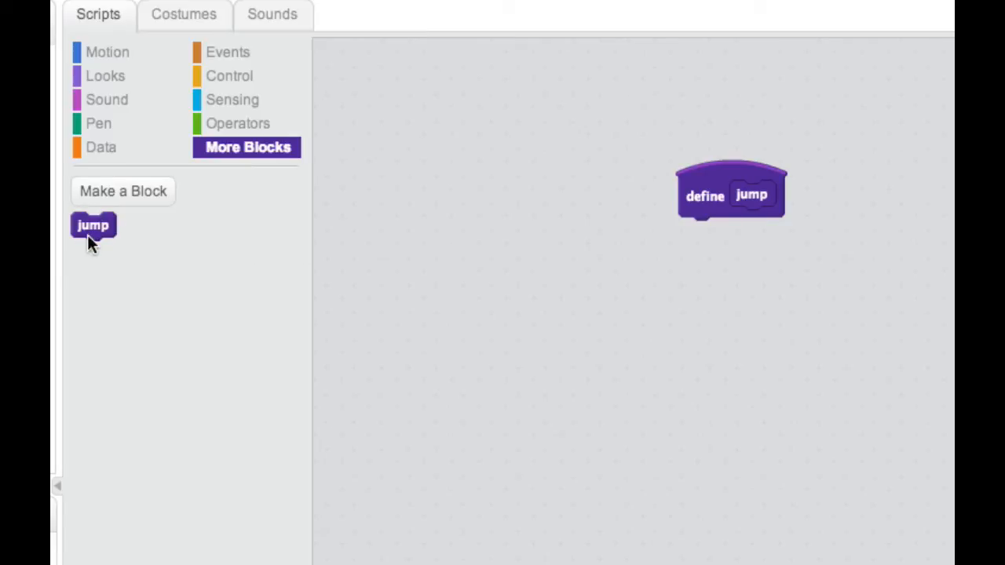
{"action": "mouse_move", "coordinate": [761, 216]}
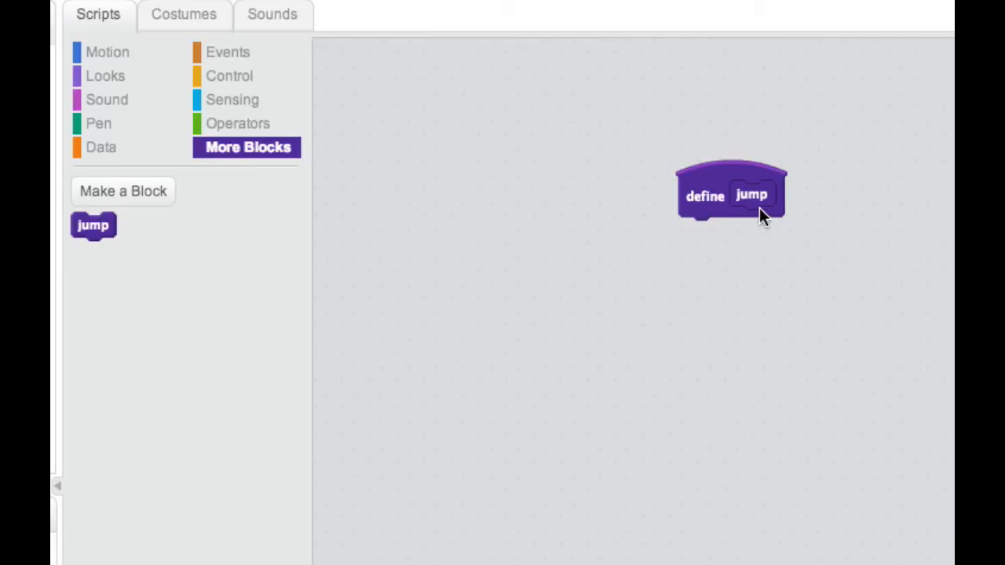
{"action": "left_click", "coordinate": [107, 52]}
{"action": "type", "text": "60"}
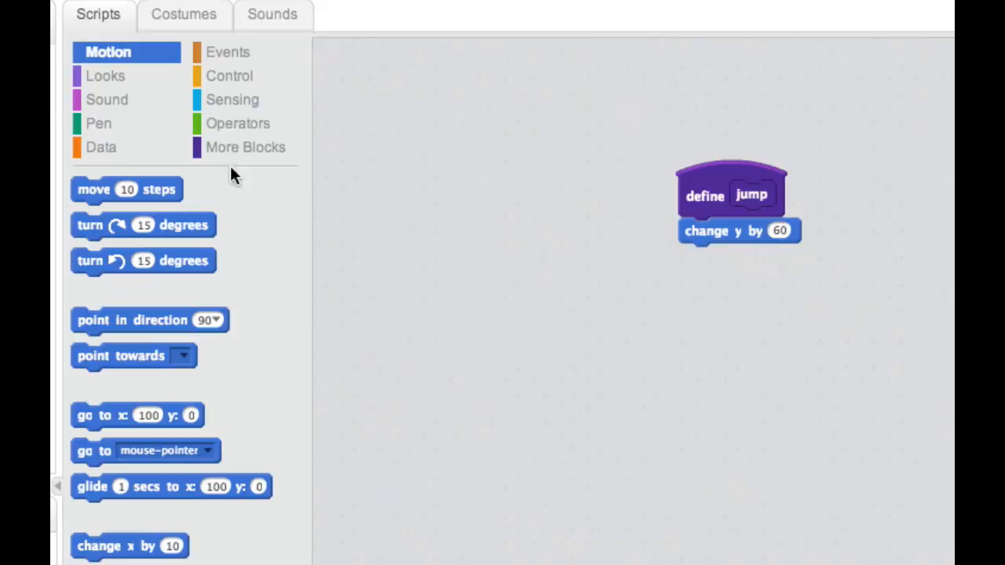
Under define jump, stack change y by 60, wait .2 secs and change y by -60.
{"action": "left_click", "coordinate": [229, 75]}
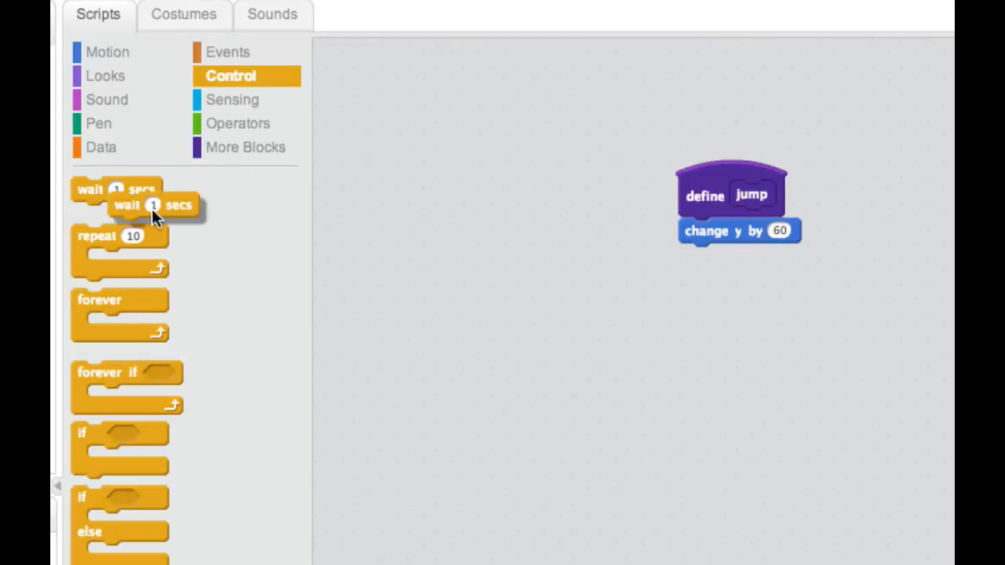
{"action": "left_click_drag", "start_coordinate": [141, 205], "coordinate": [722, 257]}
{"action": "type", "text": ".2"}
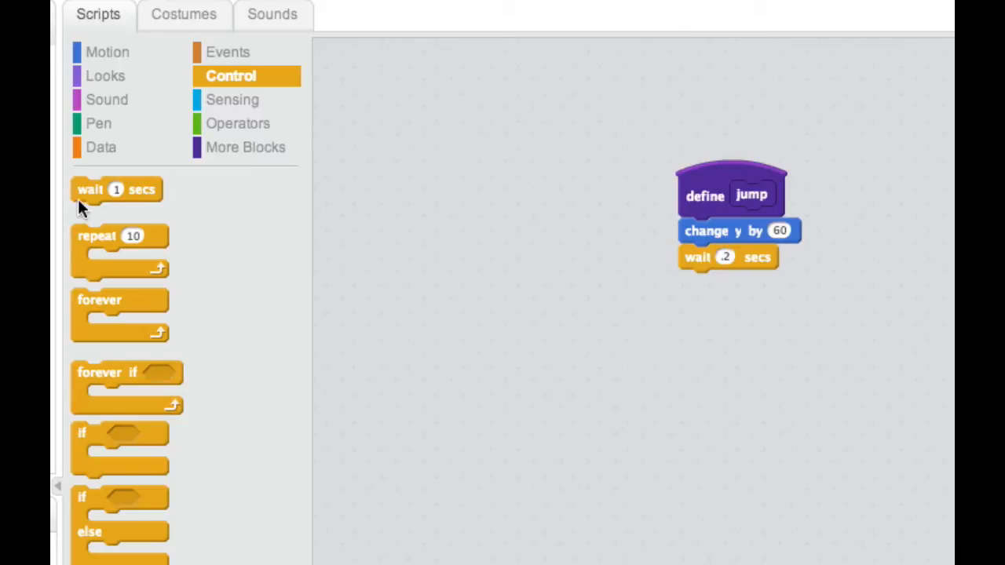
{"action": "mouse_move", "coordinate": [104, 75]}
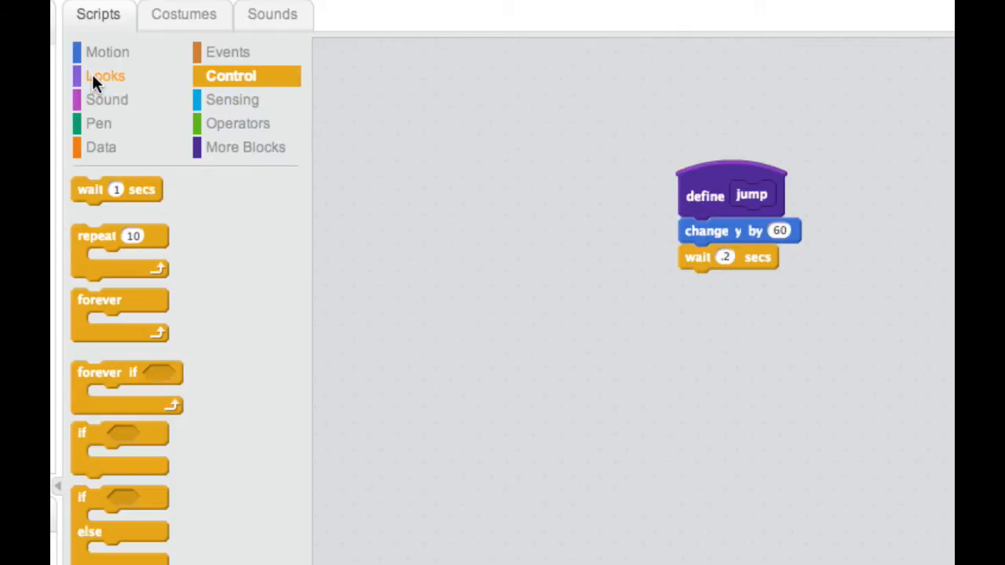
{"action": "left_click", "coordinate": [107, 51]}
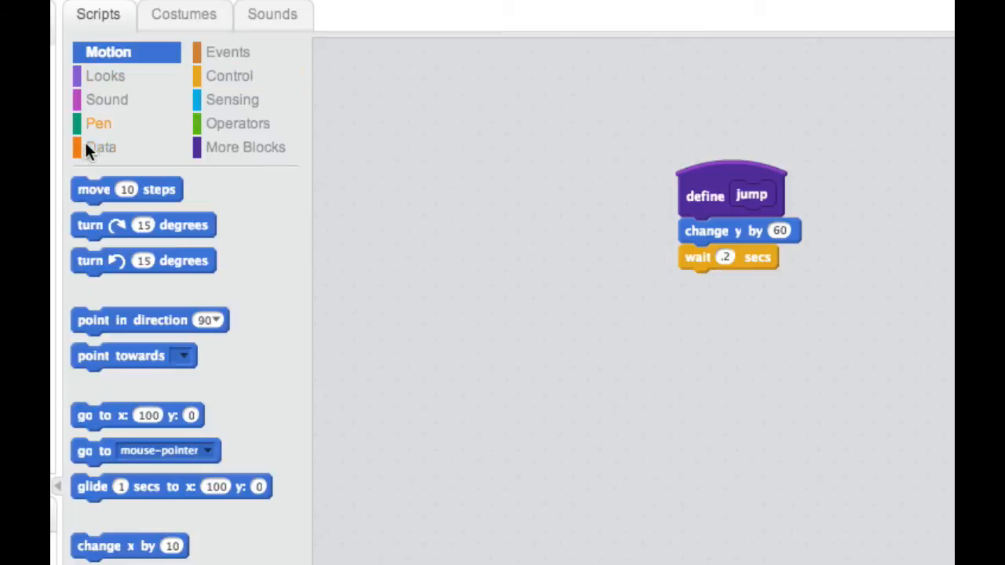
{"action": "left_click_drag", "start_coordinate": [118, 545], "coordinate": [711, 298]}
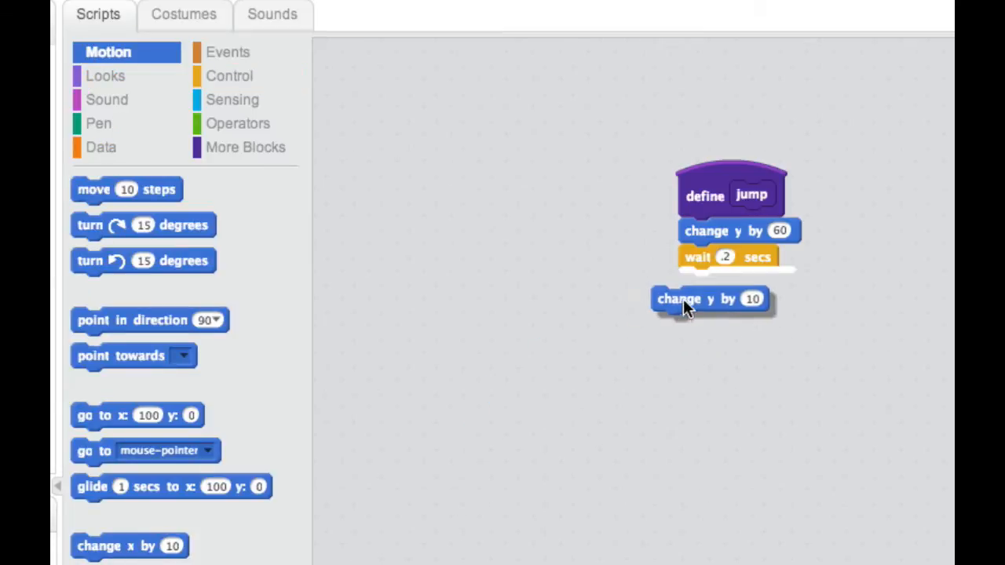
{"action": "left_click_drag", "start_coordinate": [709, 299], "coordinate": [736, 283]}
{"action": "type", "text": "-60"}
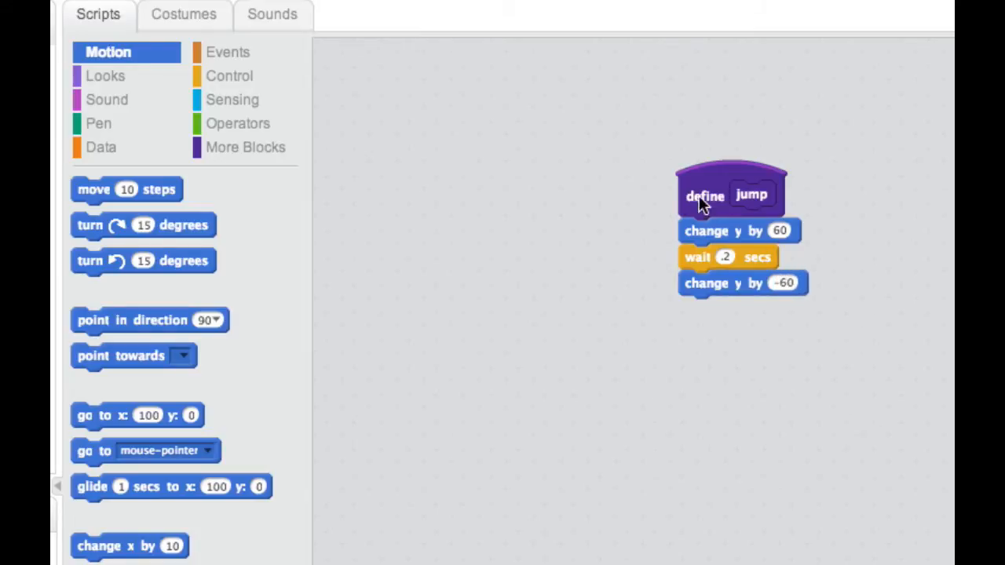
{"action": "mouse_move", "coordinate": [757, 218]}
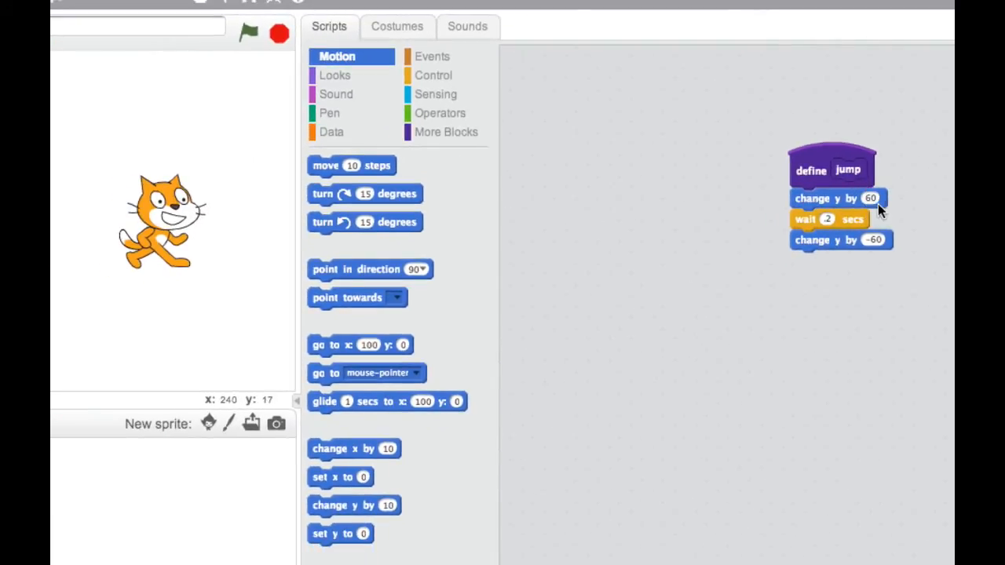
{"action": "mouse_move", "coordinate": [516, 313]}
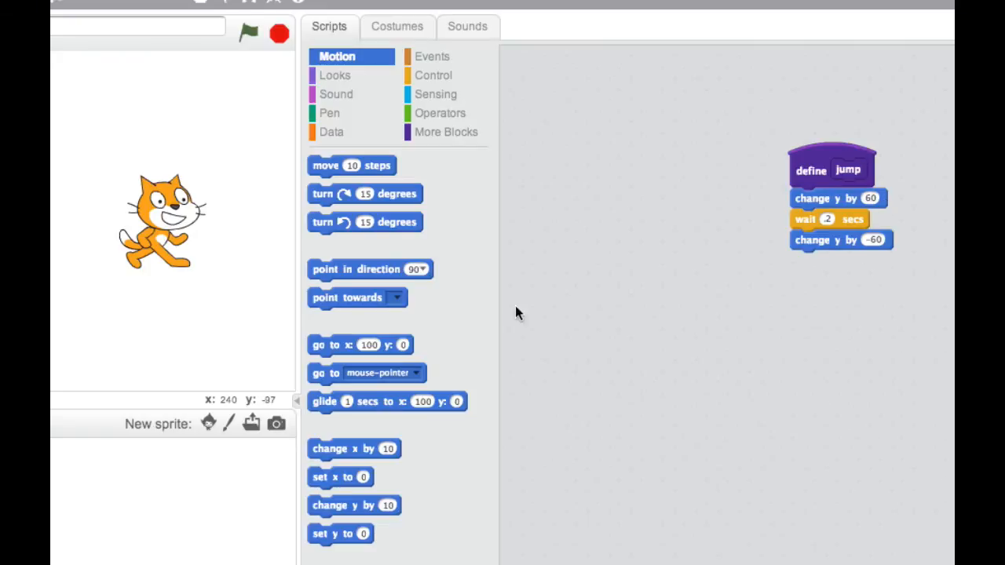
{"action": "mouse_move", "coordinate": [817, 173]}
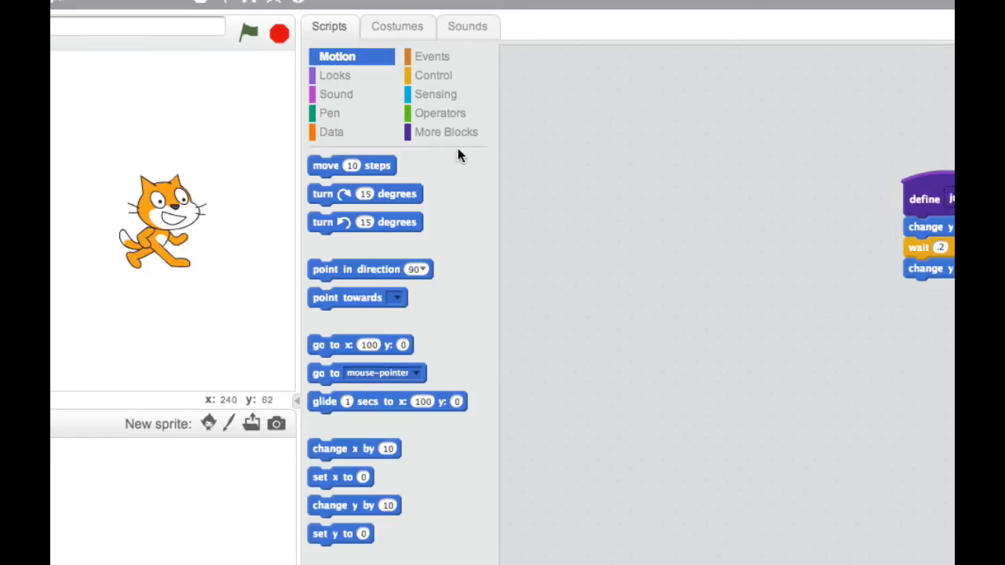
Attach the custom jump block under a 'when space key pressed' trigger.
{"action": "left_click", "coordinate": [447, 132]}
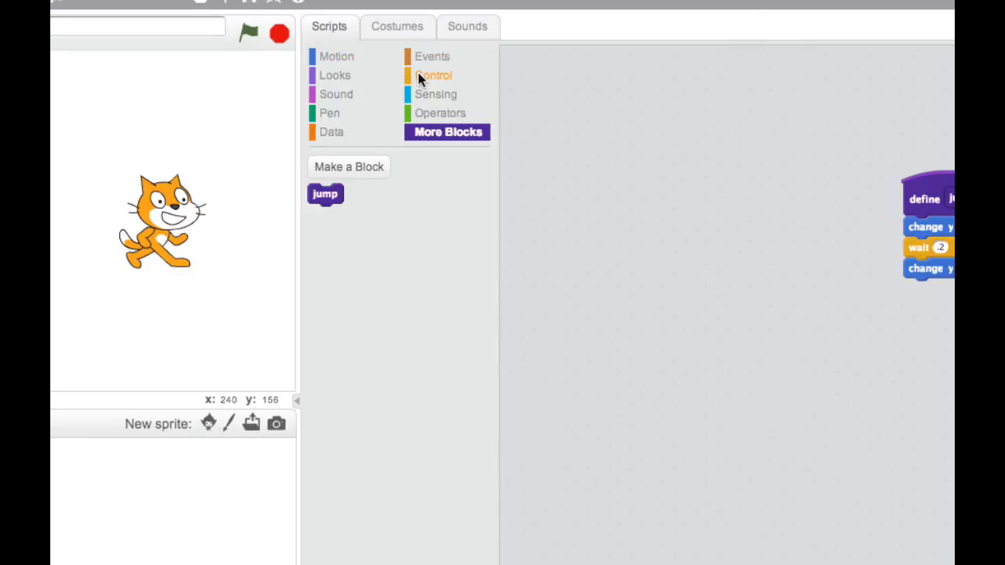
{"action": "left_click", "coordinate": [434, 76]}
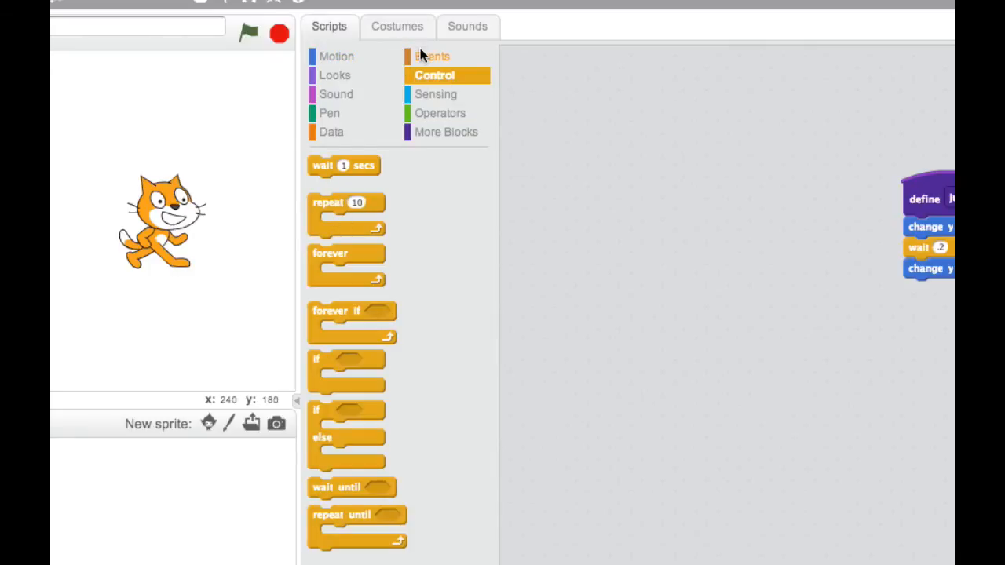
{"action": "left_click", "coordinate": [432, 56]}
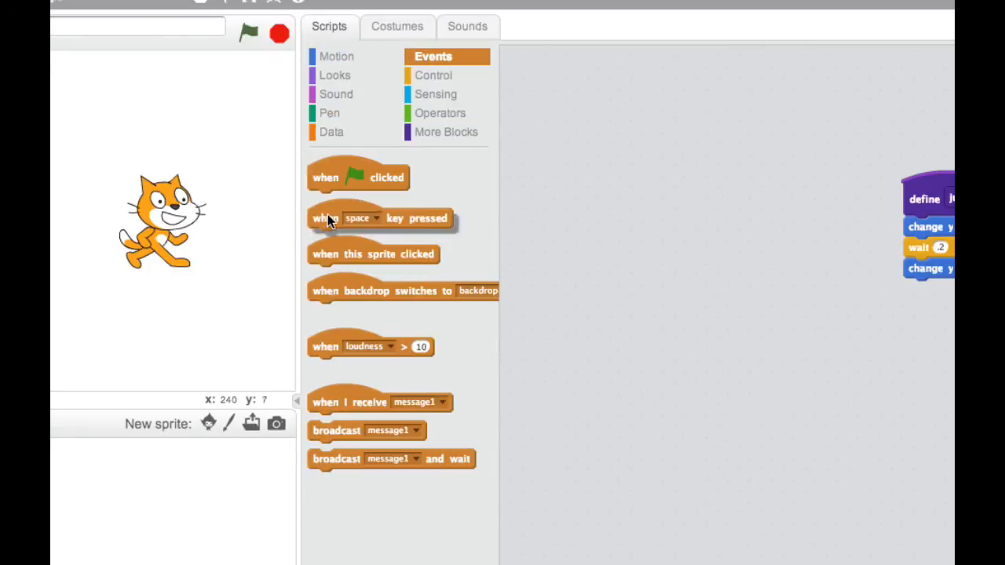
{"action": "left_click", "coordinate": [446, 131]}
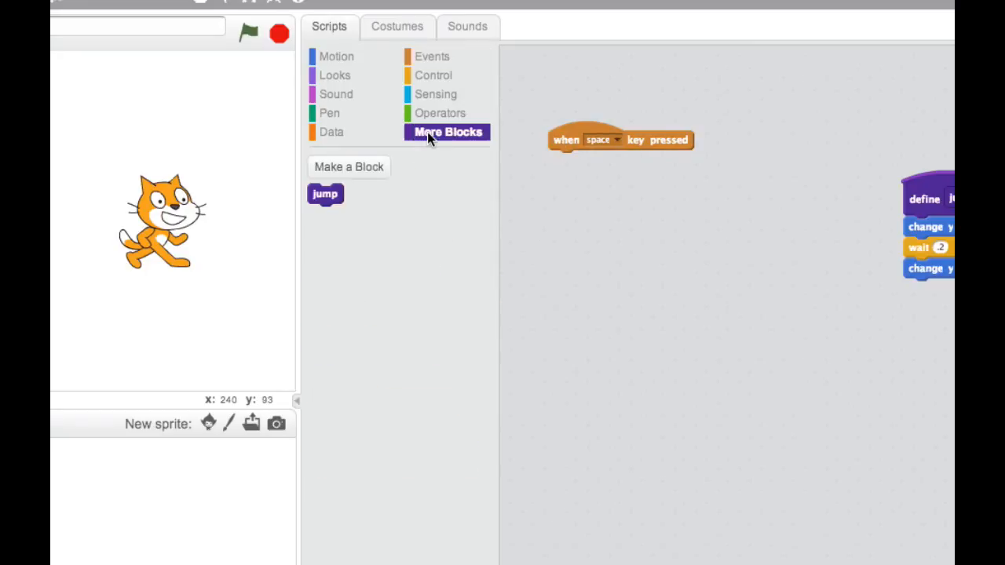
{"action": "left_click_drag", "start_coordinate": [325, 194], "coordinate": [565, 161]}
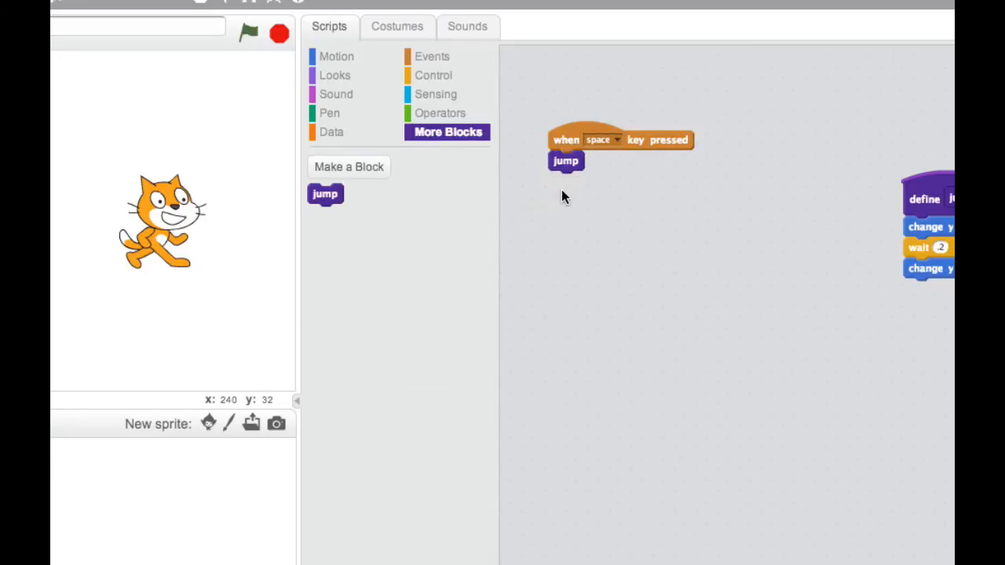
{"action": "mouse_move", "coordinate": [573, 153]}
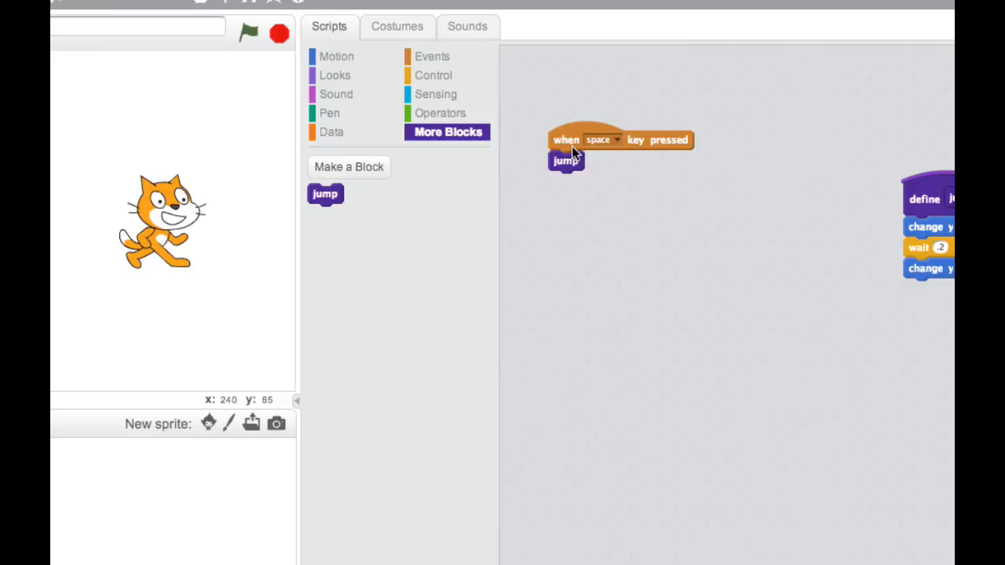
{"action": "mouse_move", "coordinate": [572, 171]}
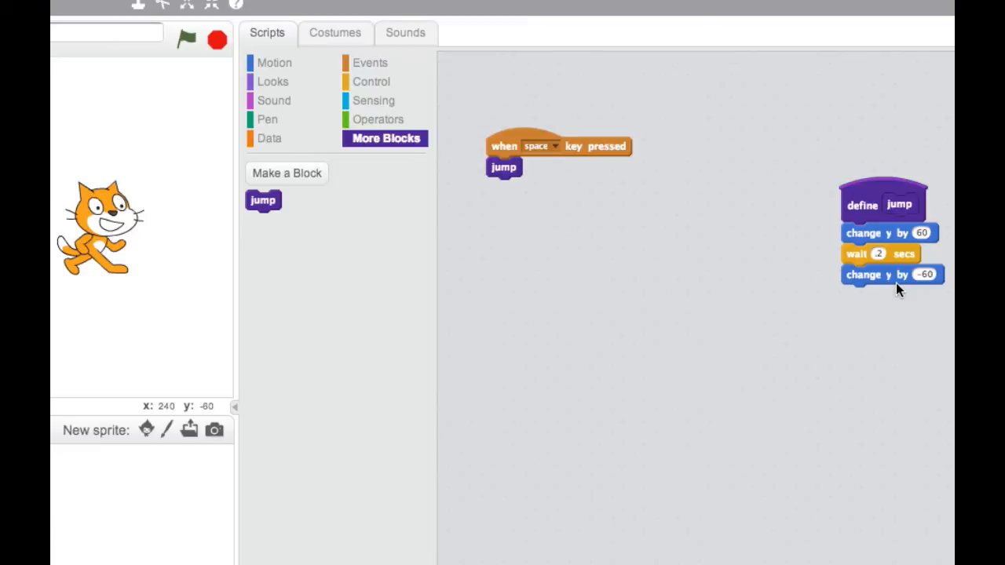
{"action": "mouse_move", "coordinate": [612, 267]}
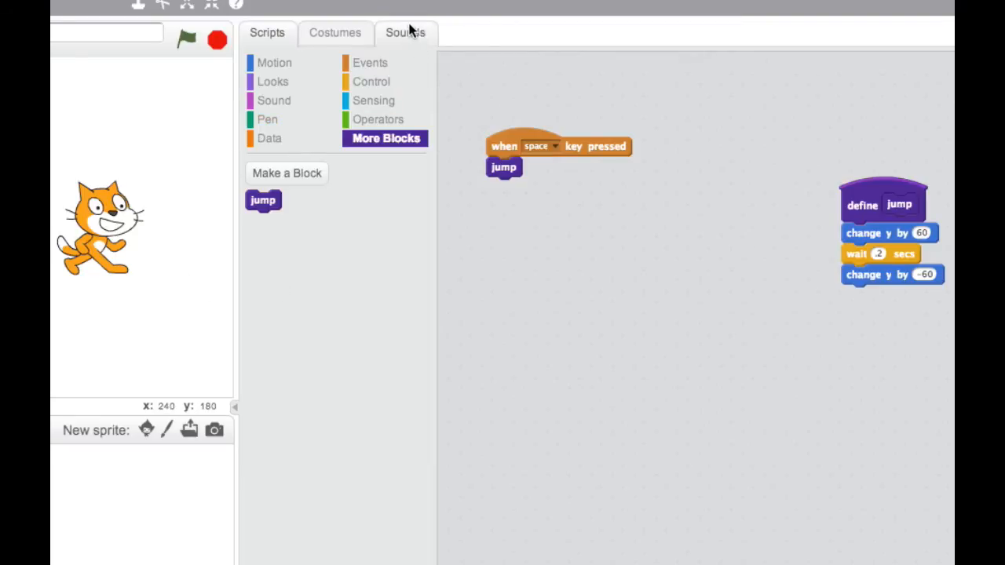
{"action": "left_click", "coordinate": [405, 33]}
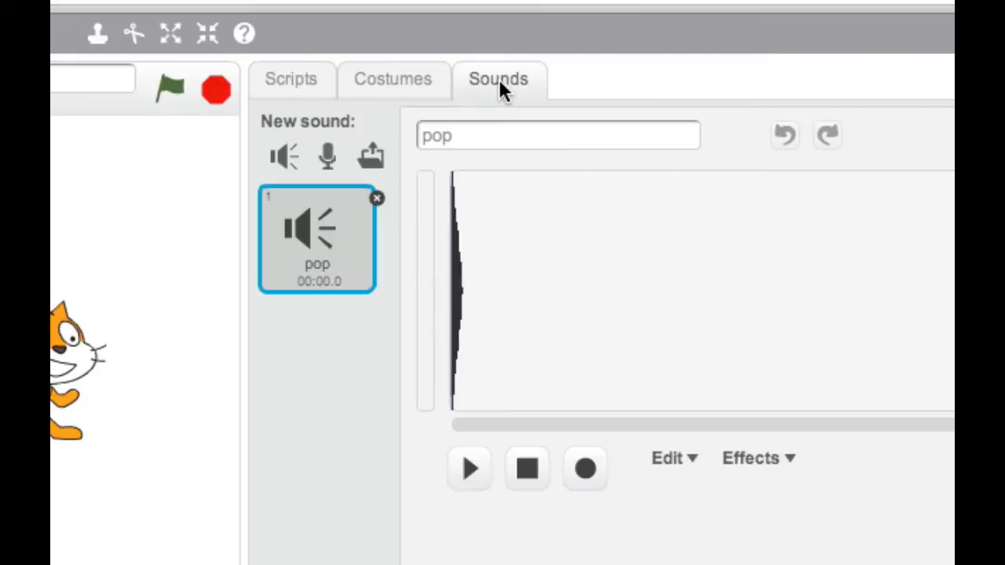
{"action": "mouse_move", "coordinate": [481, 250]}
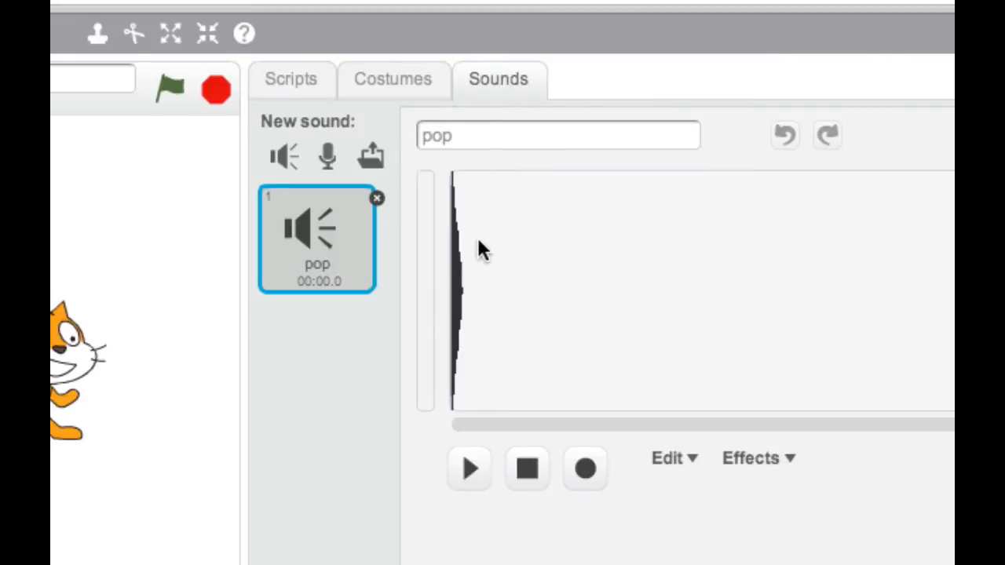
{"action": "mouse_move", "coordinate": [498, 251]}
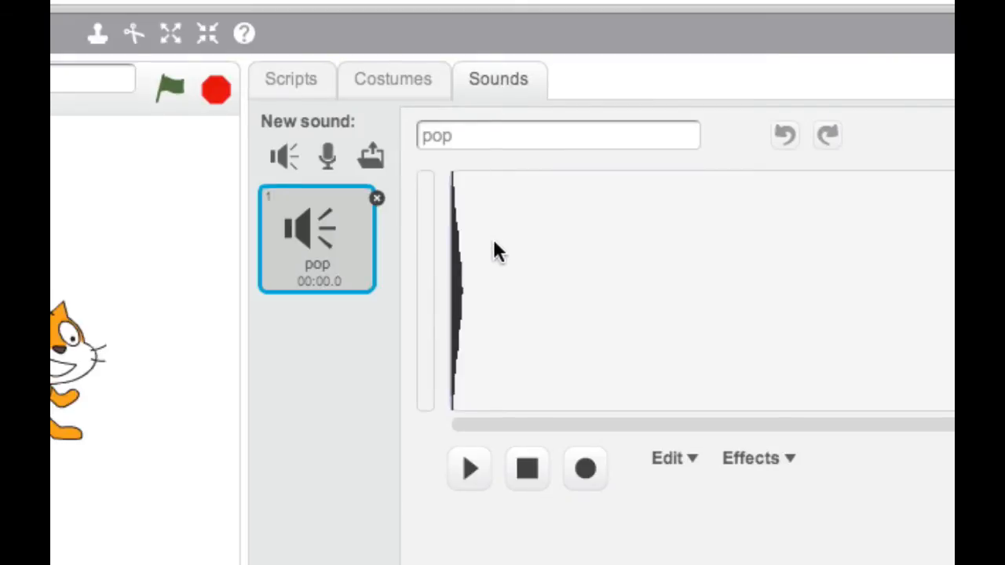
{"action": "mouse_move", "coordinate": [444, 174]}
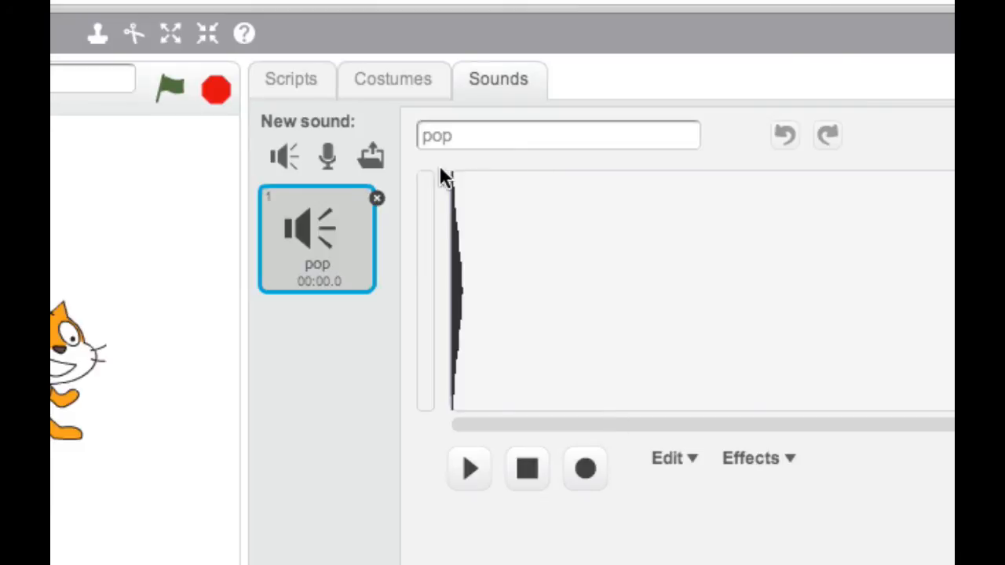
{"action": "left_click", "coordinate": [371, 155]}
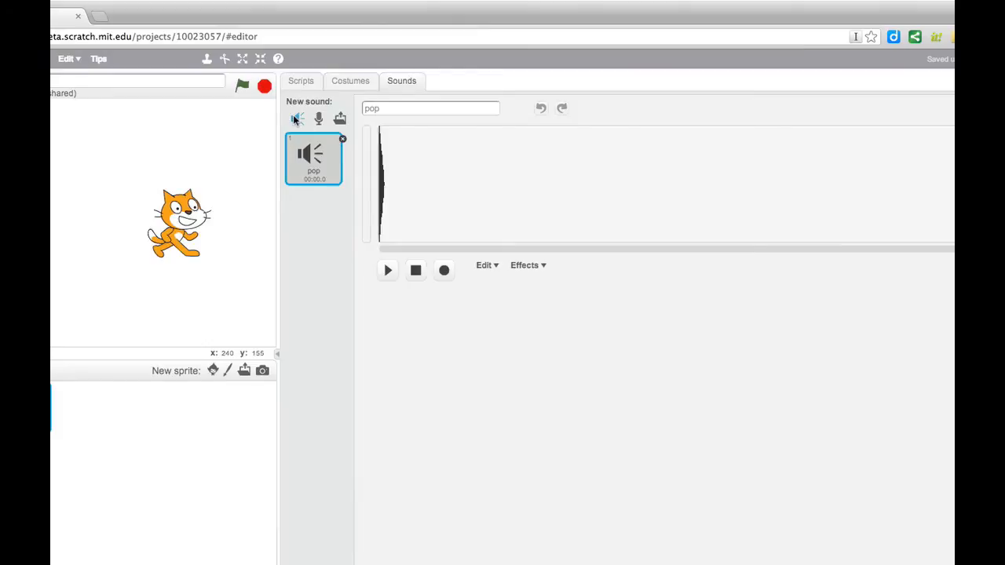
Add the goose sound from the library to the cat and play it.
{"action": "left_click", "coordinate": [297, 119]}
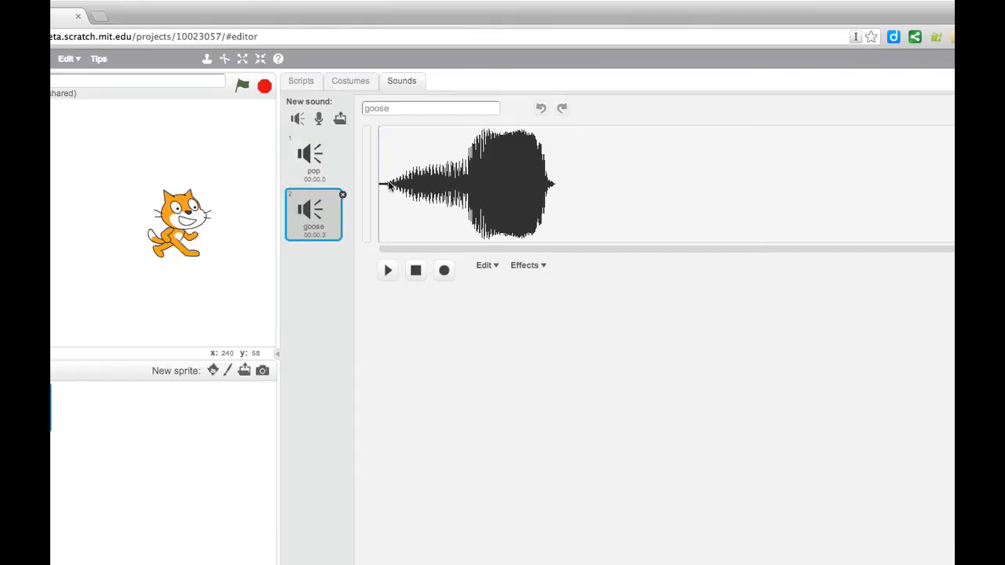
{"action": "mouse_move", "coordinate": [463, 188]}
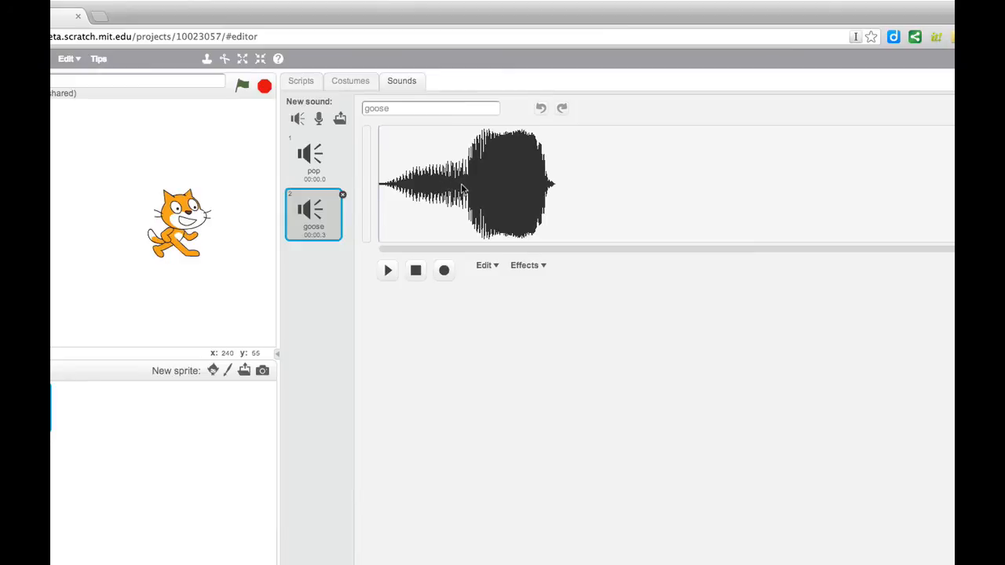
{"action": "left_click", "coordinate": [387, 270]}
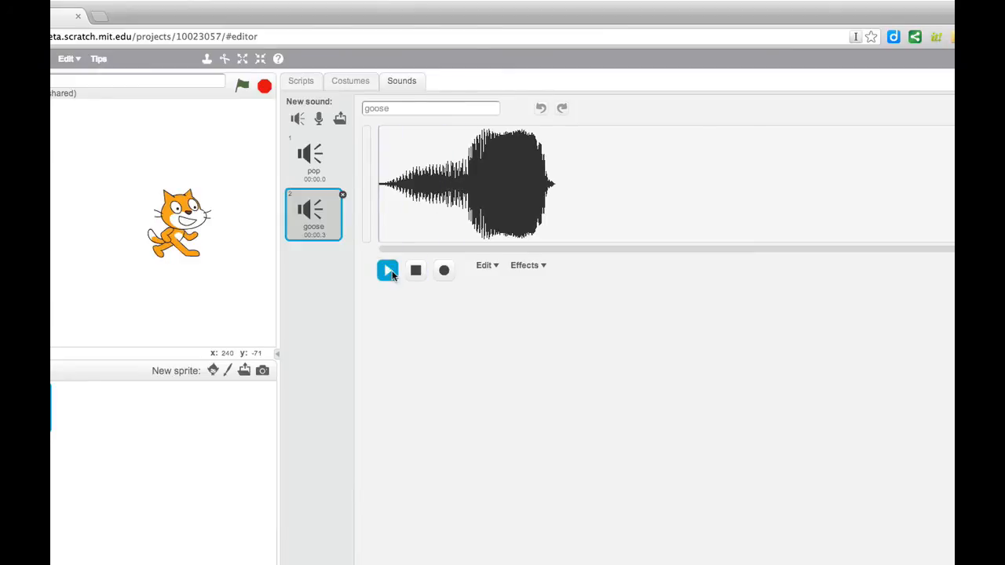
{"action": "mouse_move", "coordinate": [526, 187]}
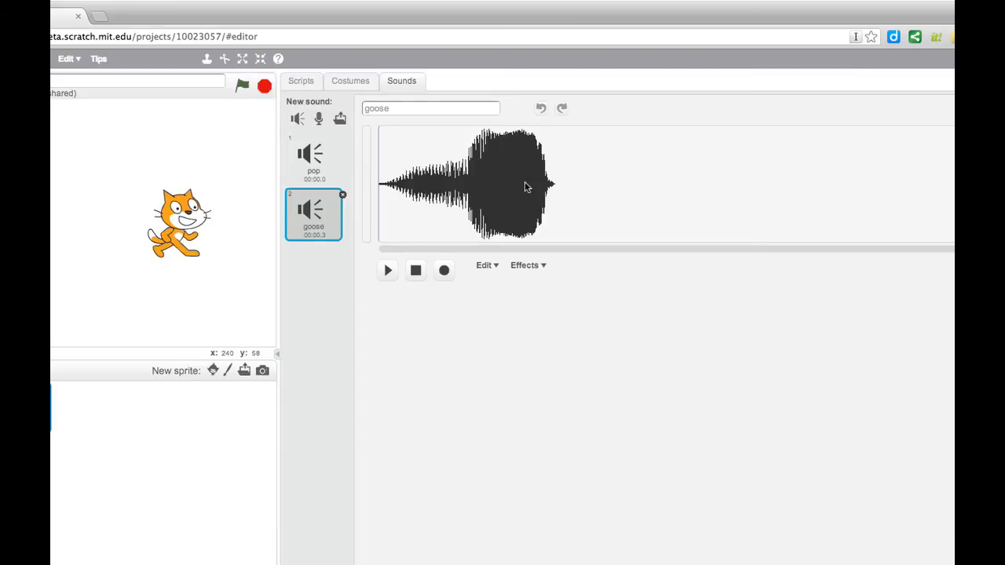
{"action": "mouse_move", "coordinate": [407, 160]}
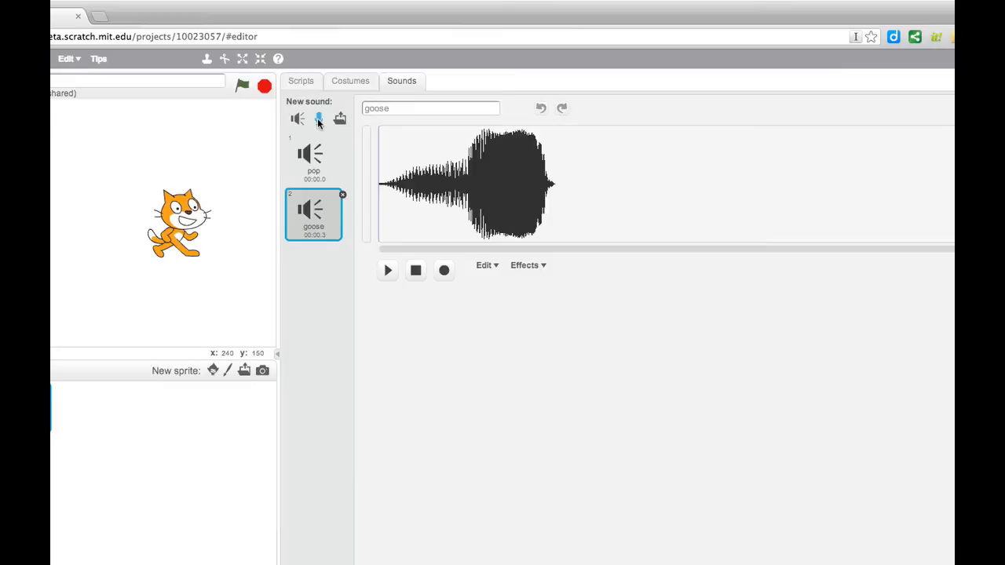
Record a microphone clip as recording1, allowing Flash access, and play it back.
{"action": "left_click", "coordinate": [318, 119]}
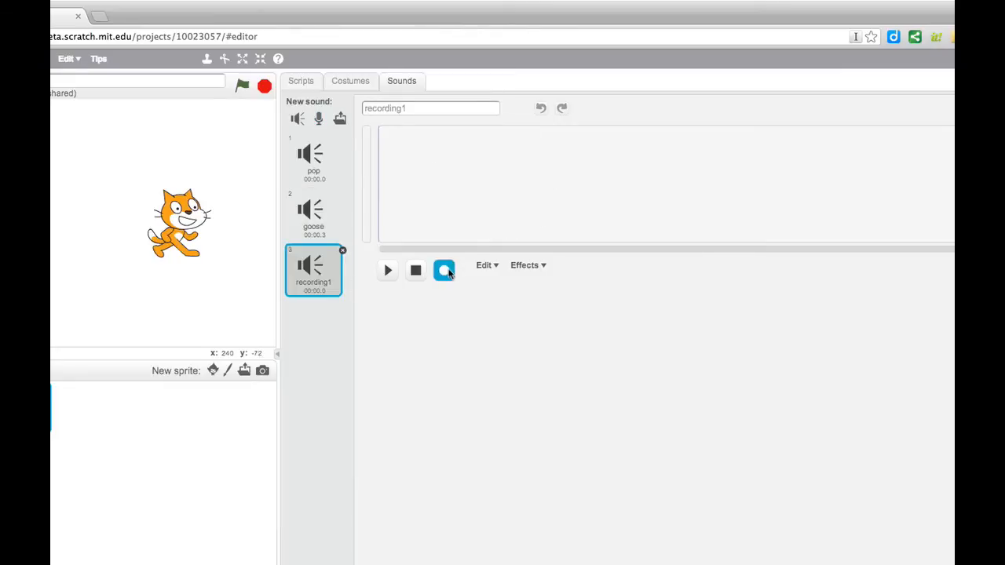
{"action": "left_click", "coordinate": [444, 270]}
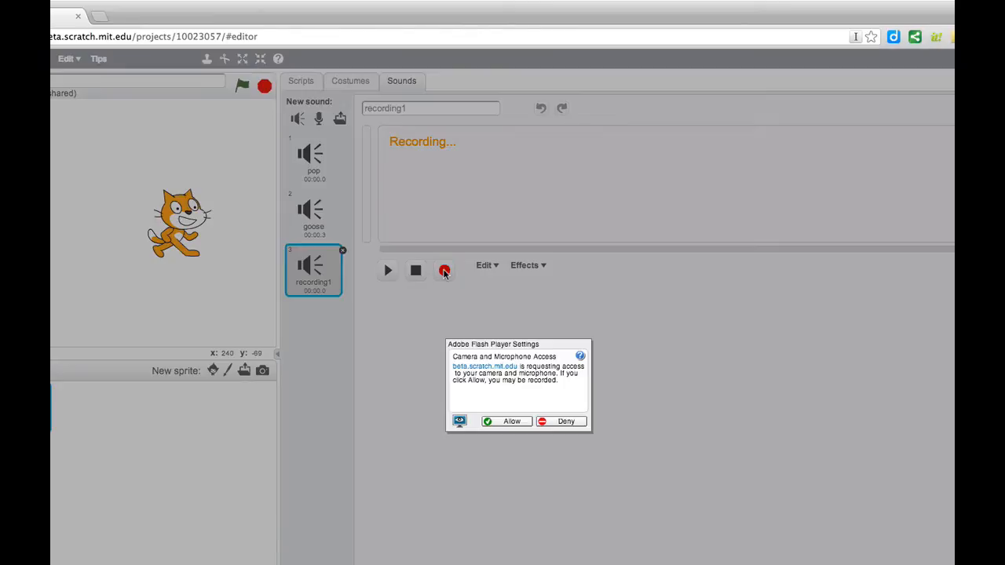
{"action": "mouse_move", "coordinate": [511, 422]}
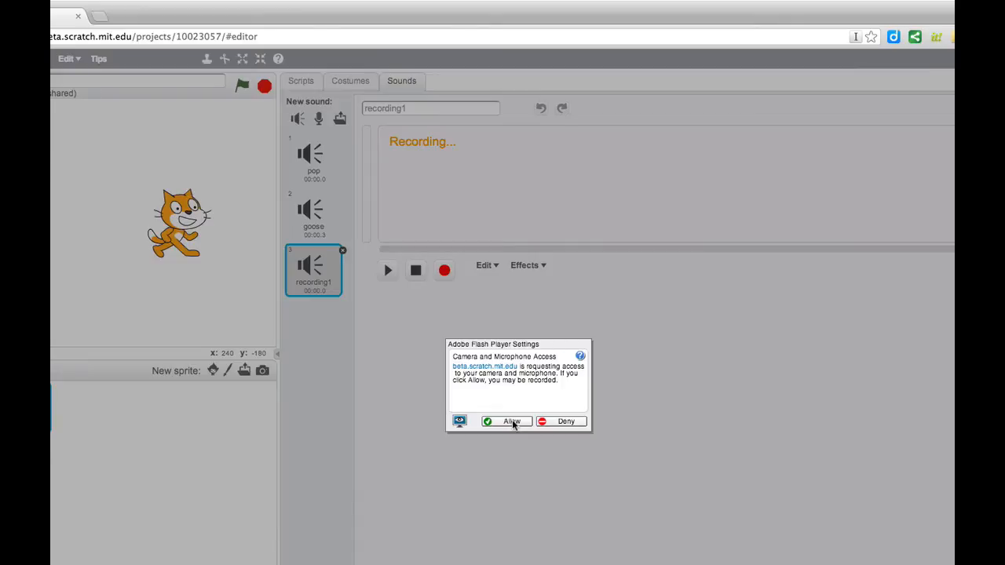
{"action": "left_click", "coordinate": [510, 421]}
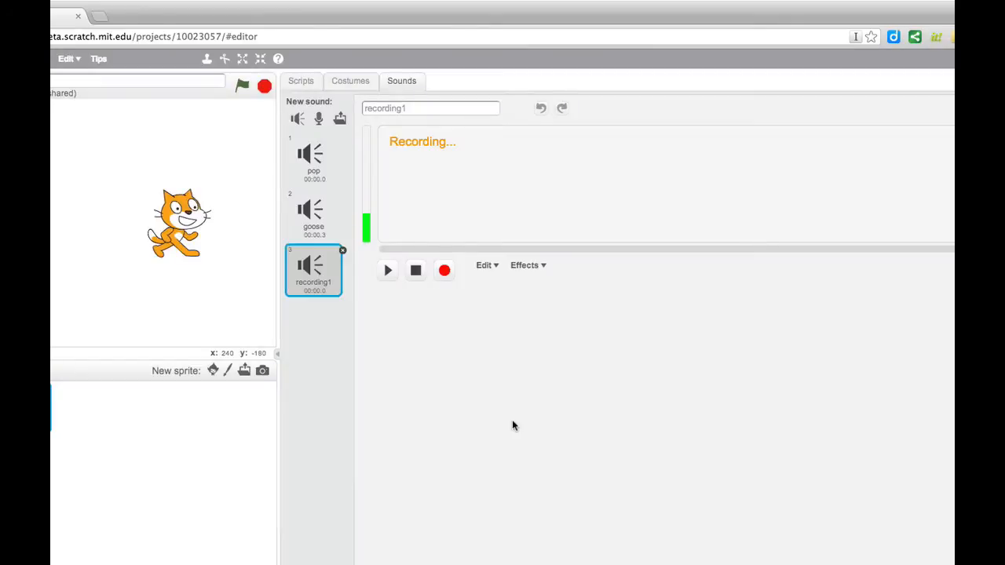
{"action": "left_click", "coordinate": [444, 270]}
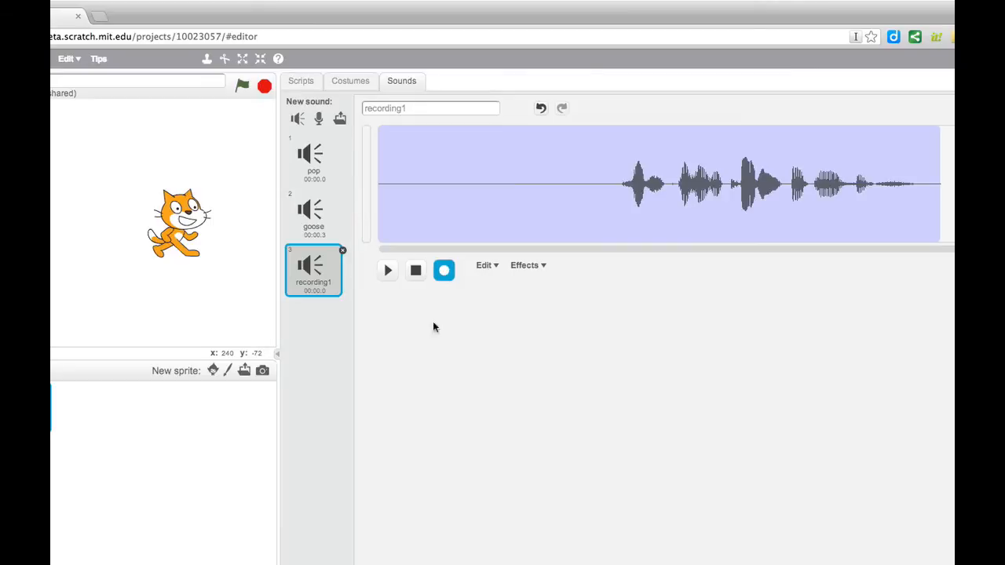
{"action": "left_click", "coordinate": [444, 270]}
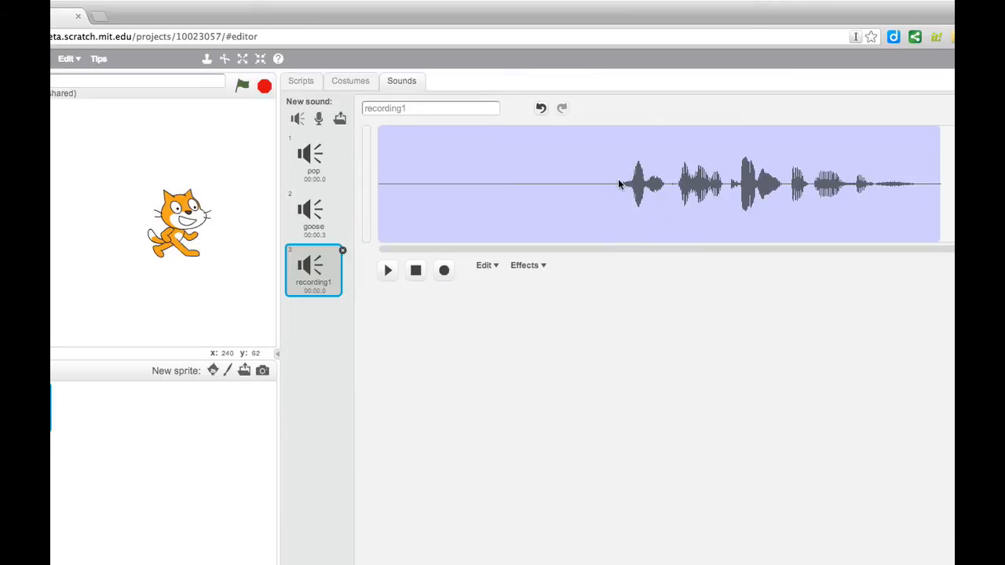
{"action": "left_click", "coordinate": [387, 270]}
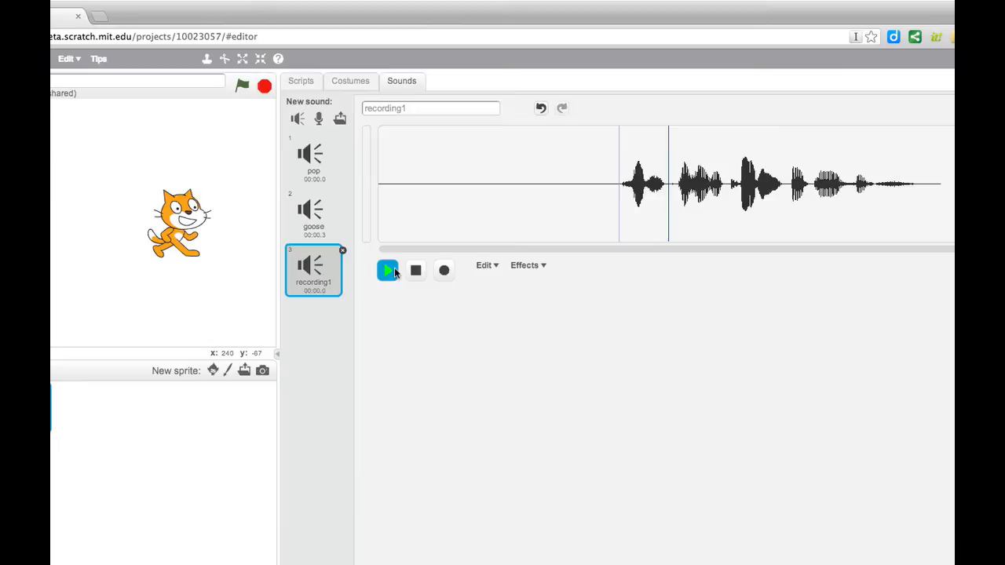
{"action": "left_click", "coordinate": [386, 270]}
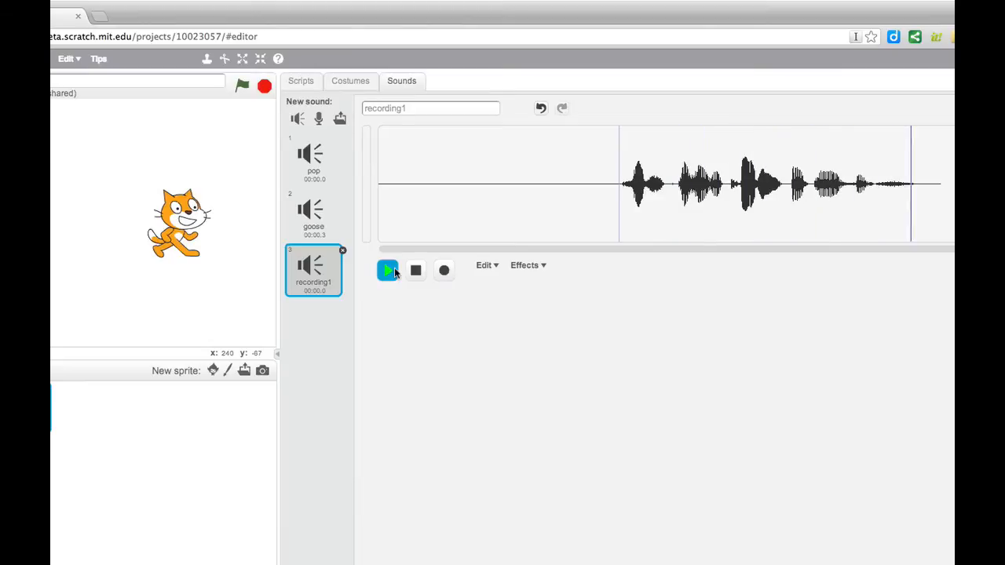
Select and delete the leading then trailing silence of recording1 via Edit > delete.
{"action": "left_click", "coordinate": [387, 270]}
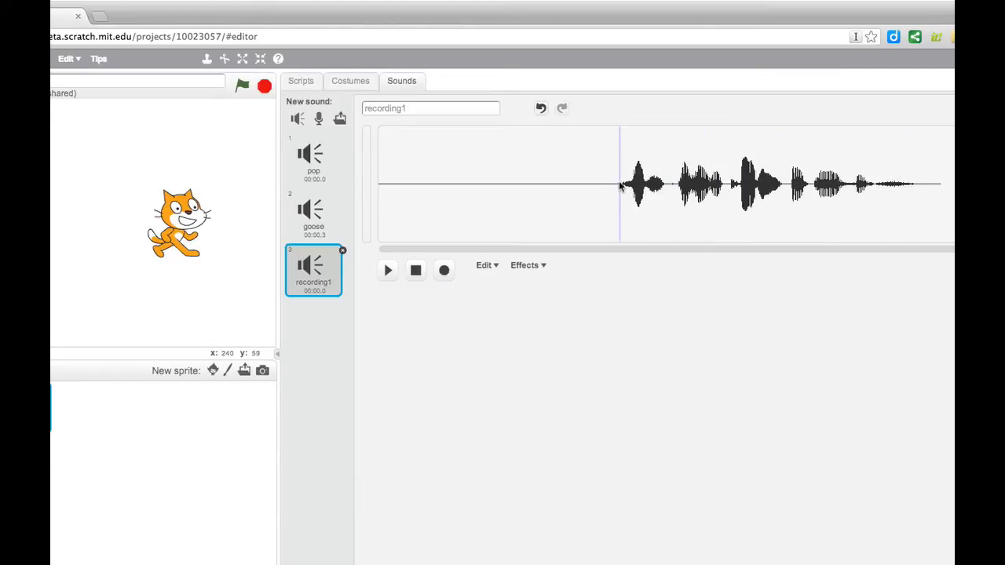
{"action": "left_click_drag", "start_coordinate": [379, 185], "coordinate": [619, 185]}
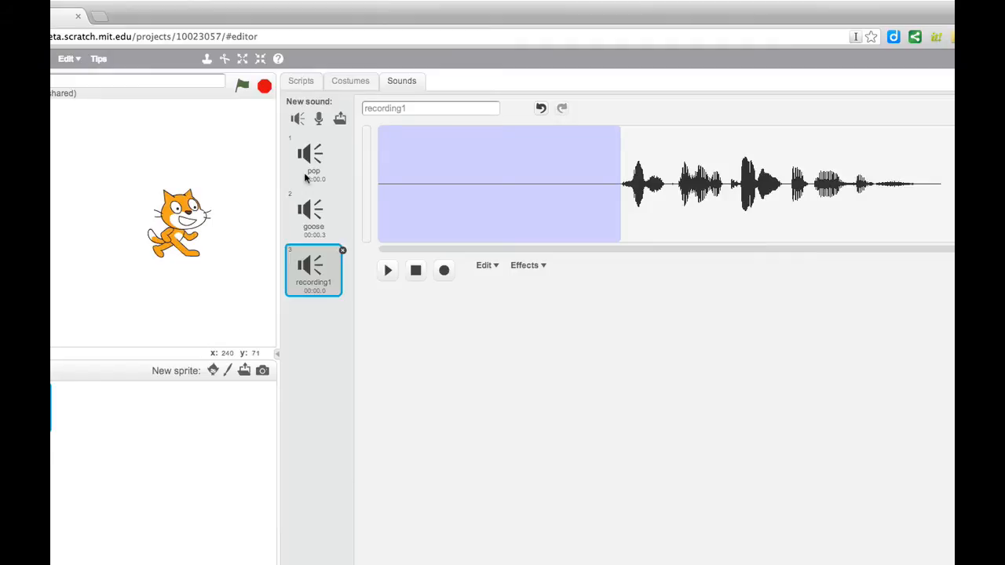
{"action": "mouse_move", "coordinate": [485, 266]}
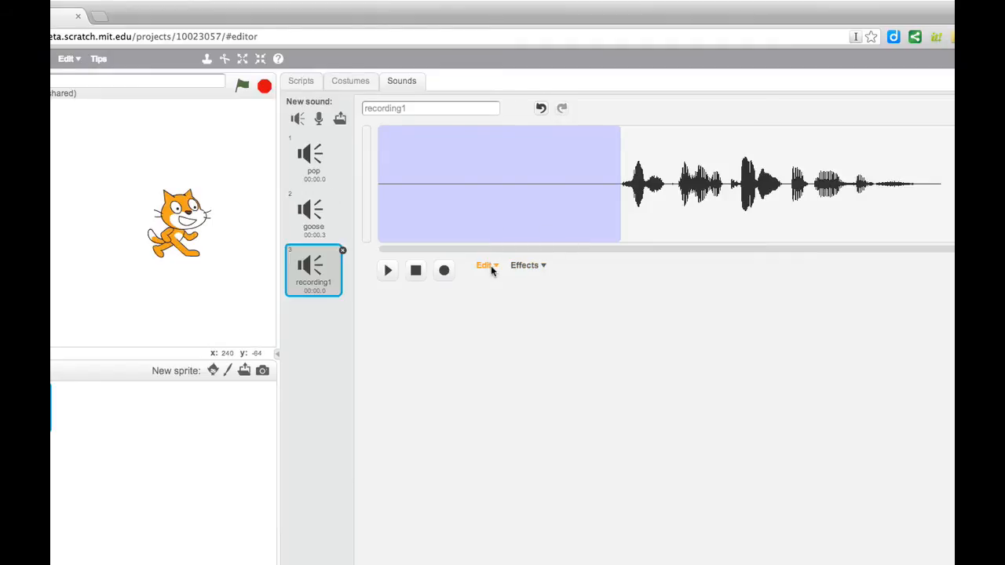
{"action": "left_click", "coordinate": [485, 264]}
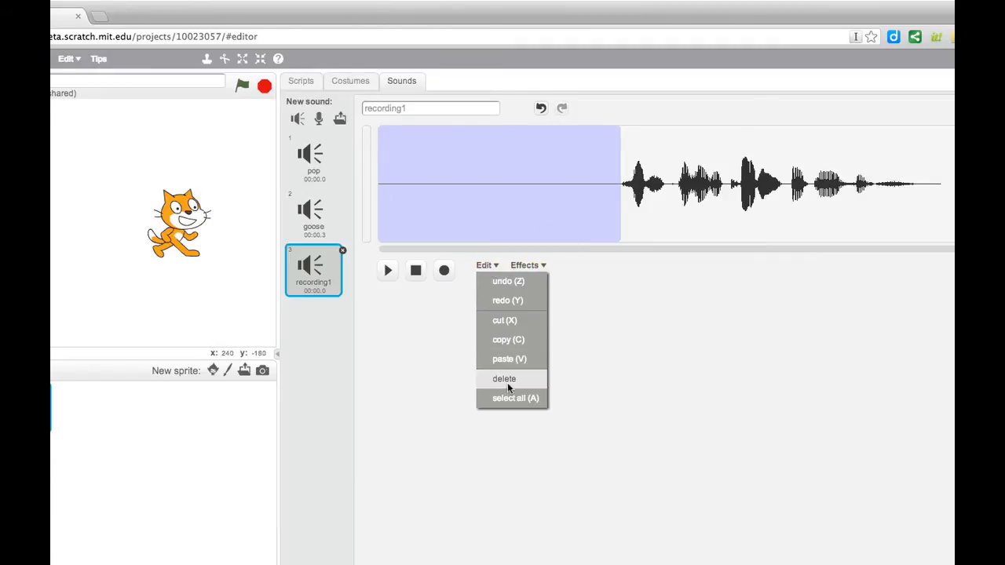
{"action": "left_click", "coordinate": [504, 379]}
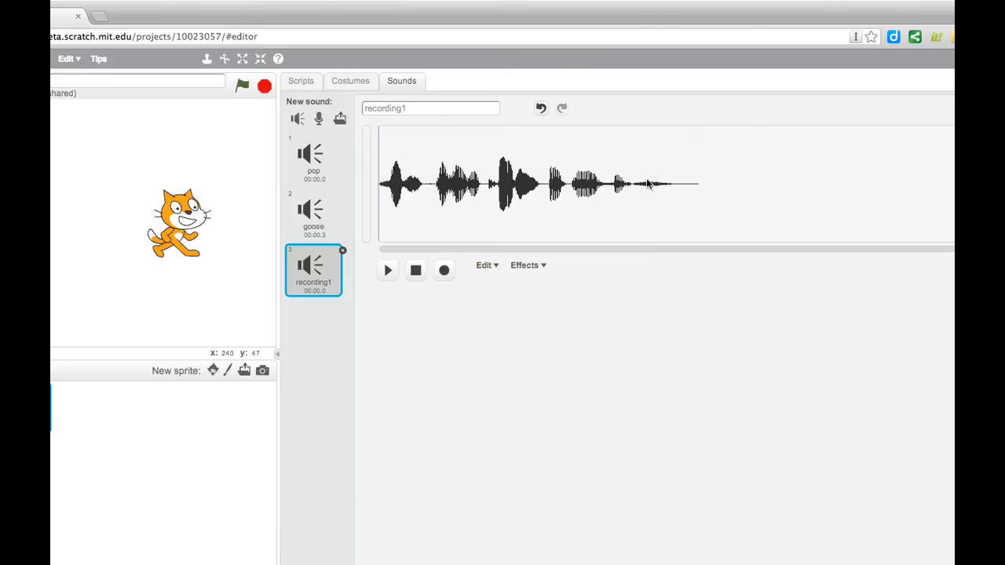
{"action": "left_click", "coordinate": [484, 264]}
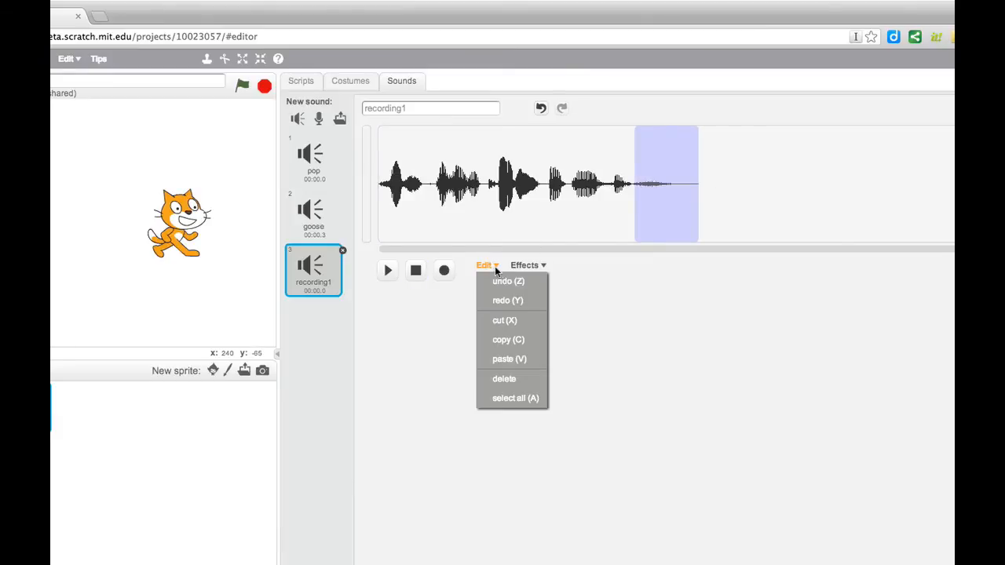
{"action": "left_click", "coordinate": [504, 378]}
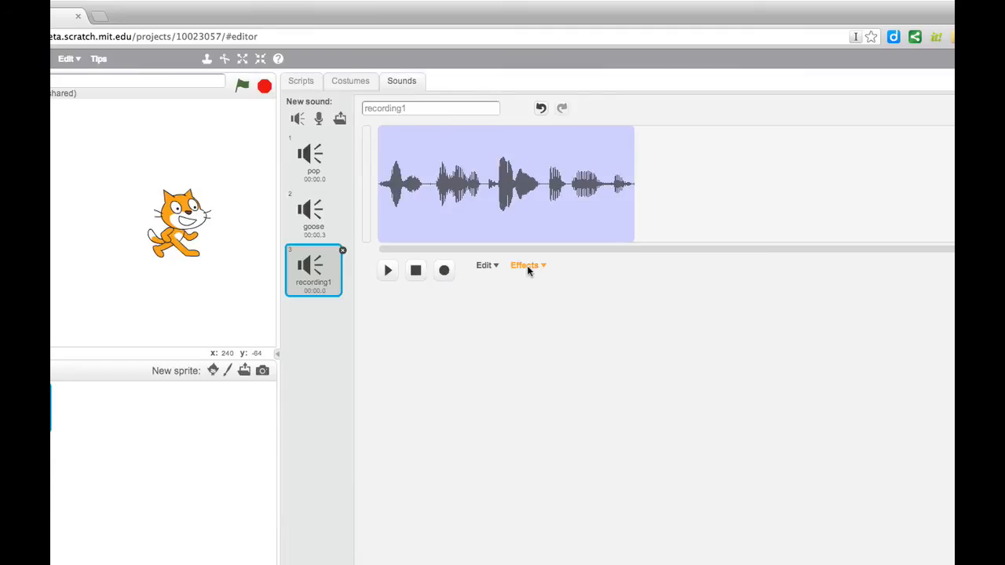
Apply the Louder effect to recording1 from the Effects menu, twice.
{"action": "left_click", "coordinate": [525, 264]}
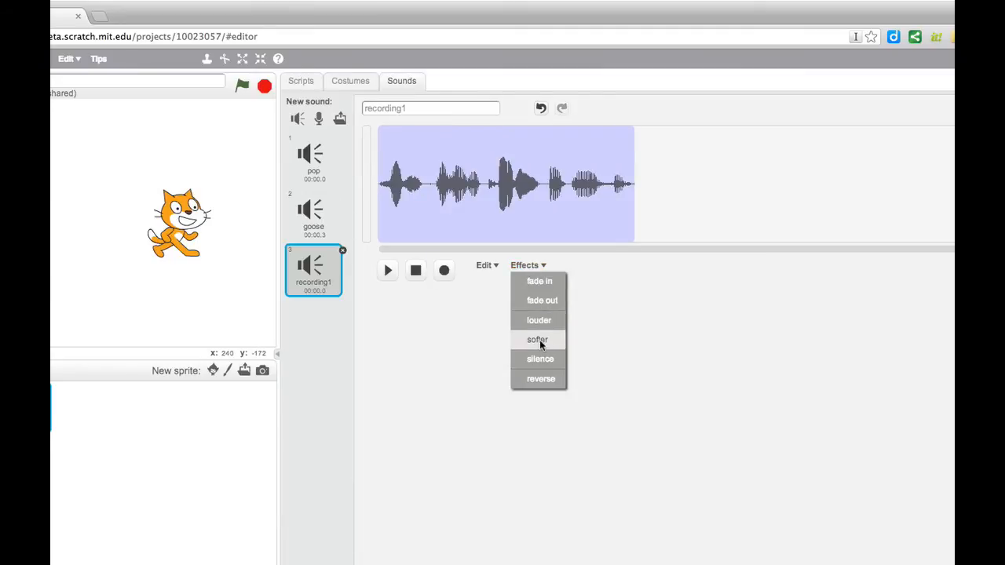
{"action": "left_click", "coordinate": [539, 319]}
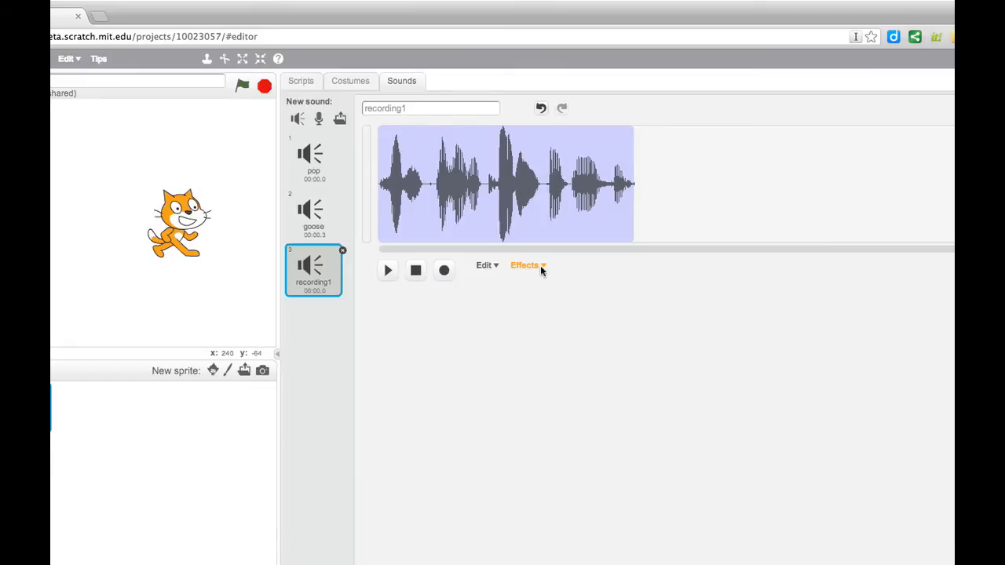
{"action": "mouse_move", "coordinate": [538, 274]}
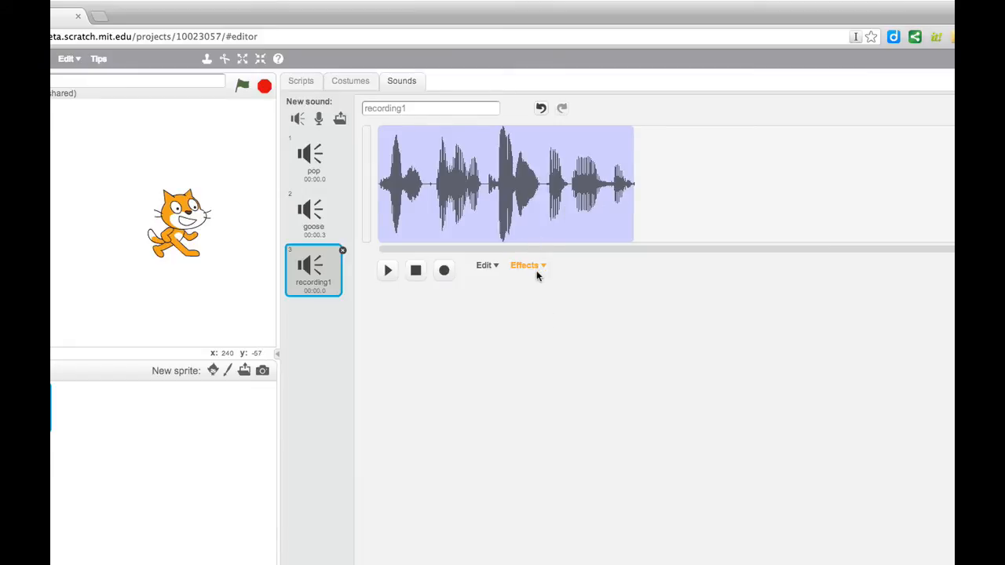
{"action": "left_click", "coordinate": [525, 264]}
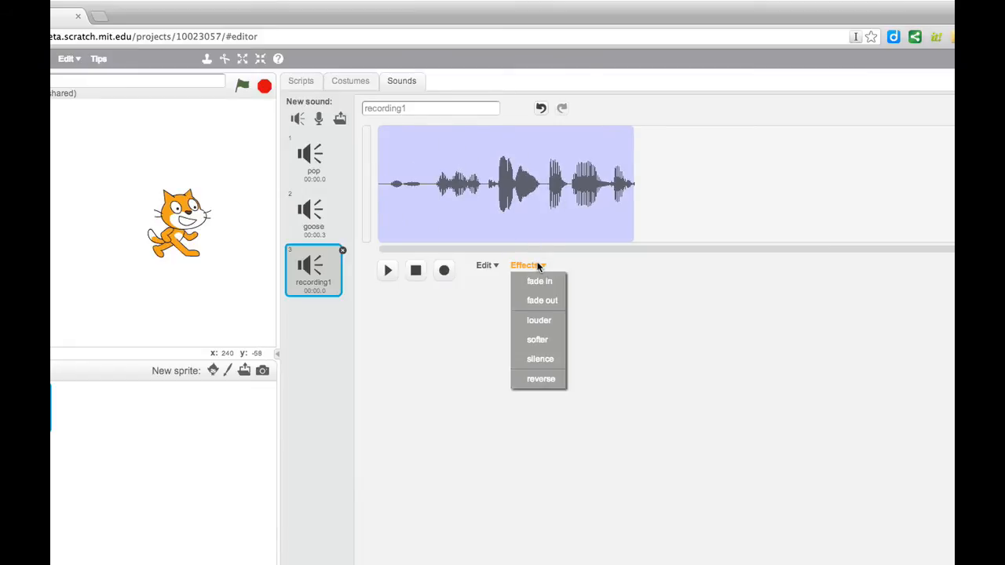
{"action": "mouse_move", "coordinate": [538, 320]}
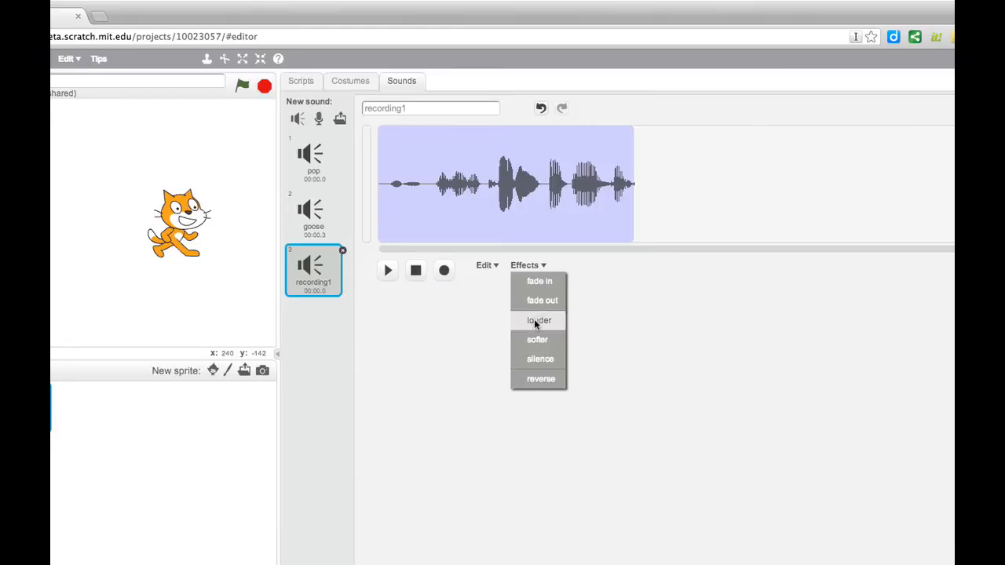
{"action": "left_click", "coordinate": [539, 321]}
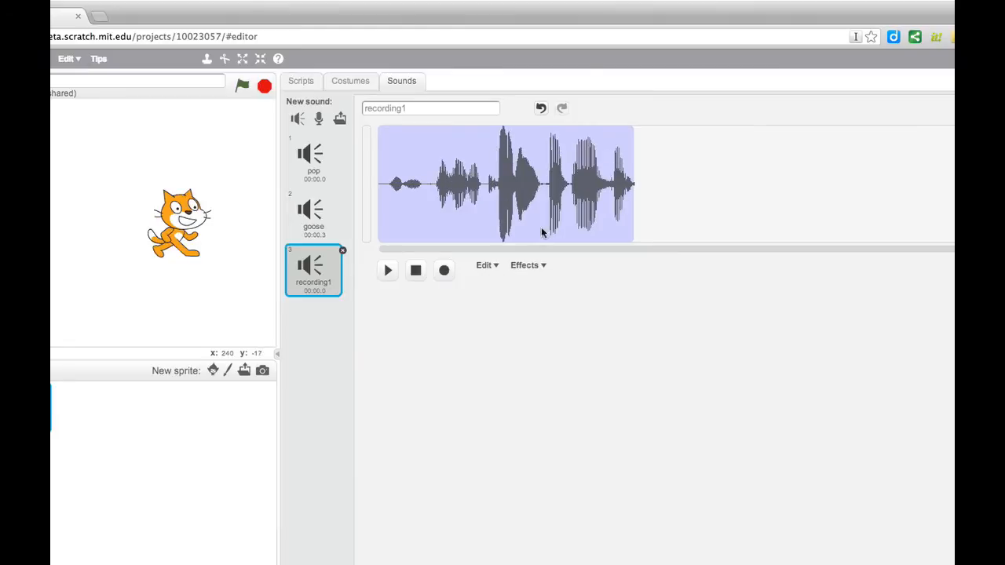
Play recording1 and reverse it so it plays backwards.
{"action": "left_click", "coordinate": [387, 270]}
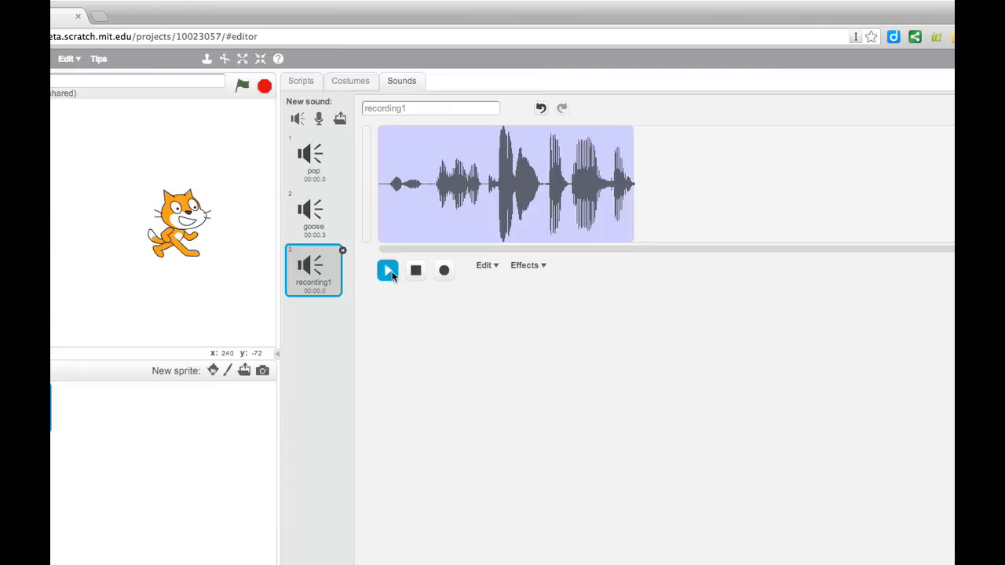
{"action": "left_click", "coordinate": [387, 270]}
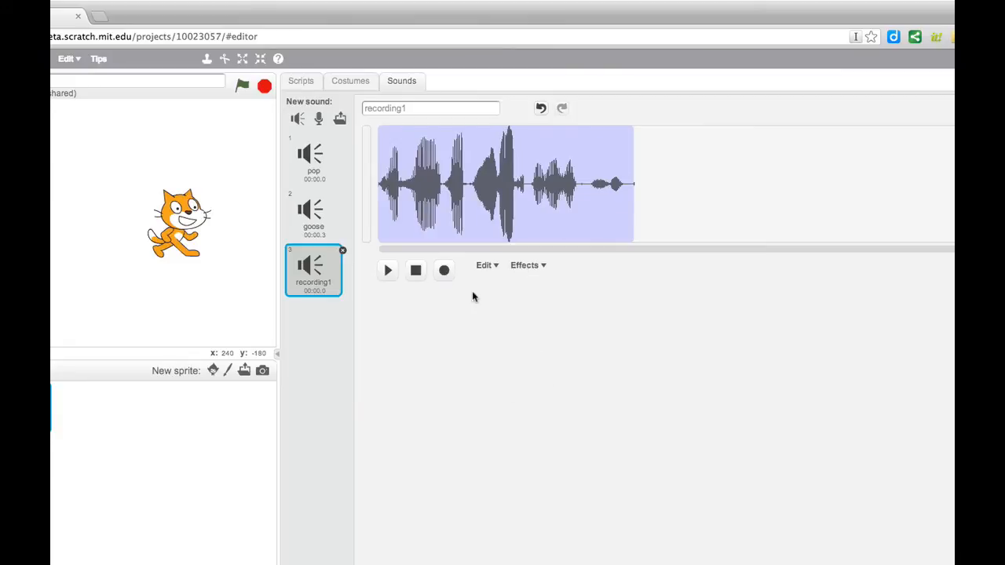
{"action": "left_click", "coordinate": [387, 270]}
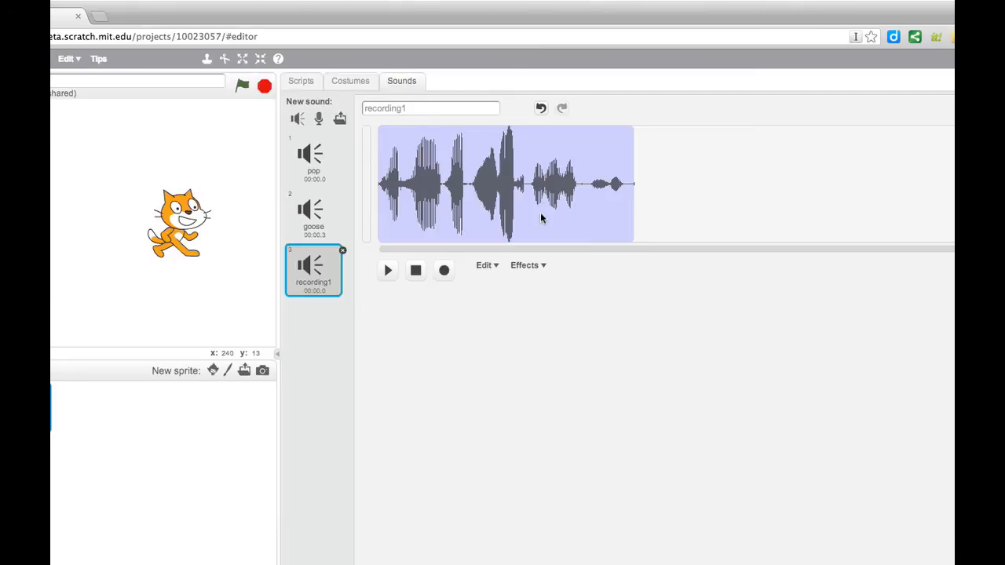
{"action": "mouse_move", "coordinate": [361, 235]}
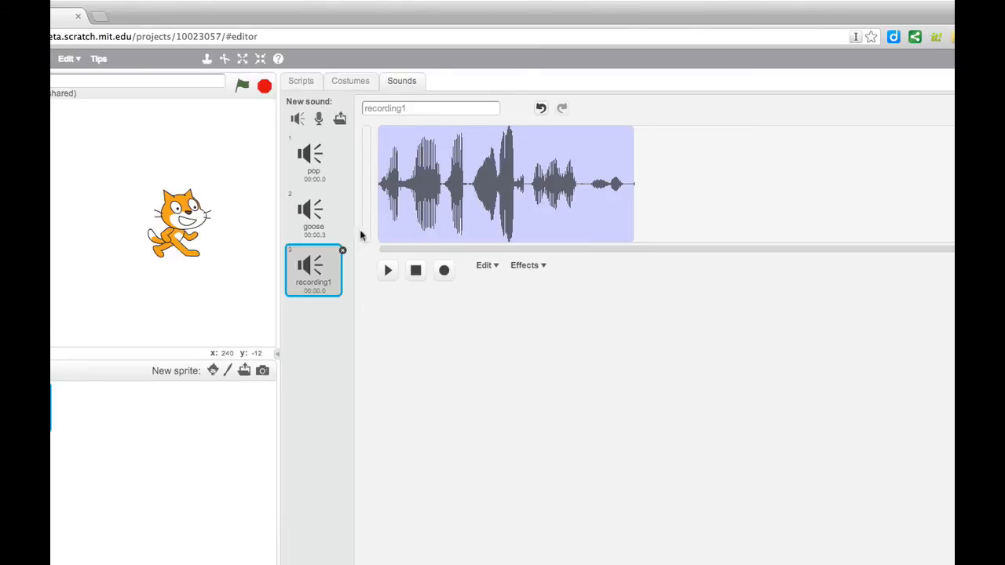
{"action": "left_click", "coordinate": [314, 161]}
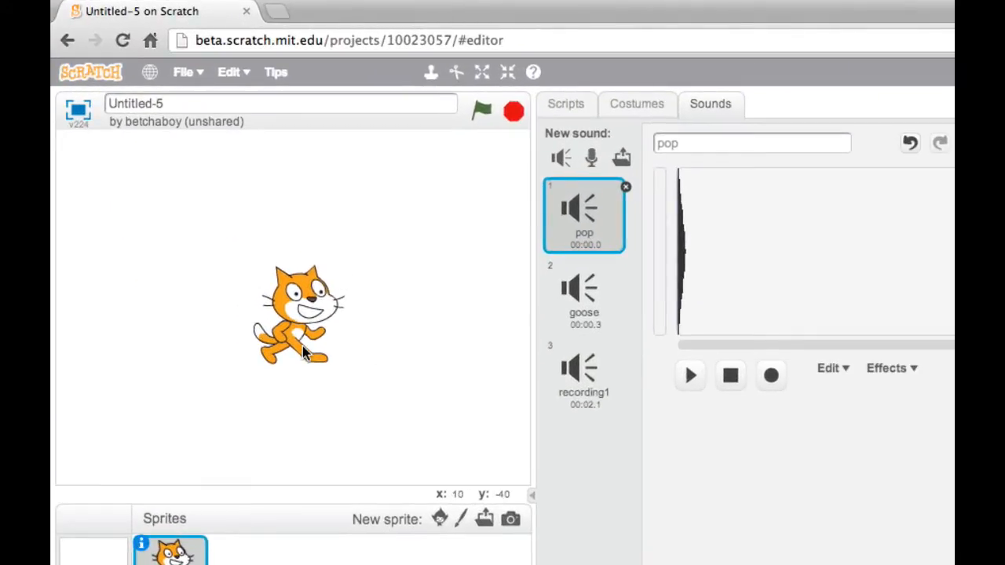
{"action": "mouse_move", "coordinate": [318, 365]}
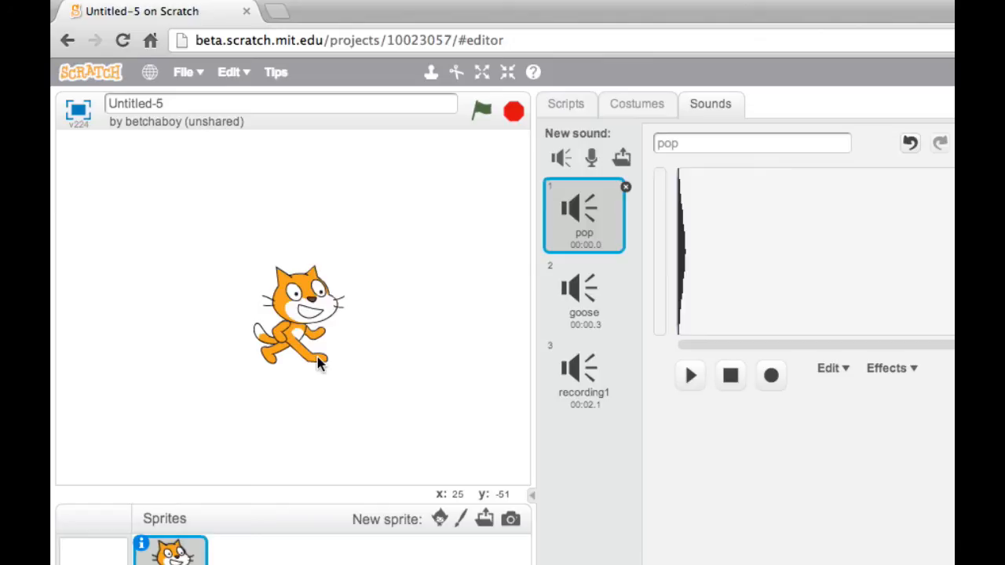
{"action": "mouse_move", "coordinate": [319, 339]}
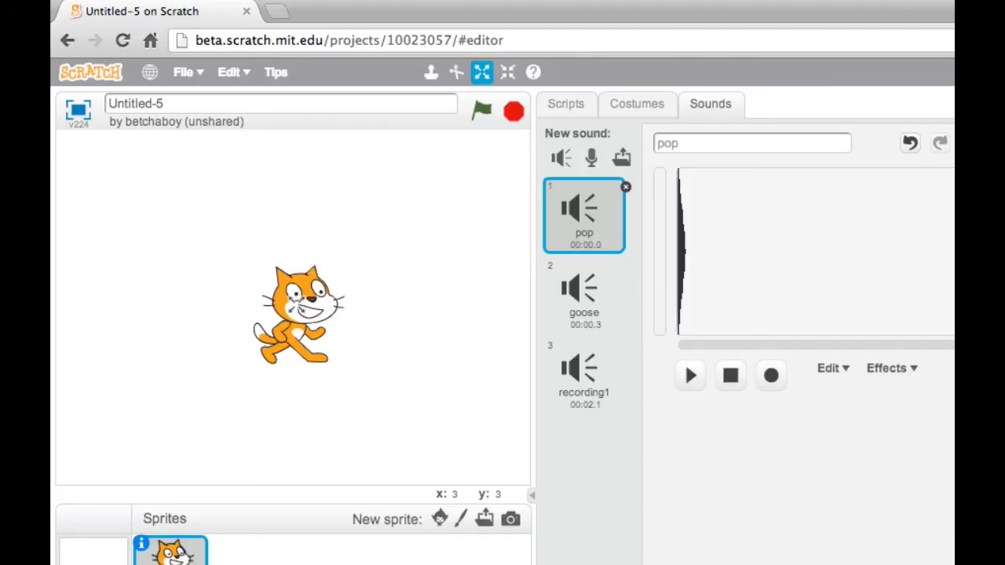
{"action": "mouse_move", "coordinate": [299, 338]}
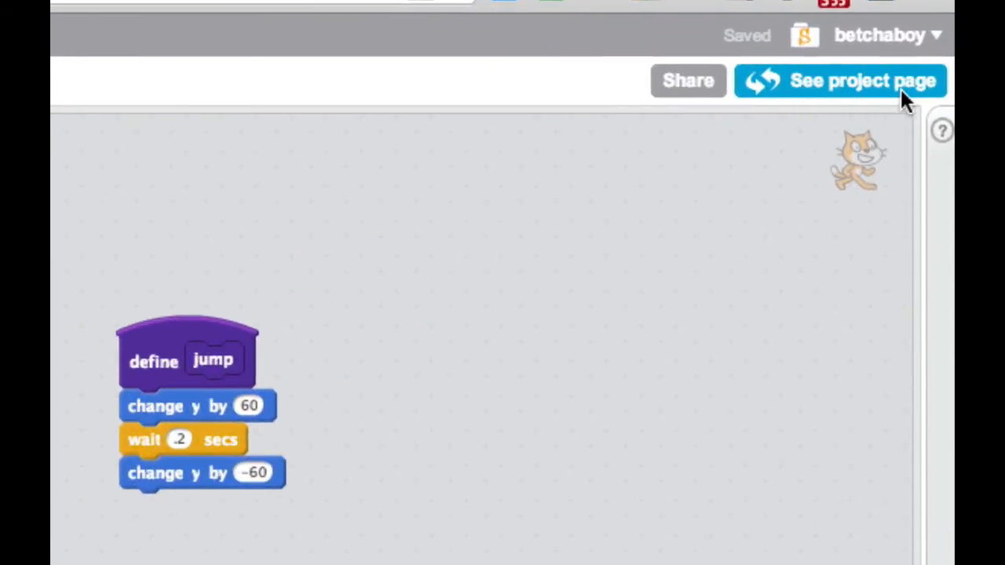
Go to the project page and retype the title as My Project, fixing a typo.
{"action": "left_click", "coordinate": [840, 80]}
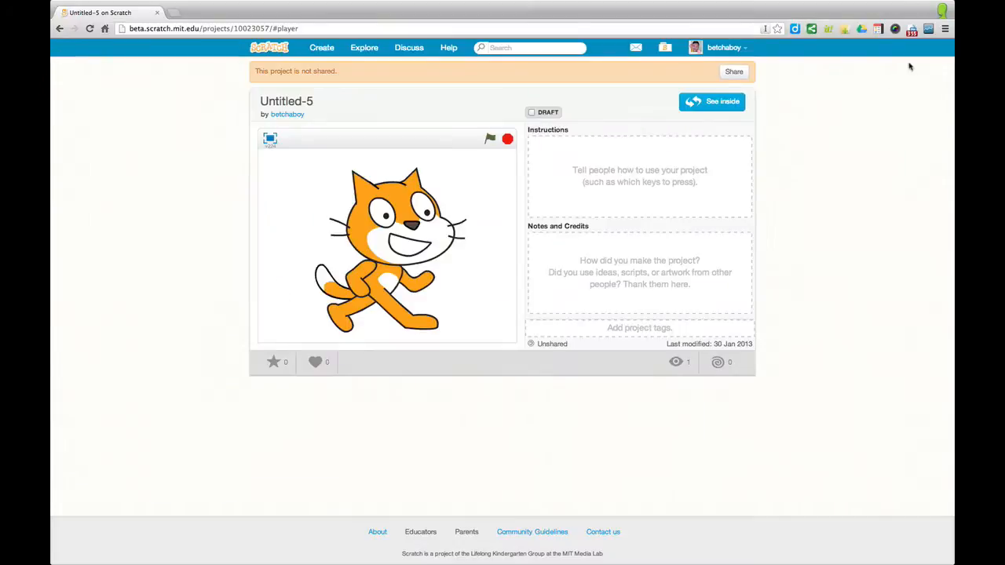
{"action": "mouse_move", "coordinate": [295, 129]}
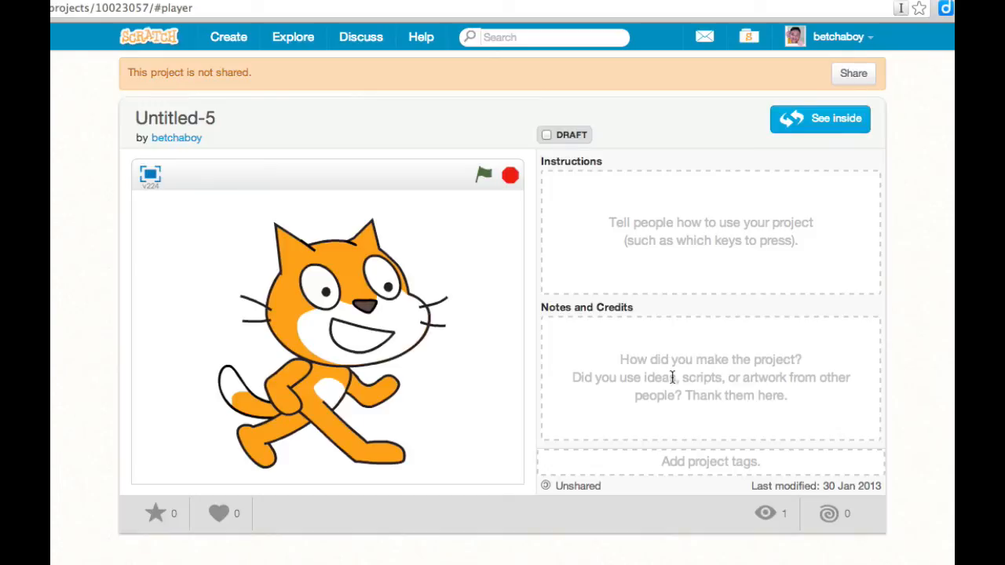
{"action": "mouse_move", "coordinate": [702, 475]}
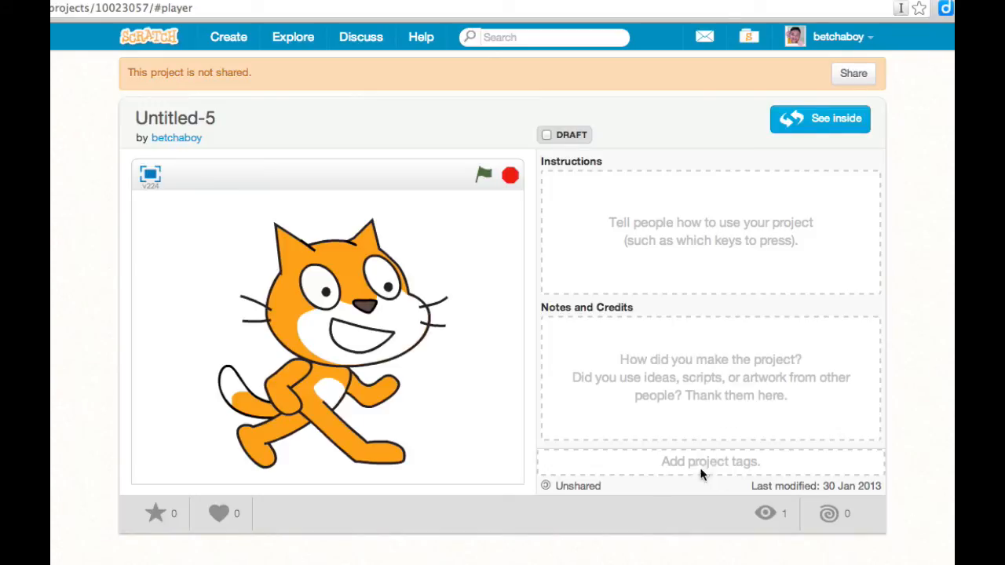
{"action": "mouse_move", "coordinate": [224, 166]}
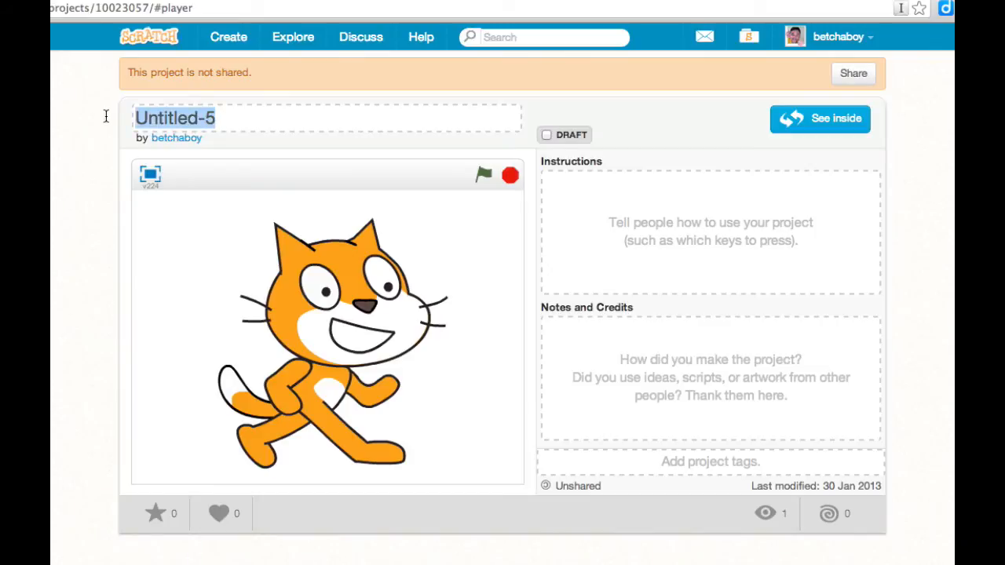
{"action": "type", "text": "My Prok"}
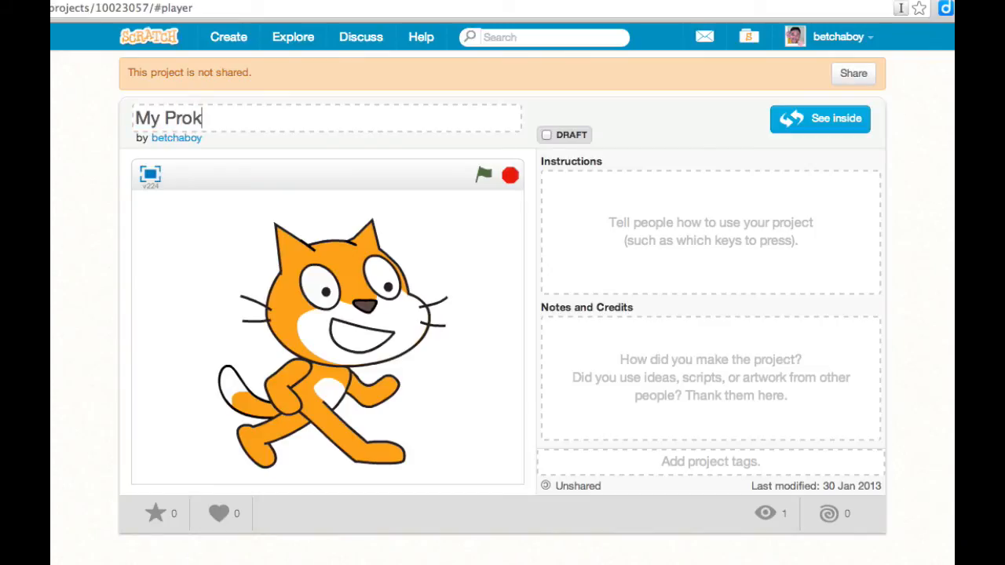
{"action": "type", "text": "=jhec"}
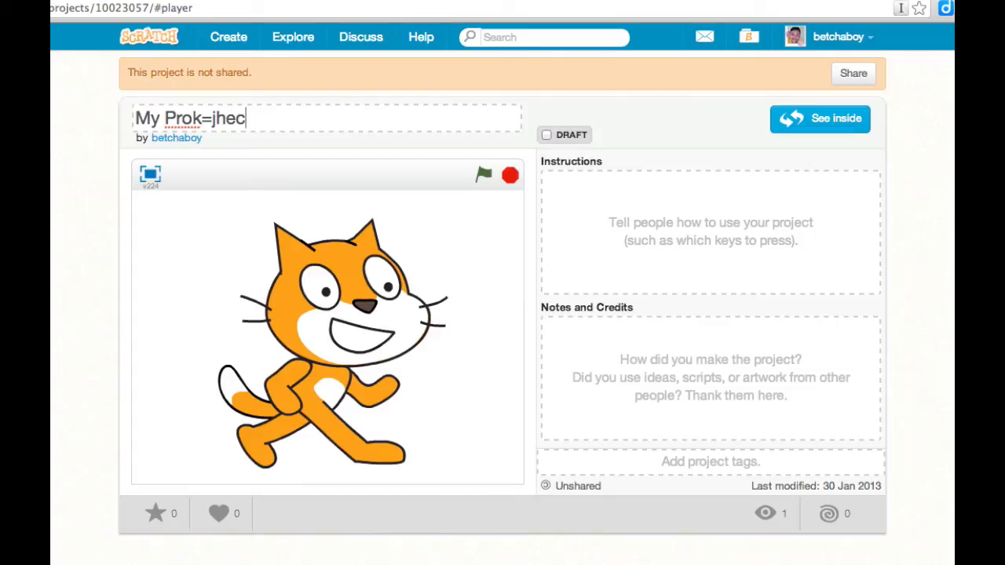
{"action": "key", "text": "backspace"}
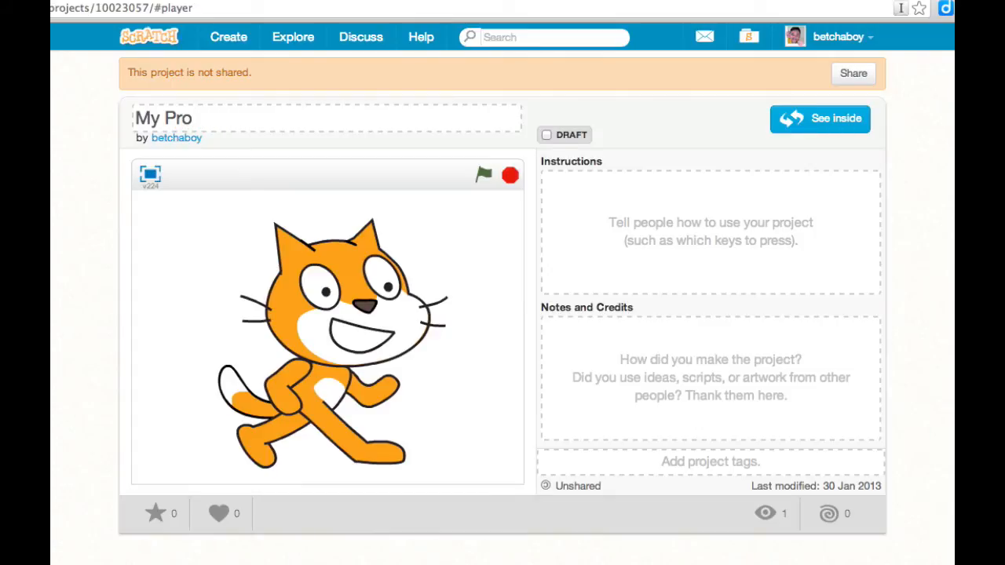
{"action": "type", "text": "ject"}
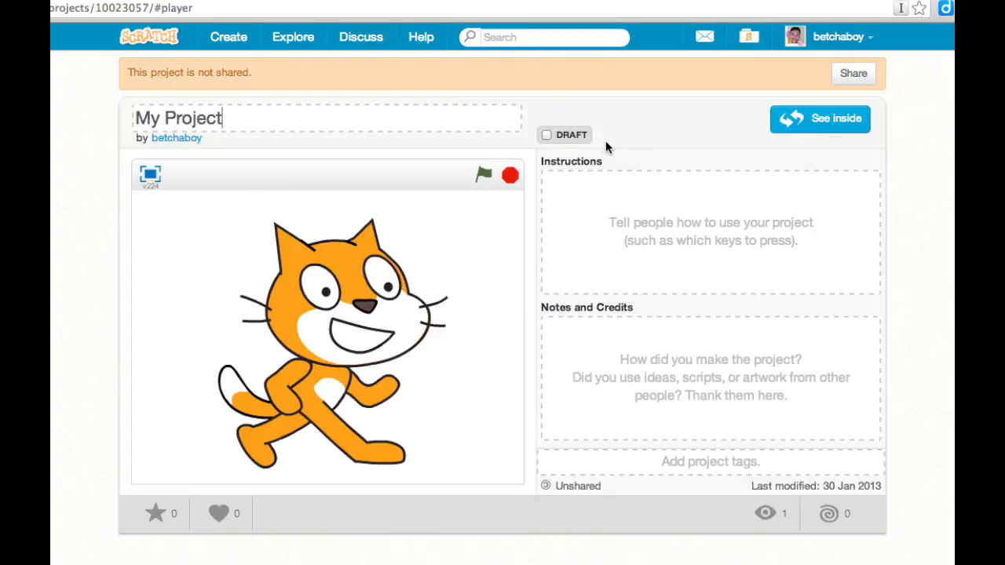
Toggle the Draft checkbox on and off again, leaving the project not shared.
{"action": "left_click", "coordinate": [546, 134]}
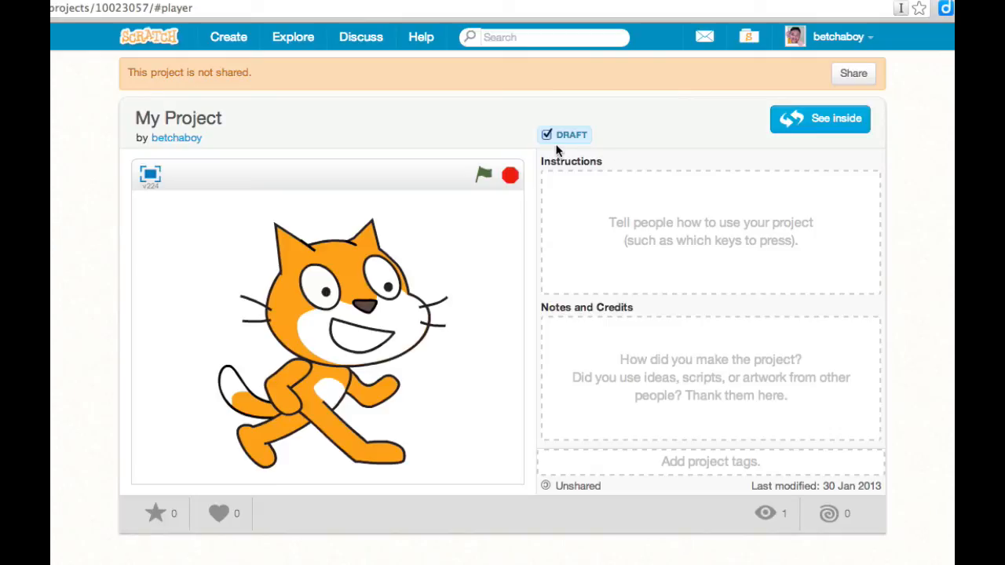
{"action": "left_click", "coordinate": [546, 134]}
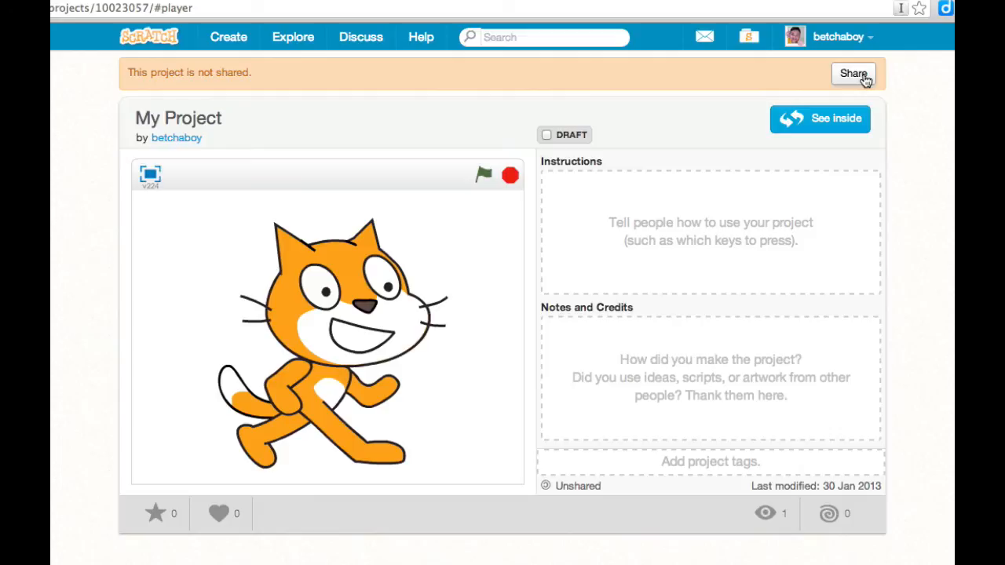
{"action": "mouse_move", "coordinate": [564, 447]}
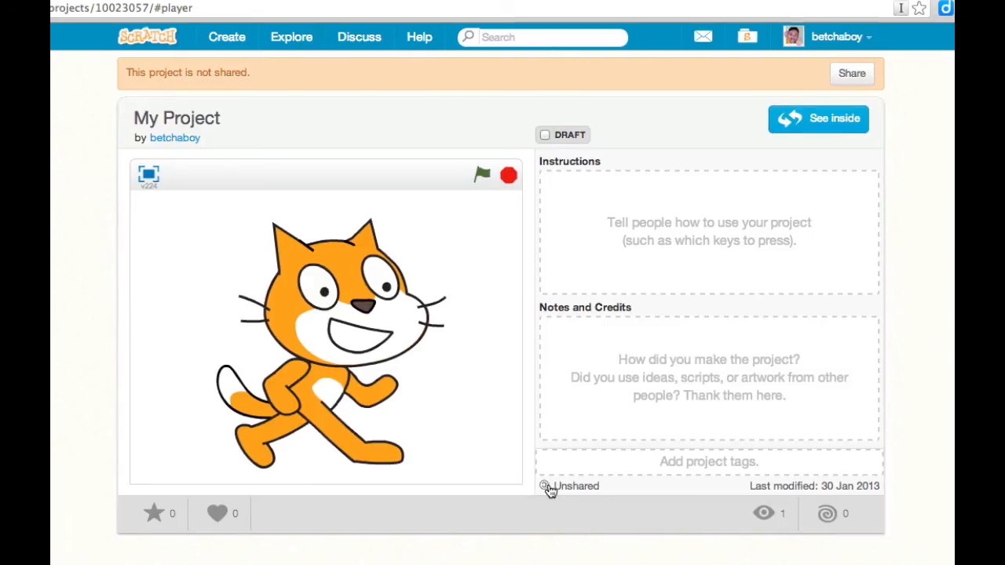
{"action": "left_click", "coordinate": [482, 174]}
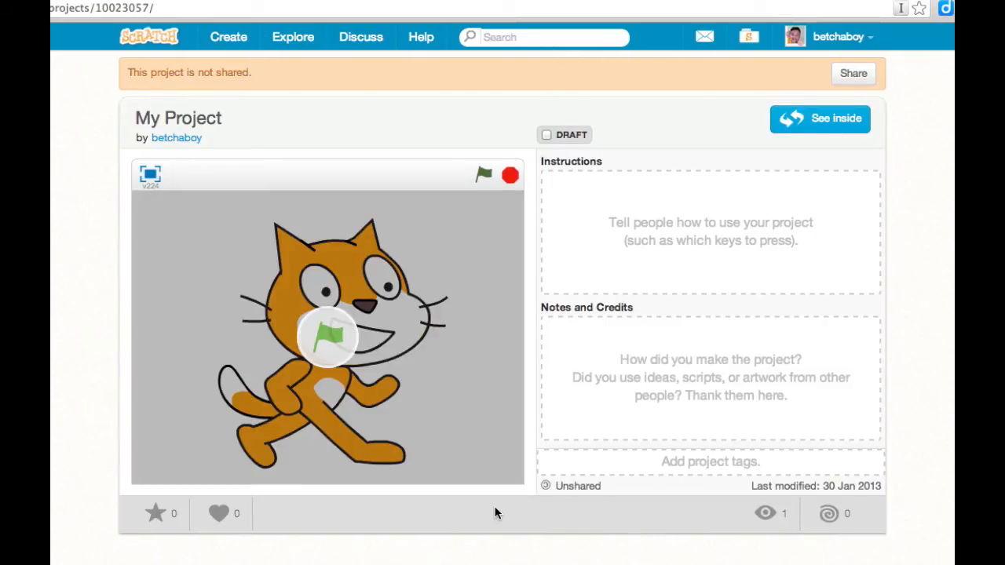
{"action": "mouse_move", "coordinate": [428, 372]}
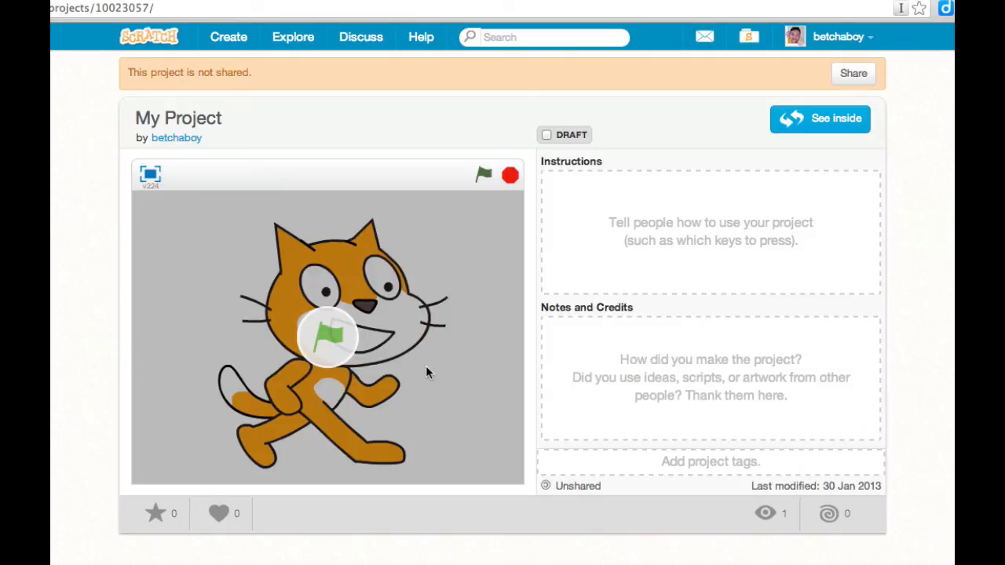
{"action": "mouse_move", "coordinate": [829, 125]}
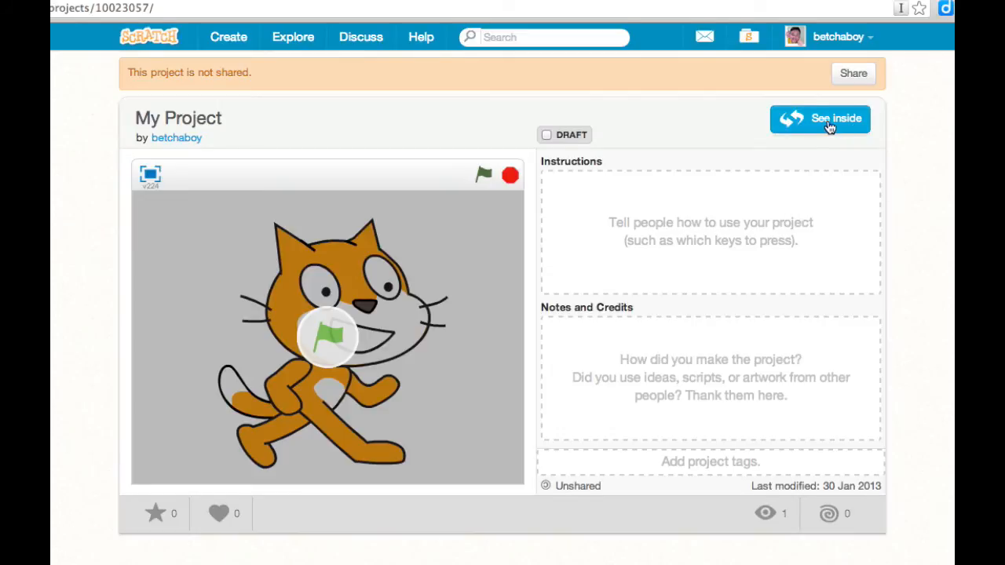
Return to the editor via See inside, showing the jump scripts.
{"action": "left_click", "coordinate": [820, 119]}
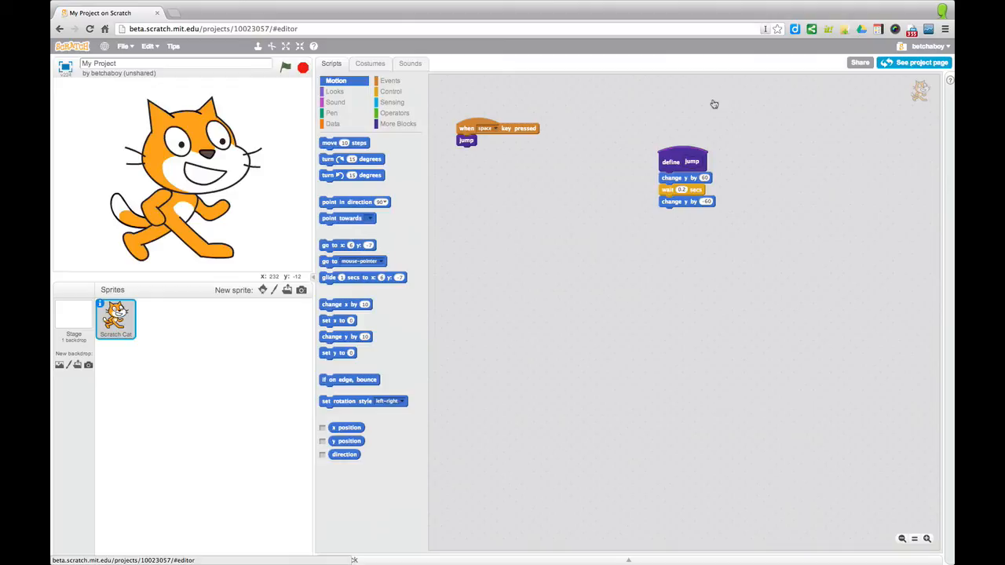
{"action": "mouse_move", "coordinate": [716, 113]}
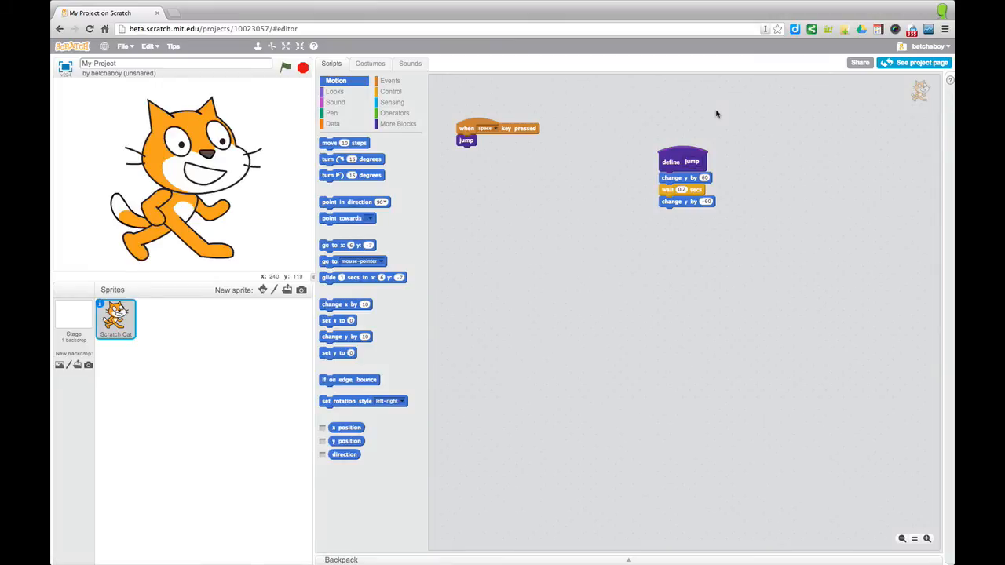
{"action": "mouse_move", "coordinate": [721, 114]}
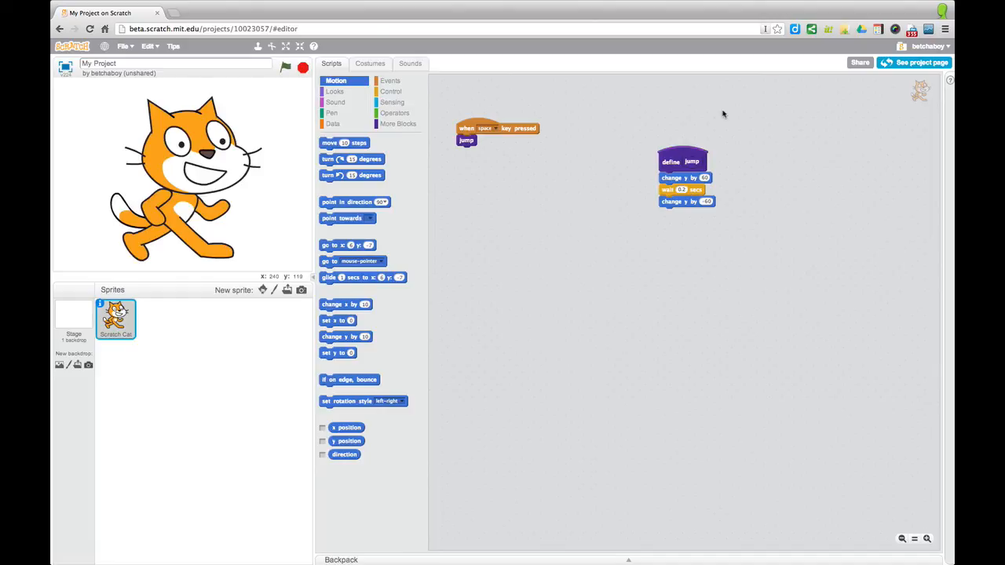
{"action": "mouse_move", "coordinate": [730, 116]}
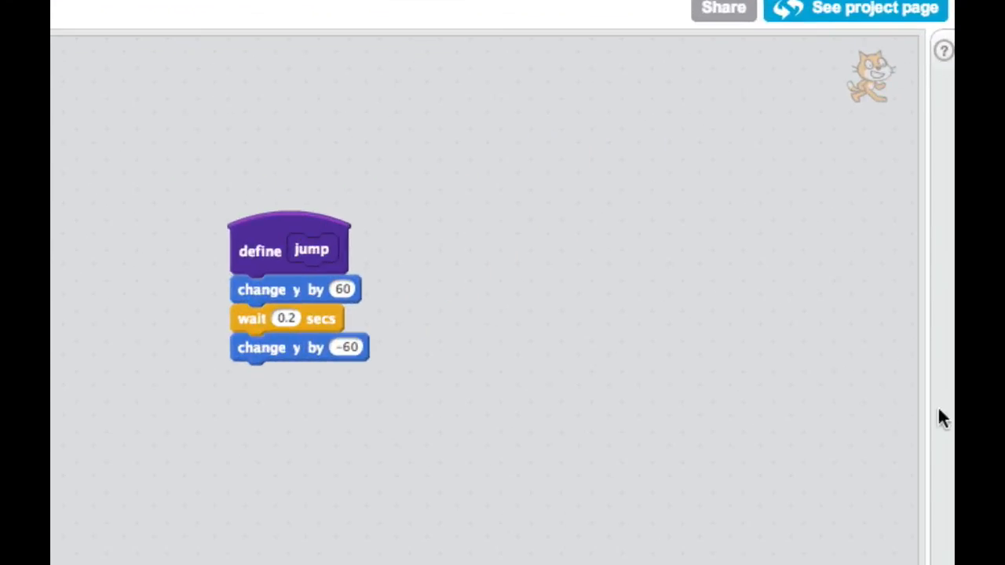
{"action": "mouse_move", "coordinate": [946, 51]}
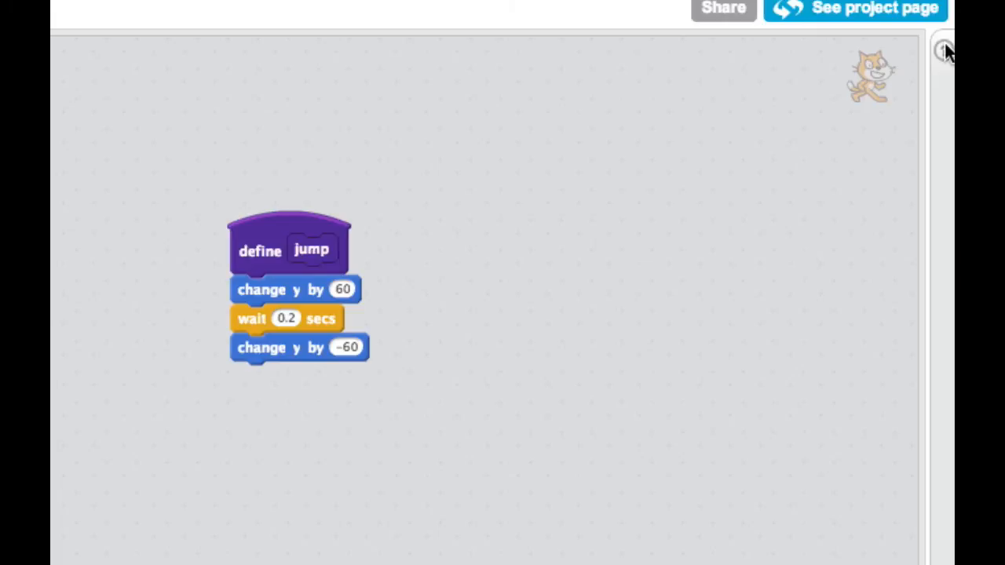
{"action": "mouse_move", "coordinate": [946, 55]}
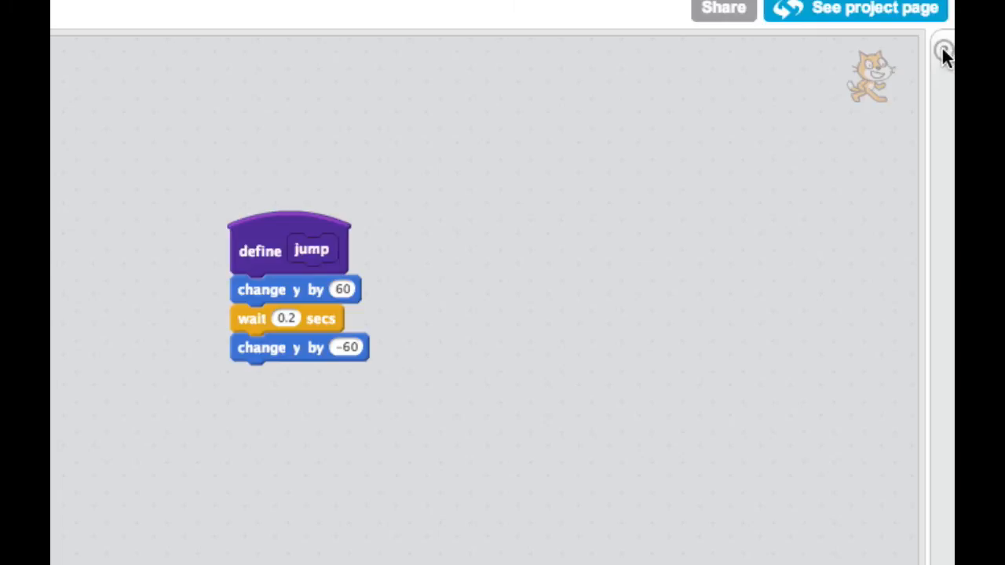
Expand the Tips sections down to Games and read the Bounce around tip.
{"action": "left_click", "coordinate": [943, 51]}
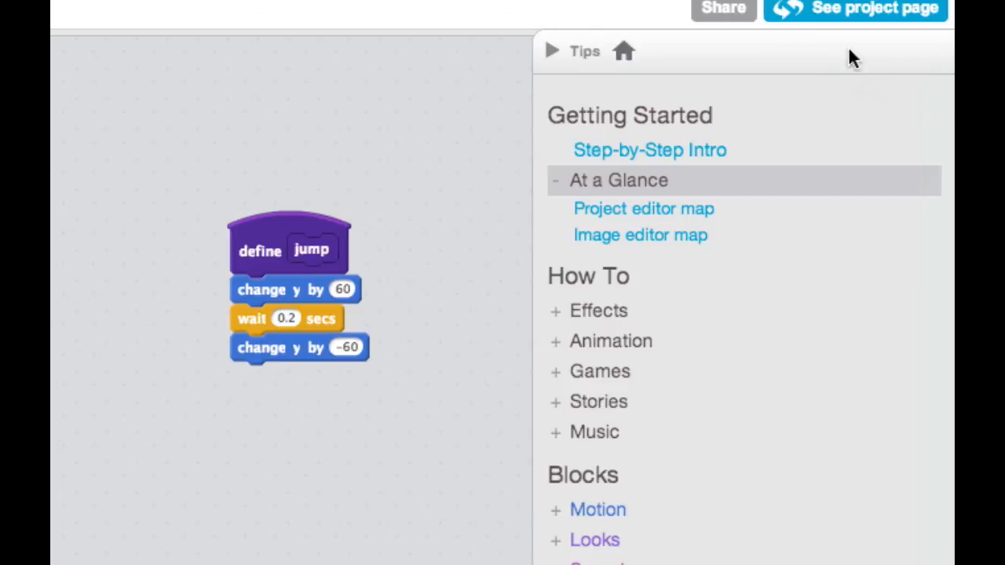
{"action": "mouse_move", "coordinate": [602, 370]}
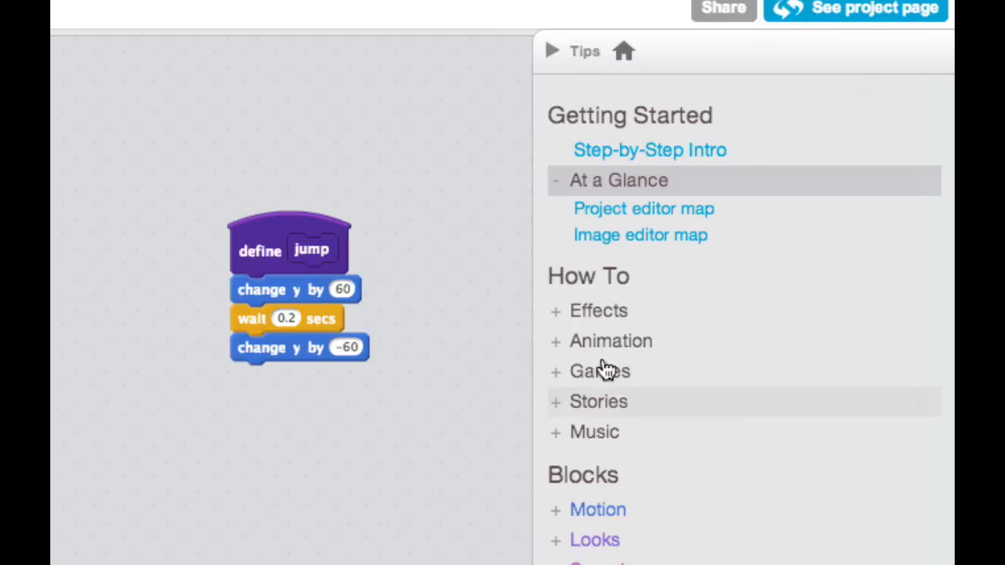
{"action": "left_click", "coordinate": [610, 341]}
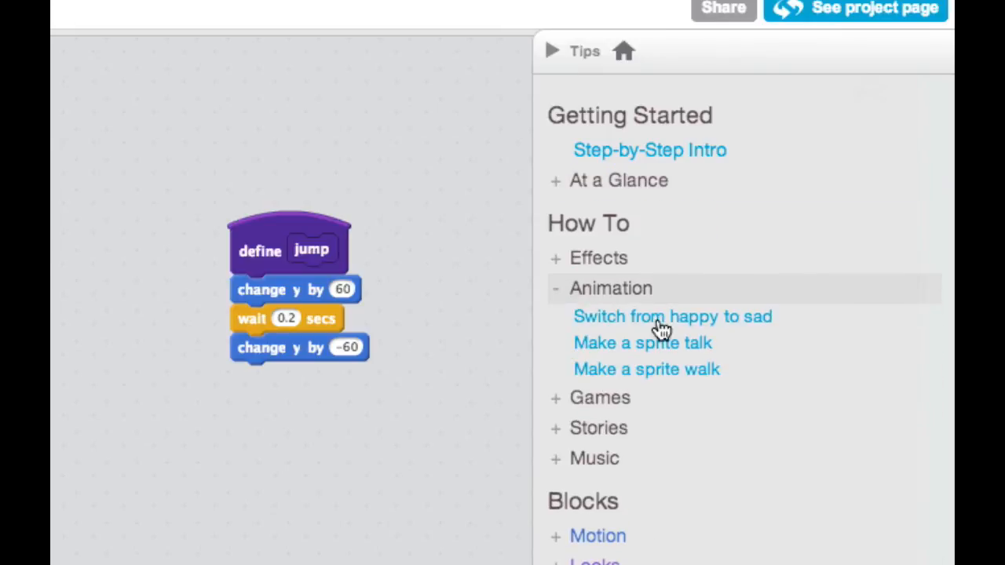
{"action": "mouse_move", "coordinate": [608, 314]}
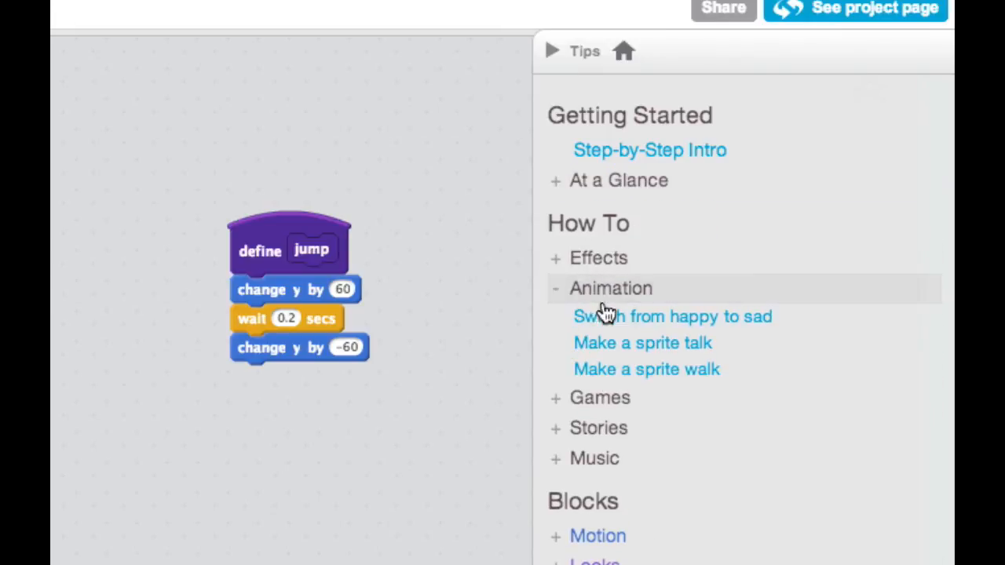
{"action": "left_click", "coordinate": [600, 397]}
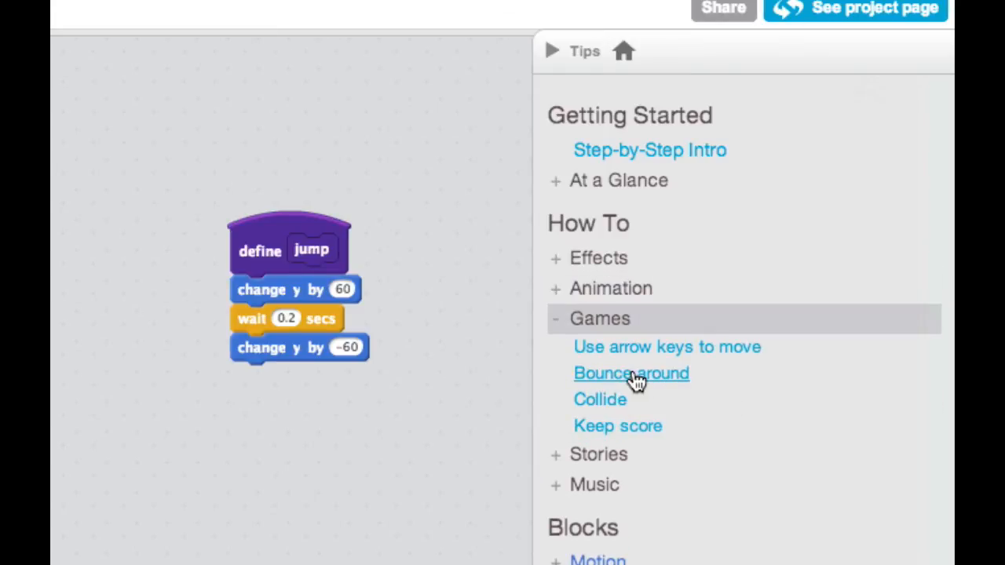
{"action": "left_click", "coordinate": [631, 372]}
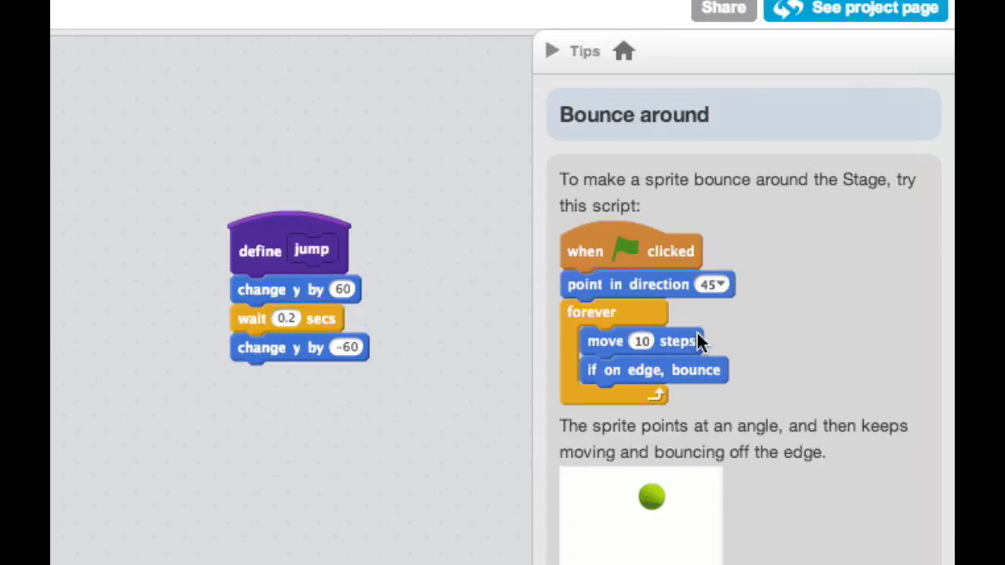
{"action": "scroll", "scroll_direction": "down", "scroll_amount": 3}
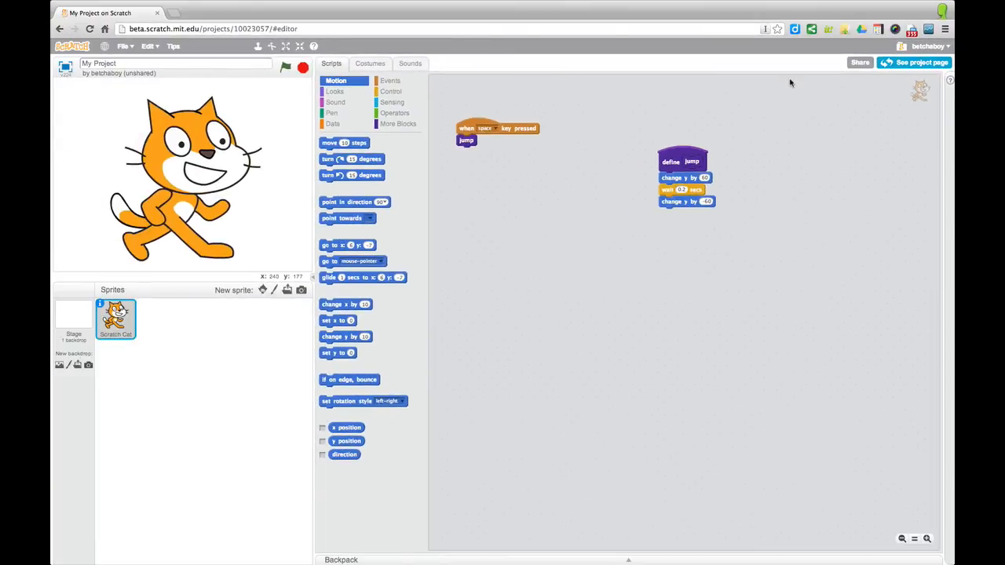
{"action": "mouse_move", "coordinate": [797, 98]}
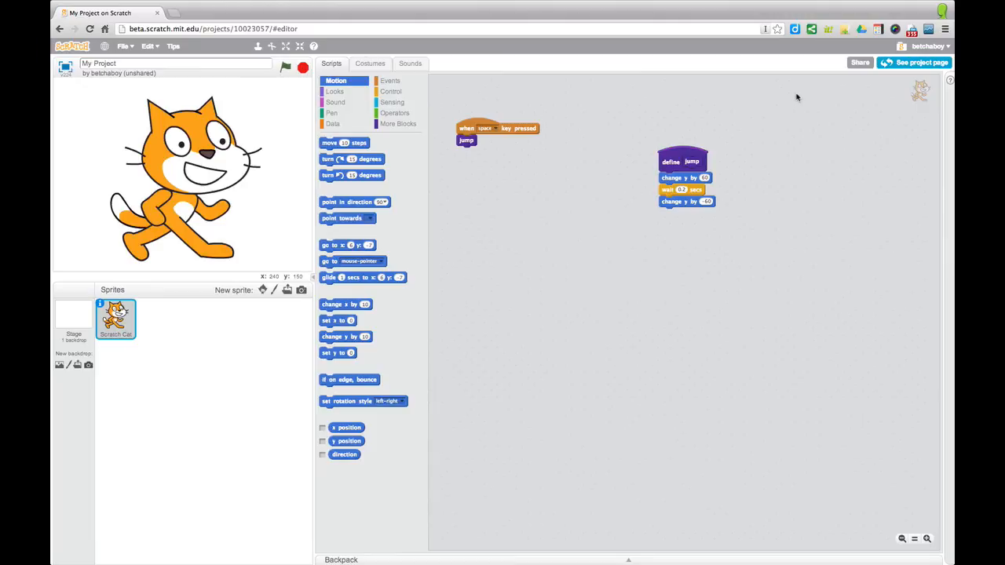
{"action": "mouse_move", "coordinate": [697, 162]}
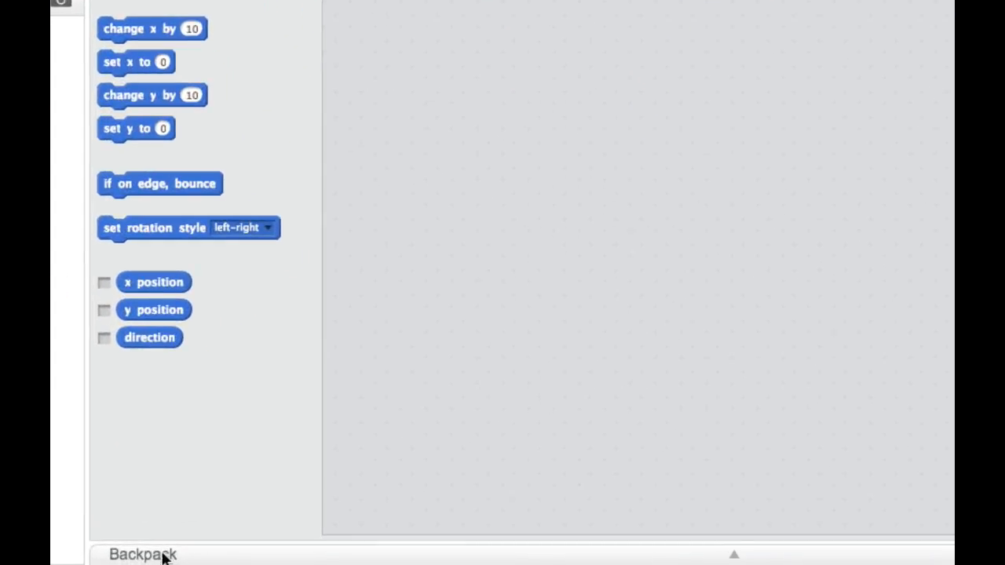
{"action": "mouse_move", "coordinate": [734, 558]}
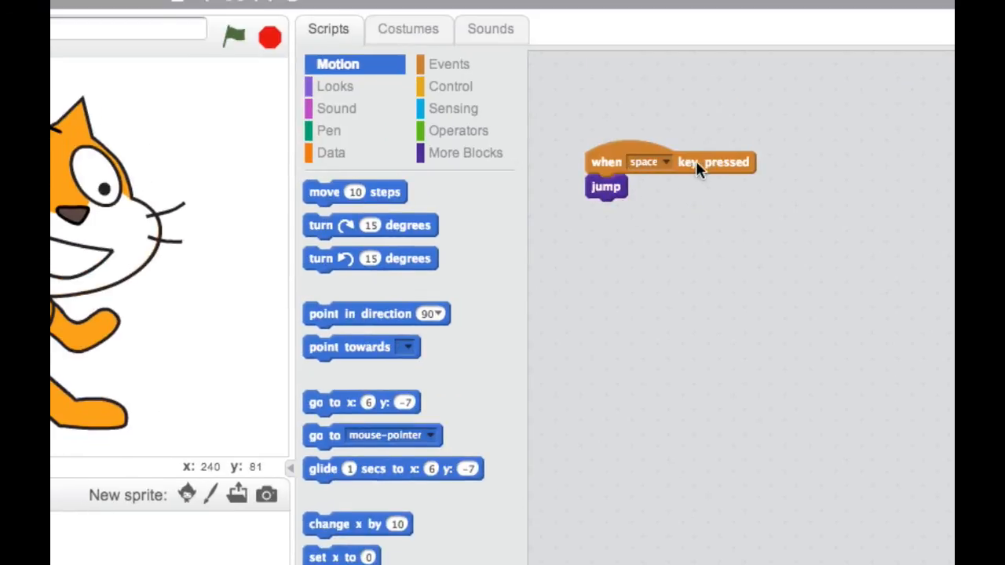
{"action": "mouse_move", "coordinate": [607, 192]}
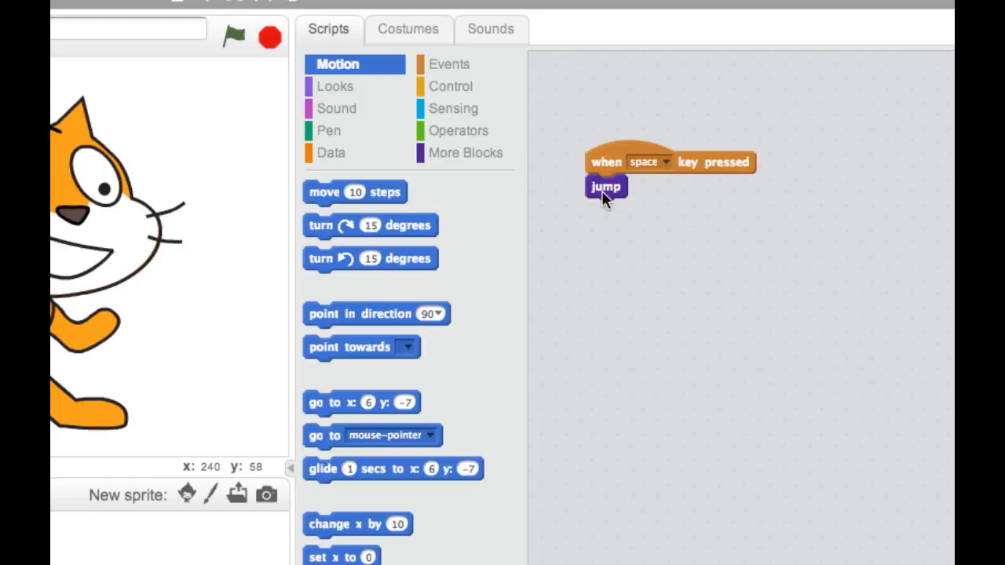
{"action": "mouse_move", "coordinate": [642, 161]}
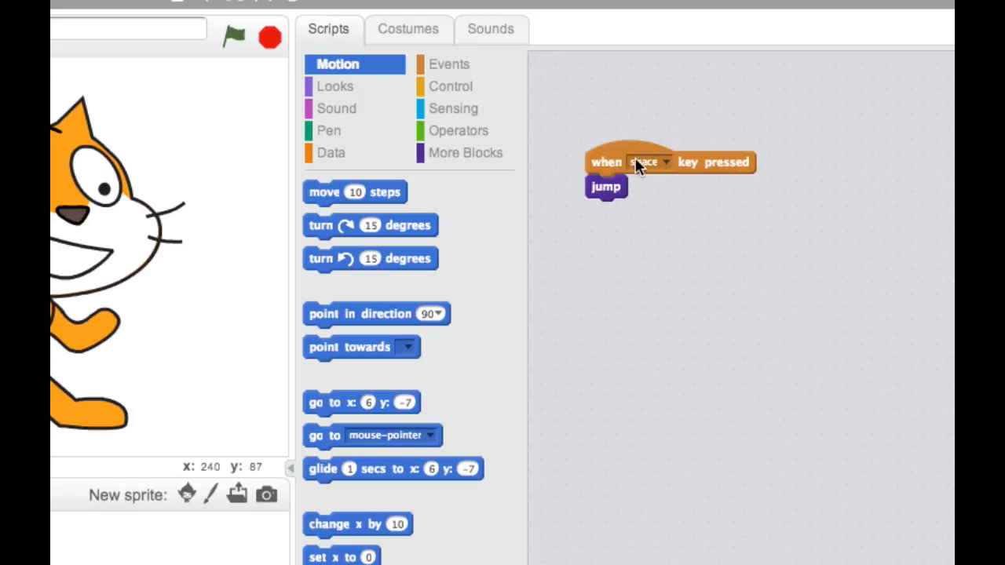
Detach jump, set the hat block to the c key and attach a Pen clear block.
{"action": "left_click_drag", "start_coordinate": [606, 186], "coordinate": [579, 217]}
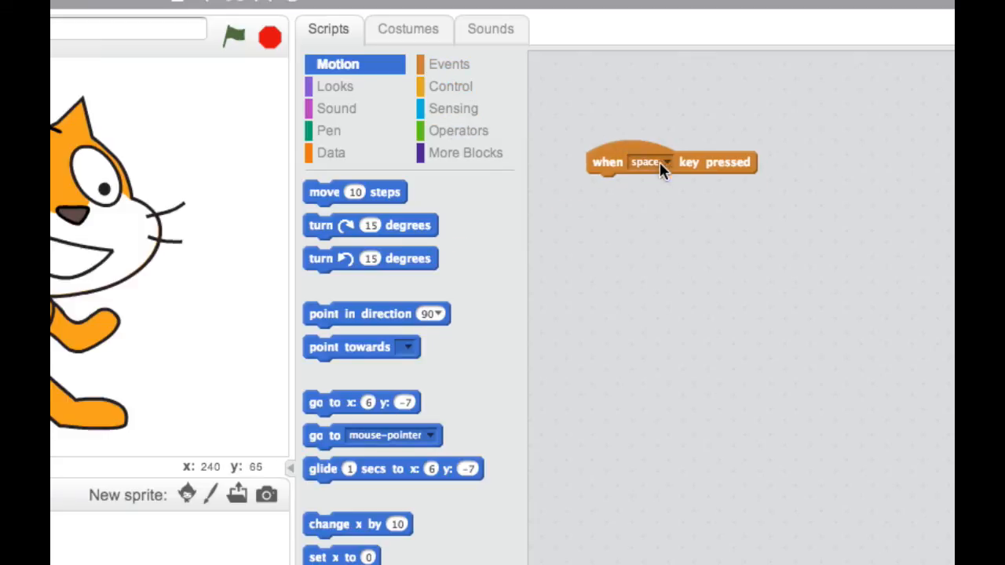
{"action": "left_click", "coordinate": [665, 162]}
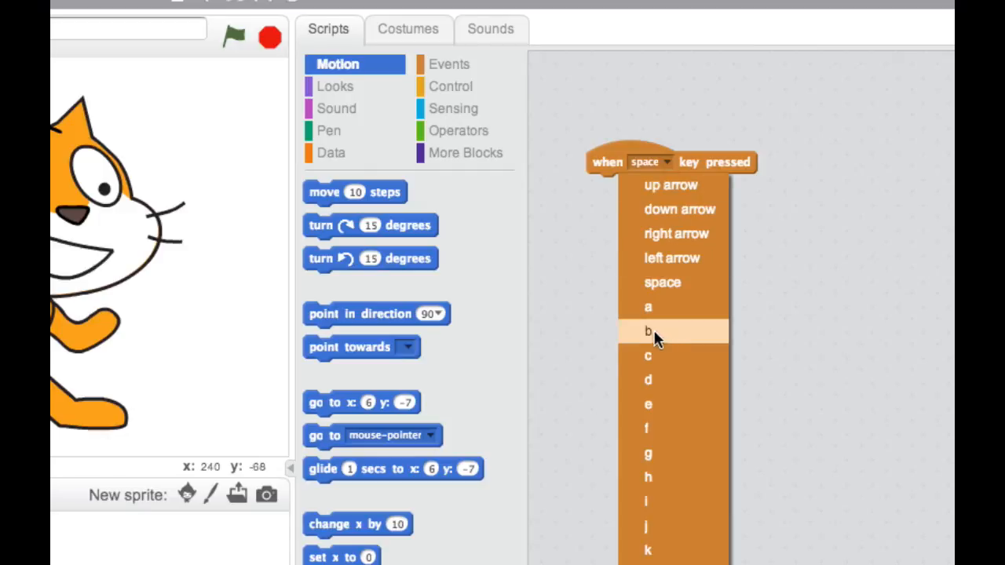
{"action": "left_click", "coordinate": [647, 356]}
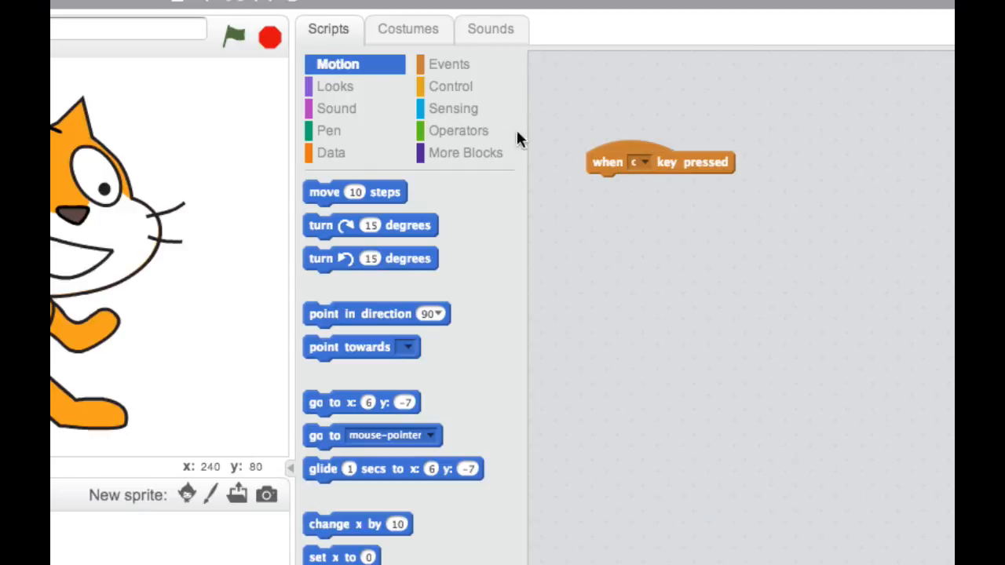
{"action": "left_click", "coordinate": [328, 130]}
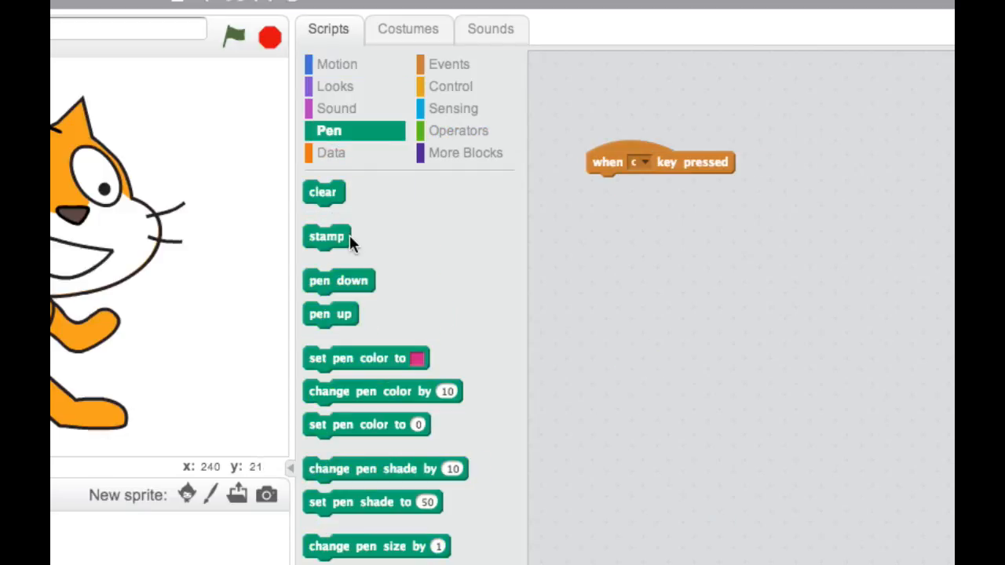
{"action": "left_click_drag", "start_coordinate": [322, 192], "coordinate": [605, 186]}
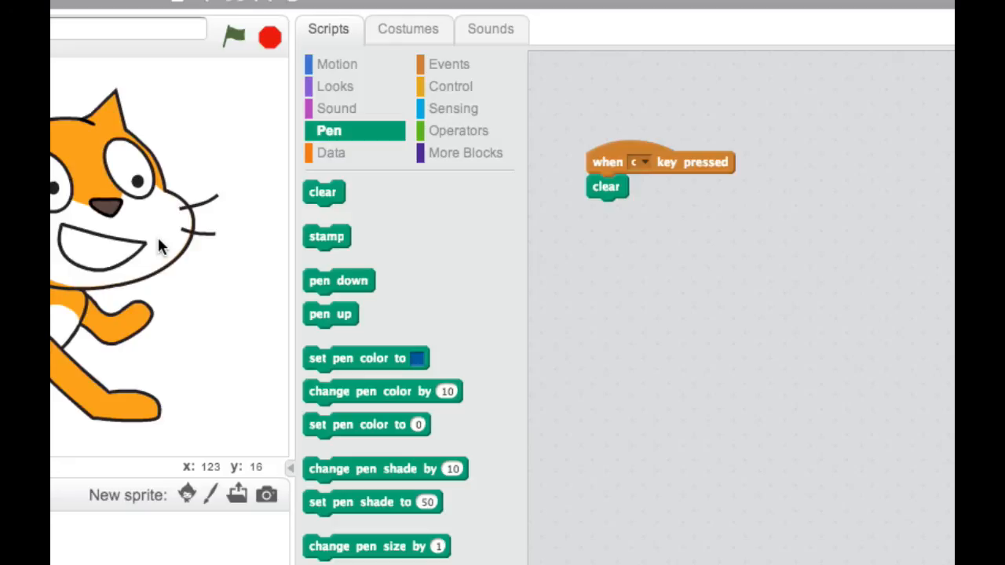
{"action": "mouse_move", "coordinate": [660, 185]}
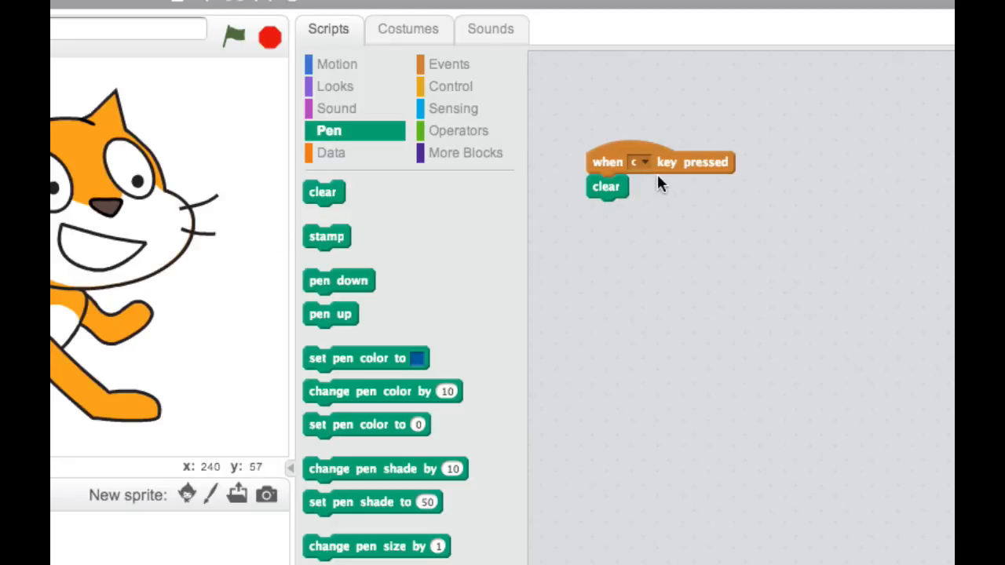
{"action": "mouse_move", "coordinate": [642, 194]}
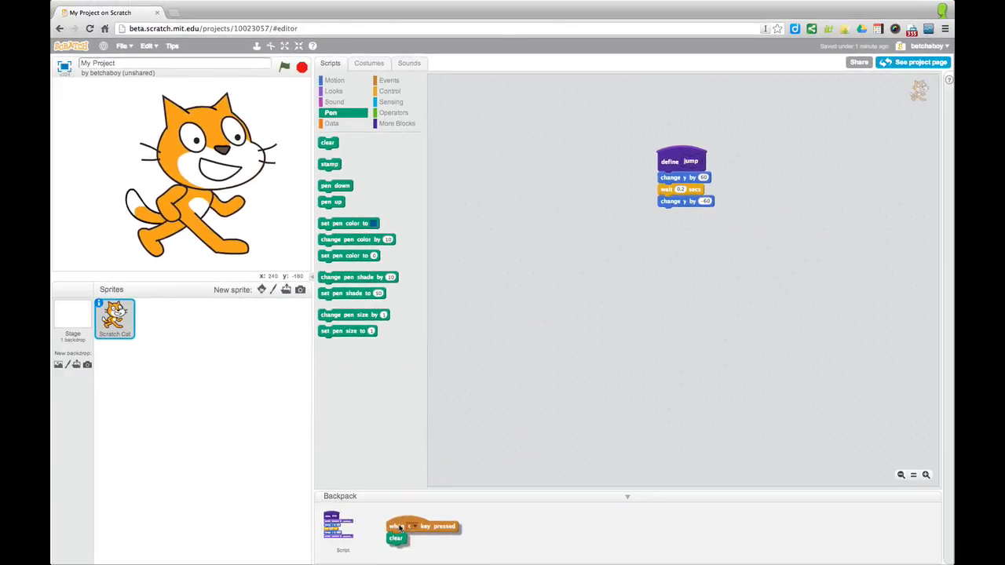
Drag the when-c-key-pressed clear script into the Backpack.
{"action": "left_click_drag", "start_coordinate": [424, 530], "coordinate": [491, 133]}
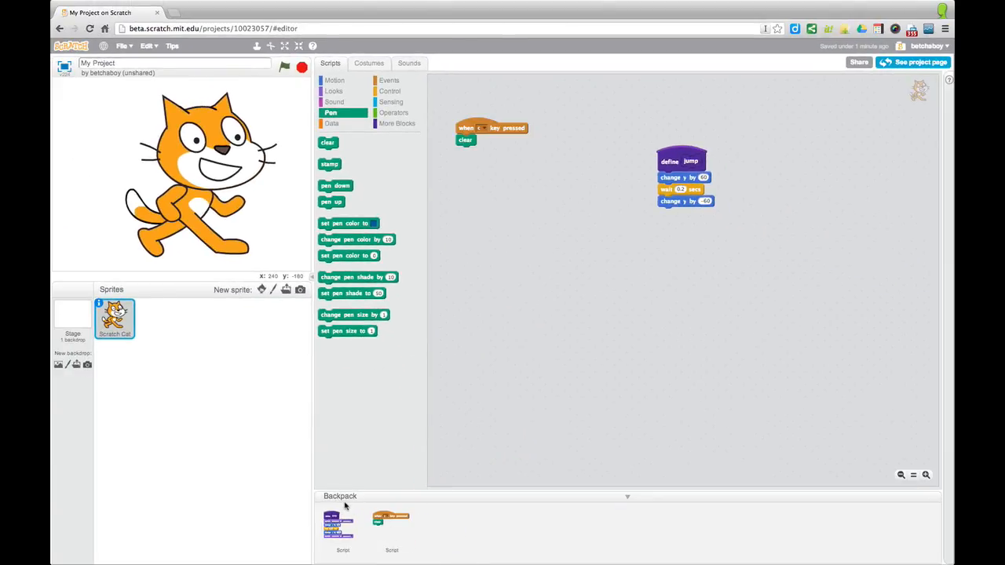
{"action": "mouse_move", "coordinate": [363, 532]}
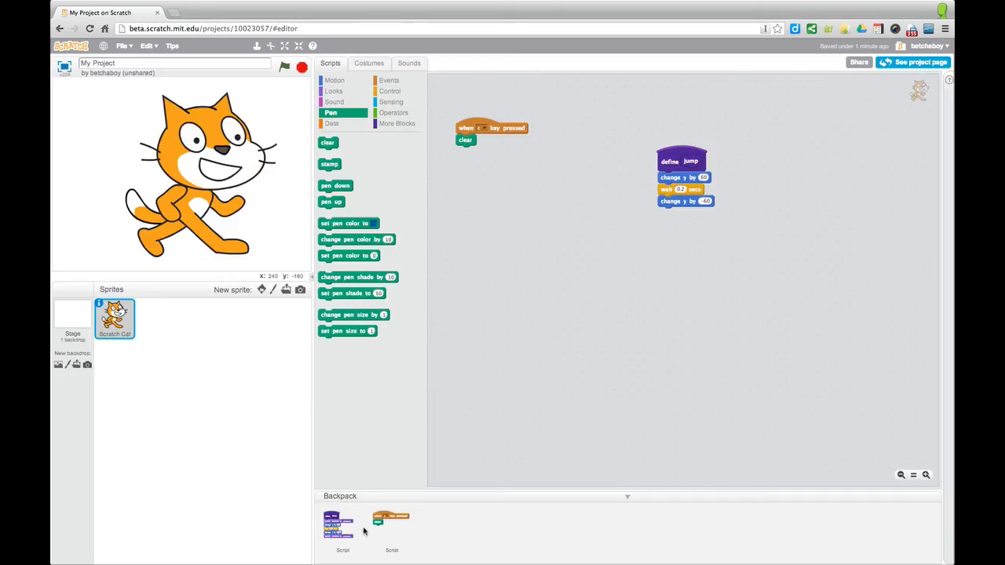
{"action": "mouse_move", "coordinate": [766, 528]}
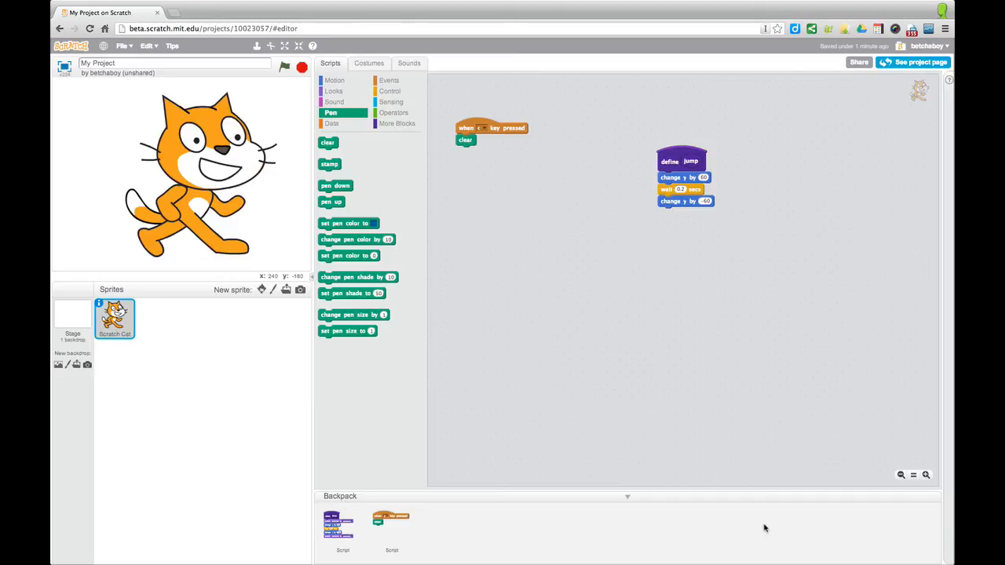
Create a new project with File > New and drop the Backpack's c key clear script into it.
{"action": "left_click", "coordinate": [122, 45]}
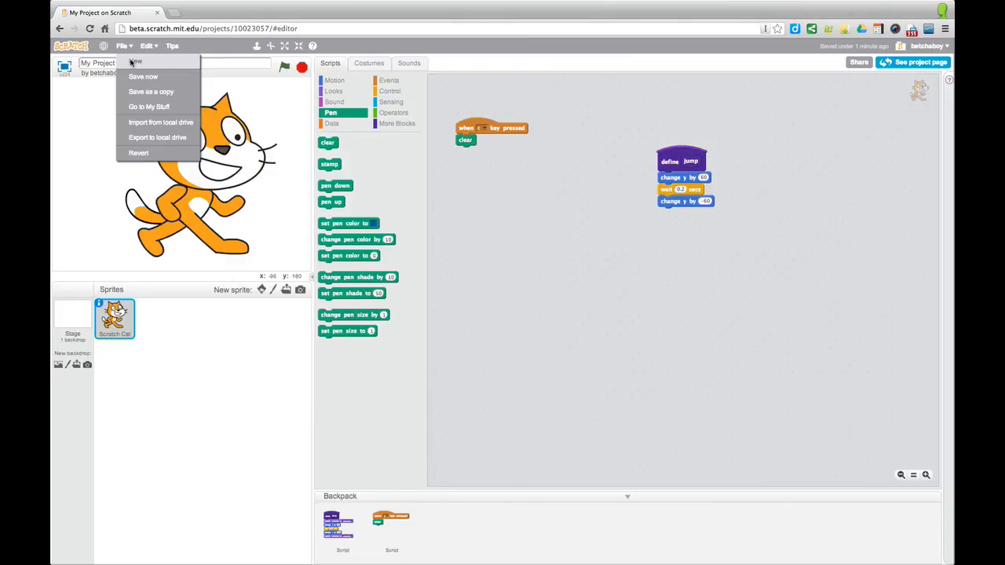
{"action": "left_click", "coordinate": [143, 76]}
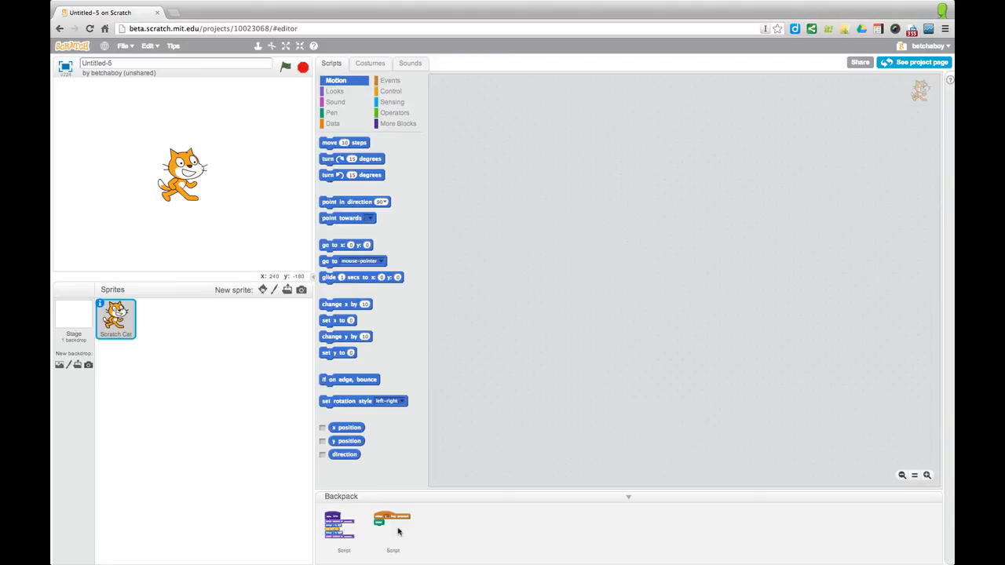
{"action": "left_click_drag", "start_coordinate": [393, 526], "coordinate": [587, 137]}
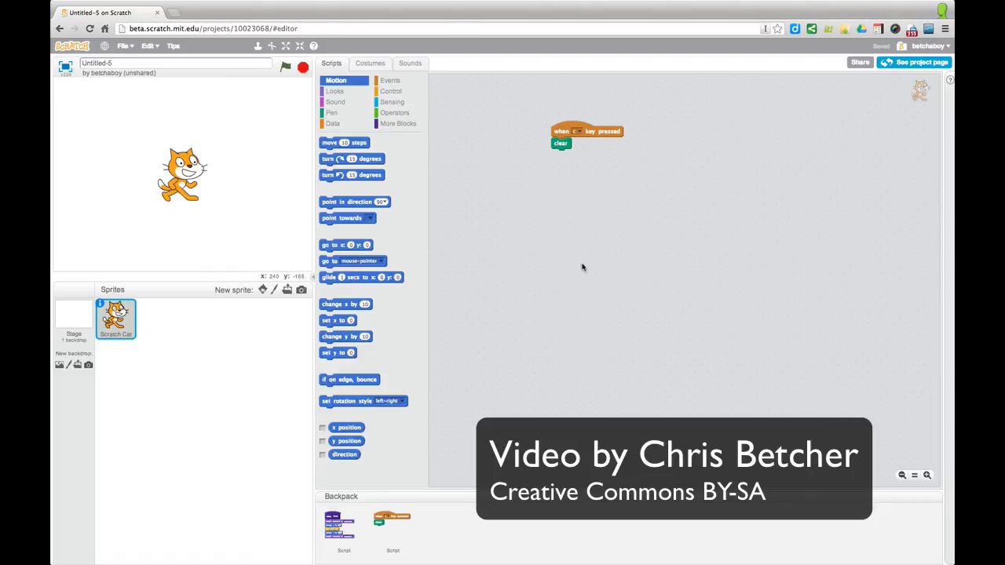
{"action": "mouse_move", "coordinate": [573, 268]}
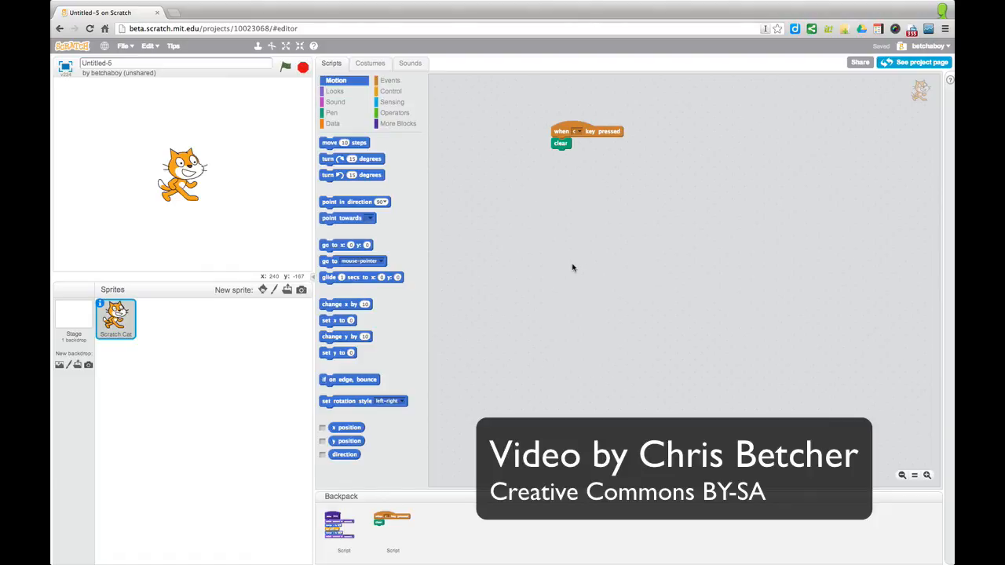